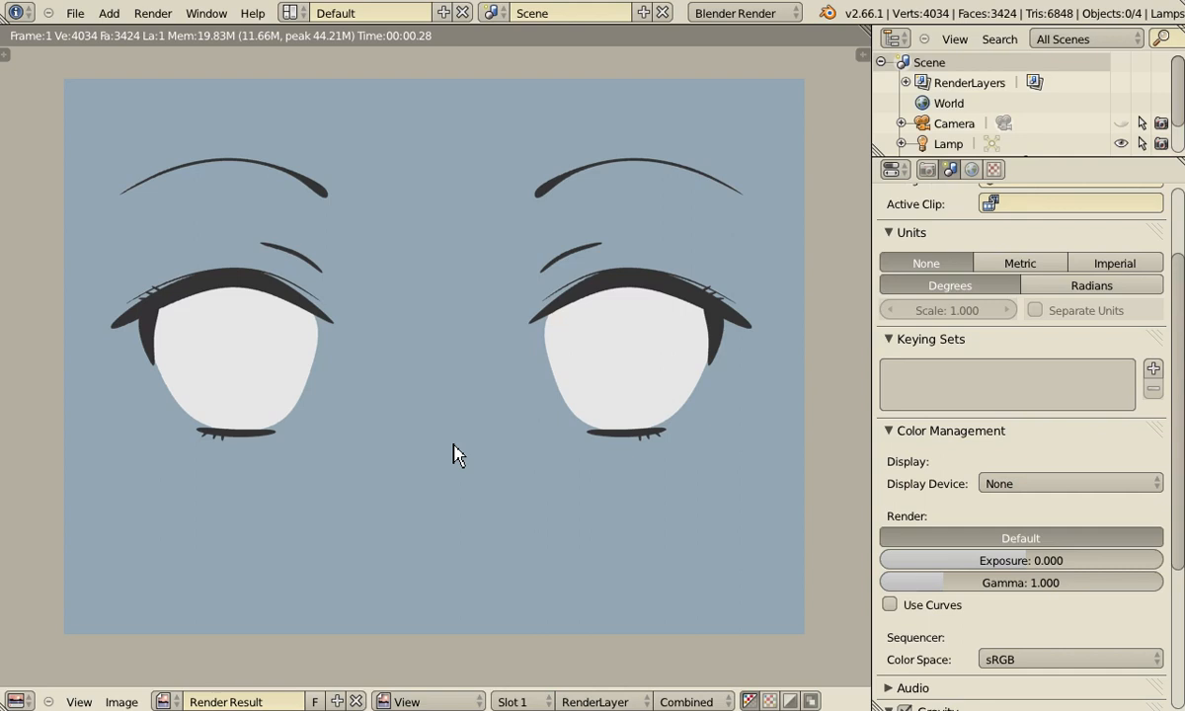
mouse_move(644, 182)
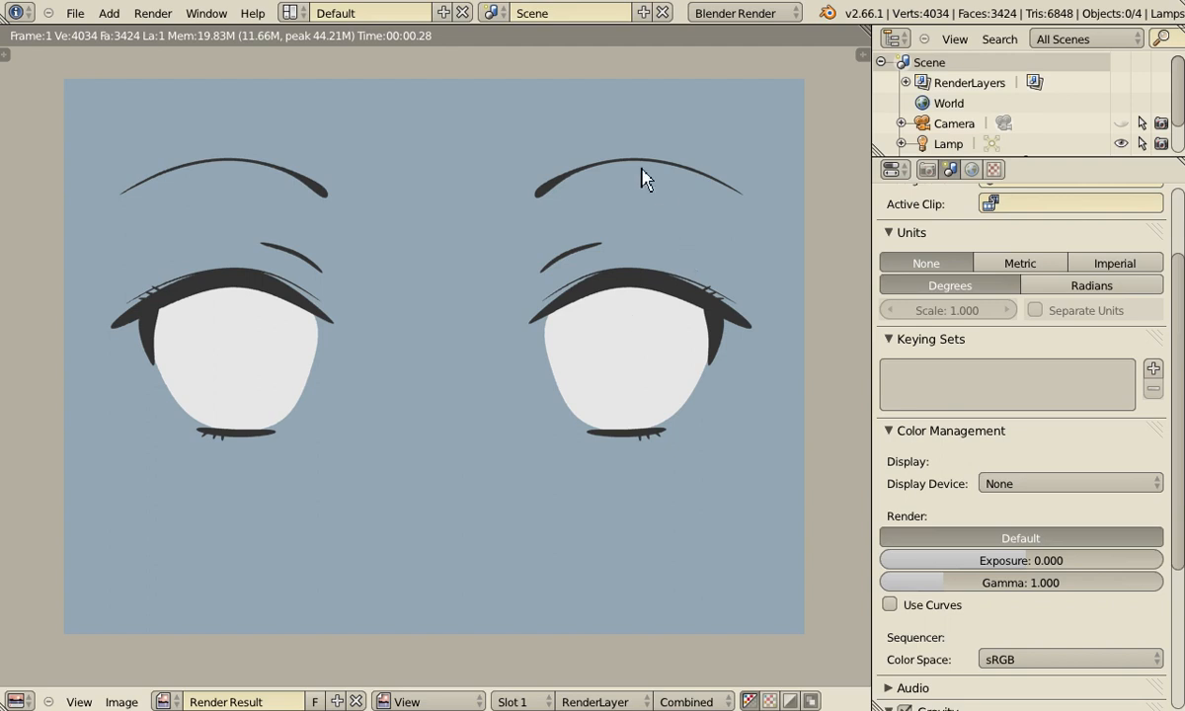
mouse_move(770, 304)
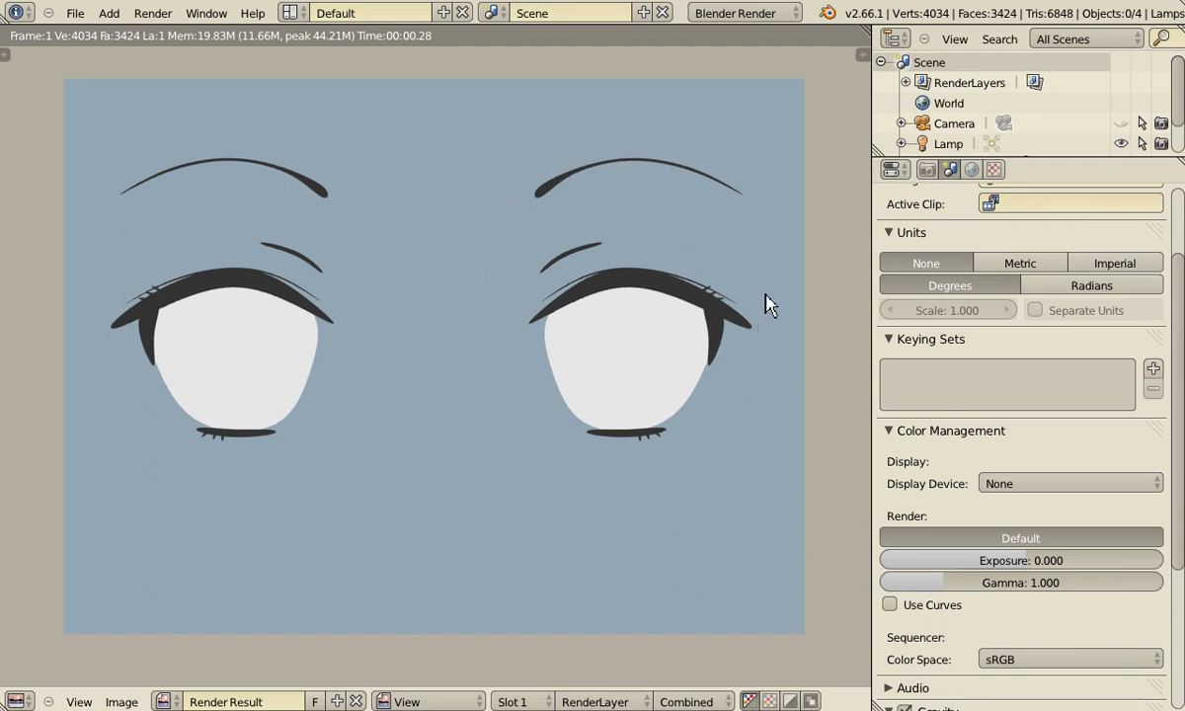
mouse_move(760, 330)
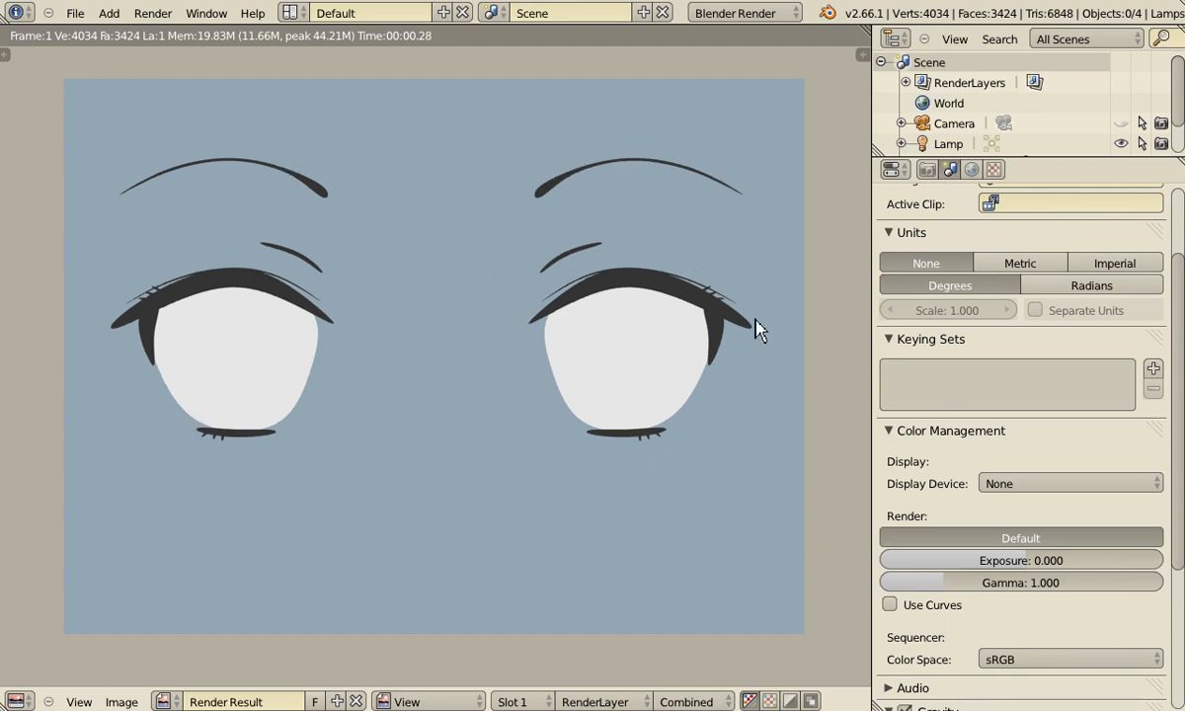
mouse_move(605, 312)
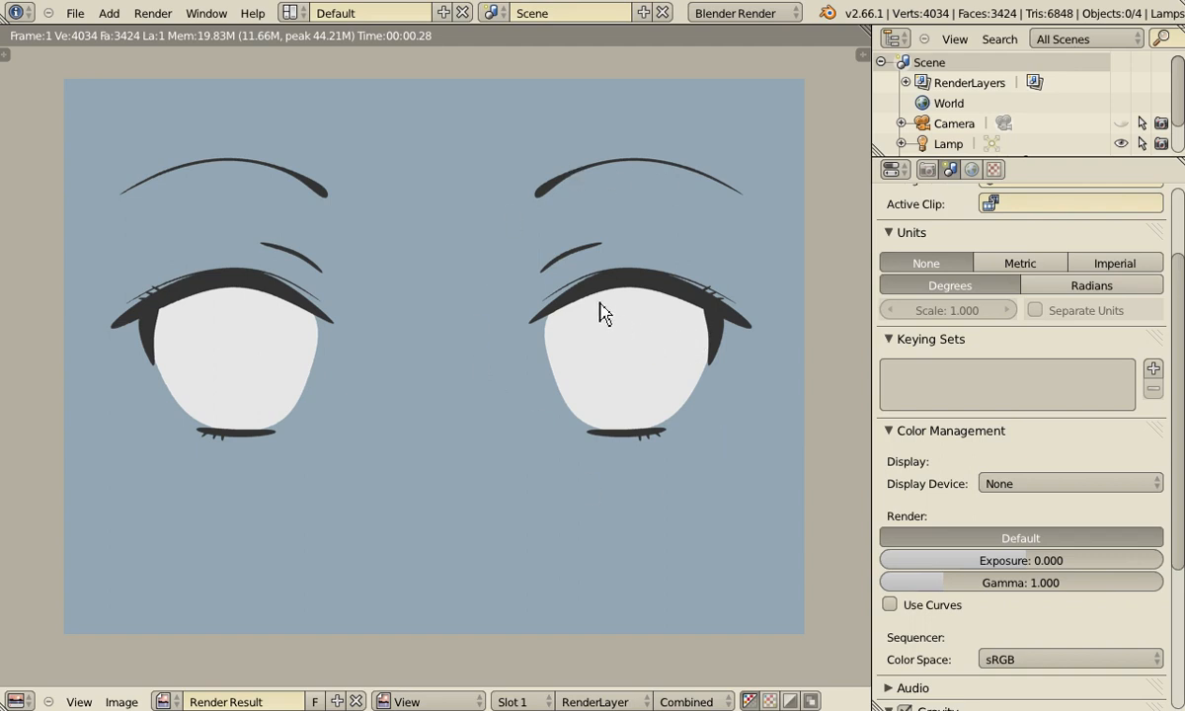
mouse_move(707, 326)
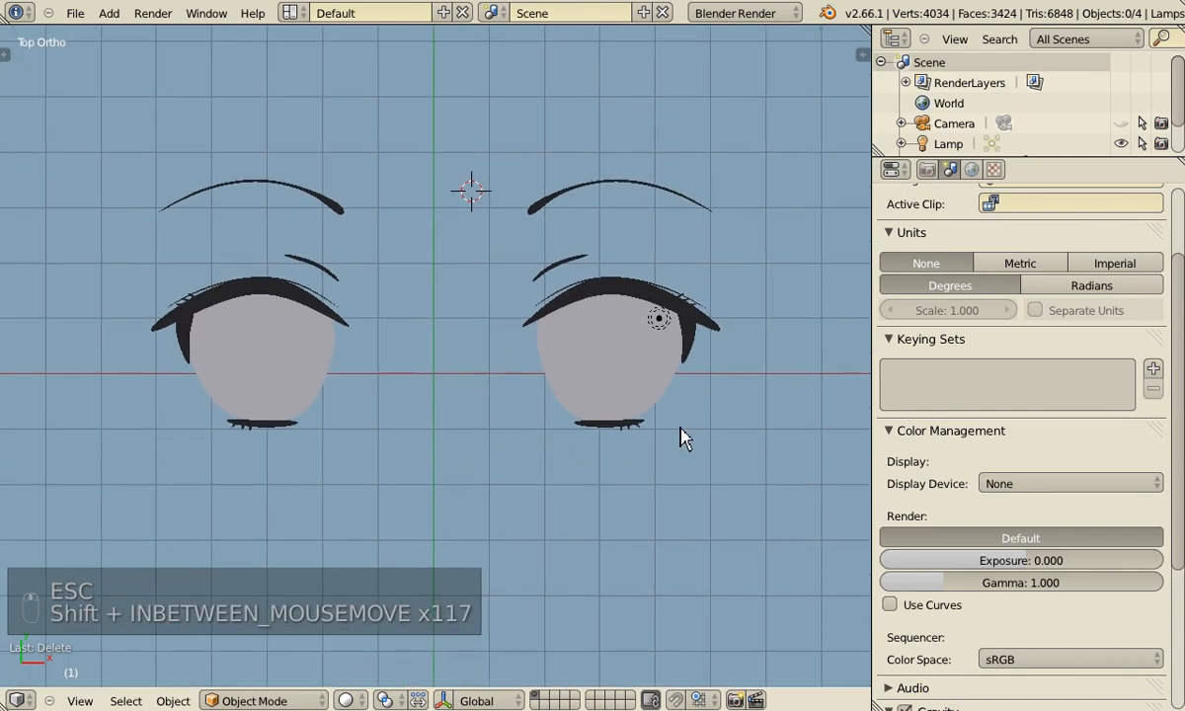
mouse_move(612, 452)
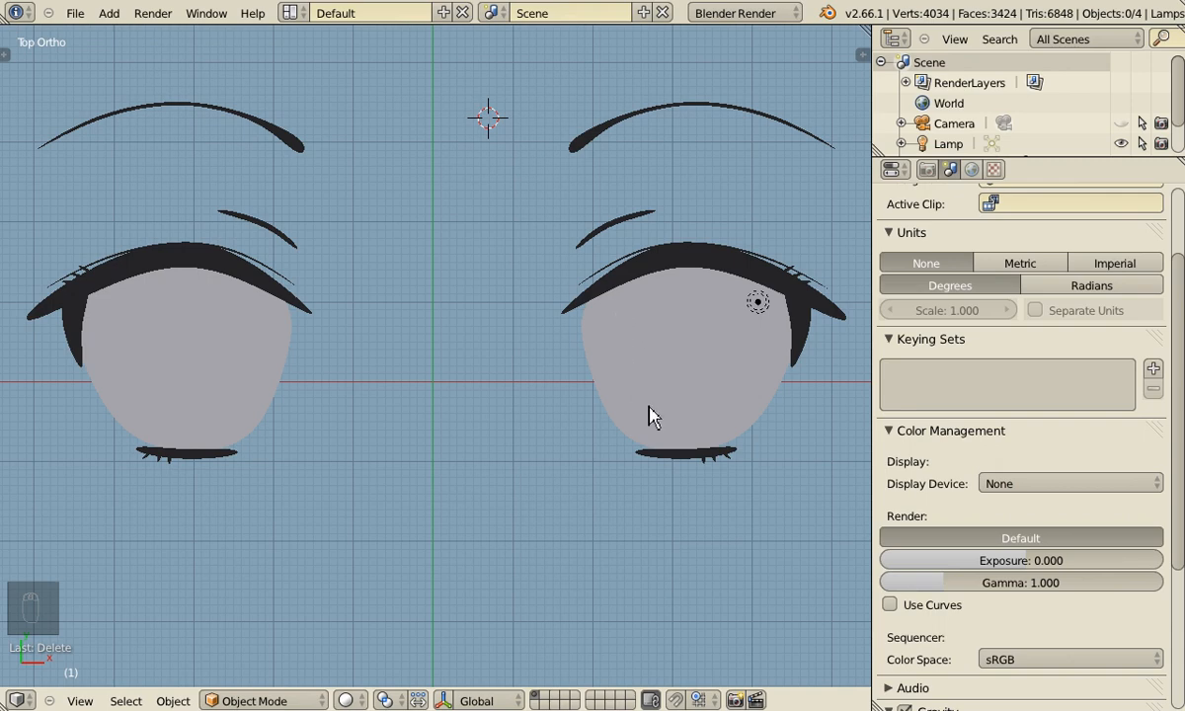
mouse_move(766, 297)
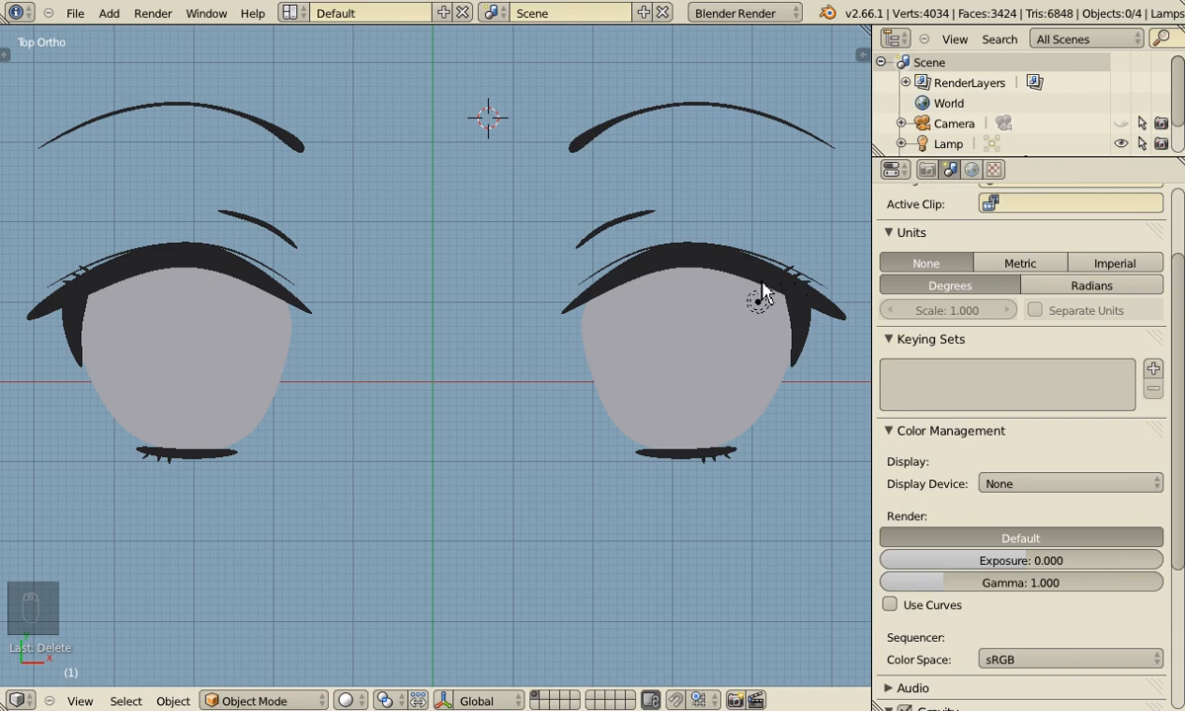
mouse_move(613, 285)
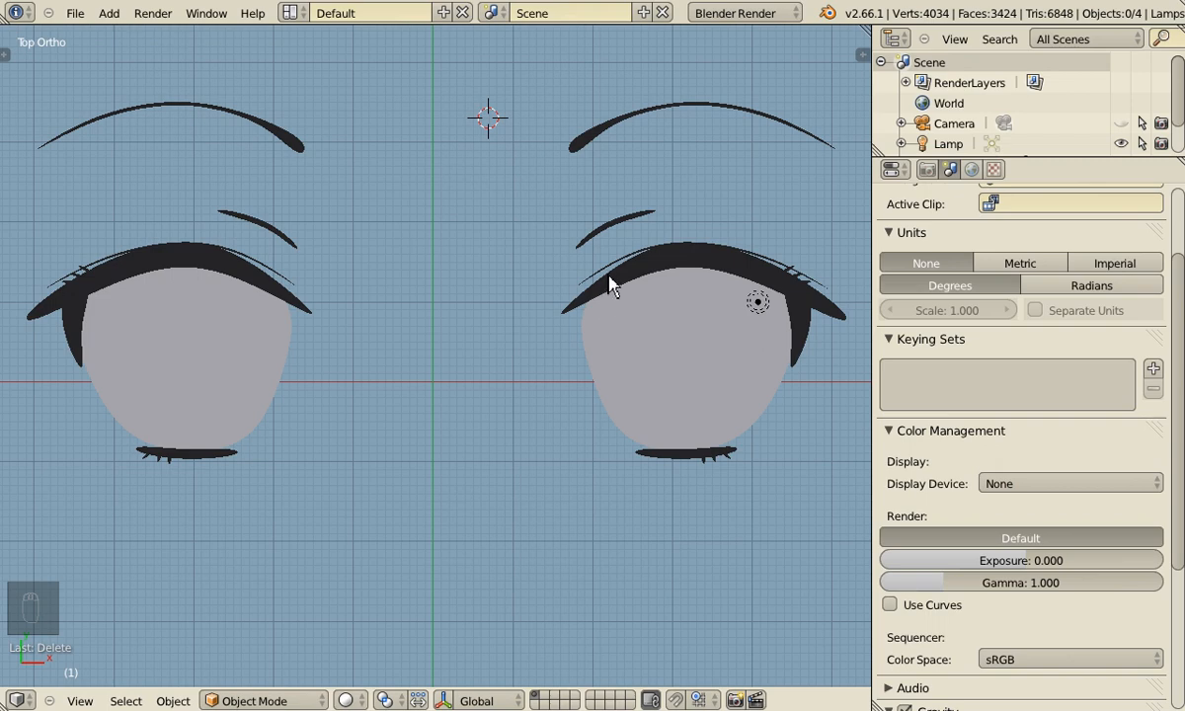
mouse_move(652, 328)
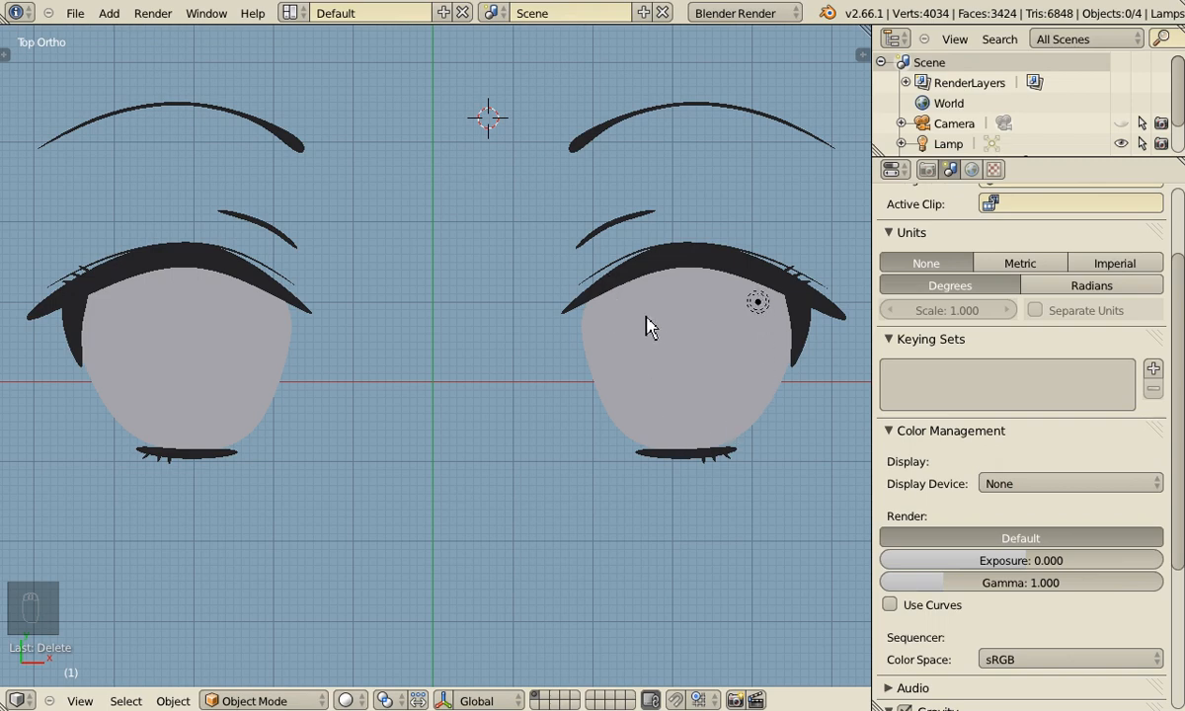
mouse_move(561, 569)
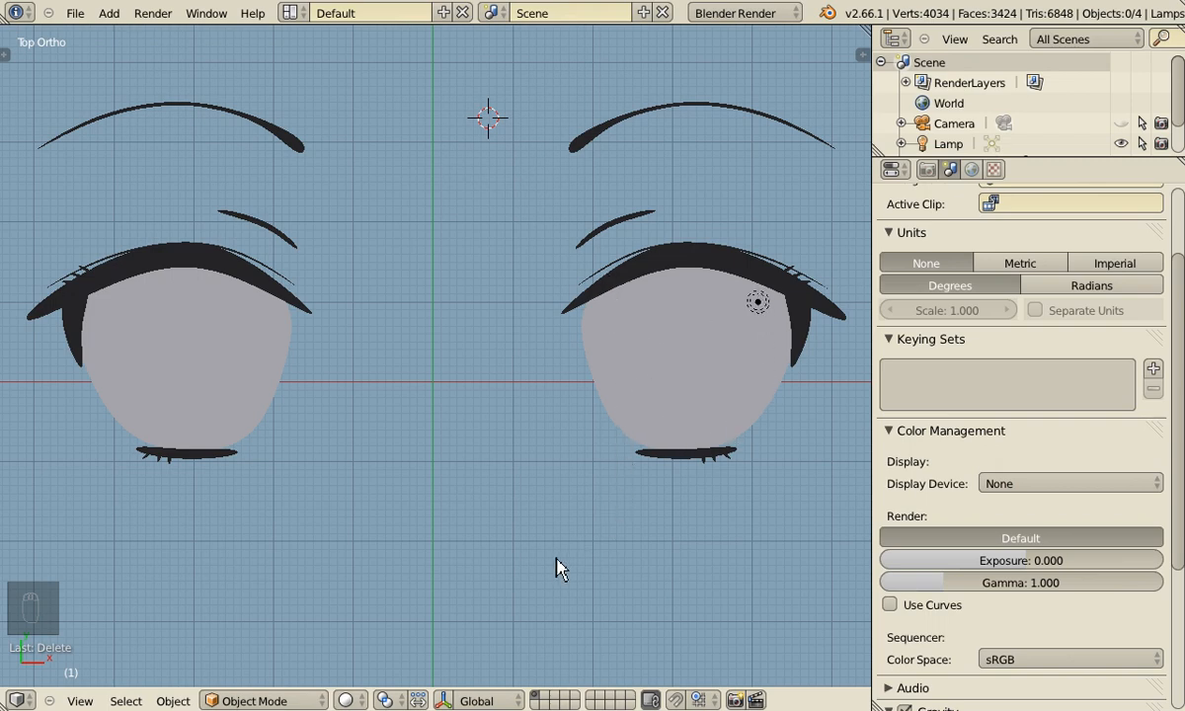
mouse_move(640, 373)
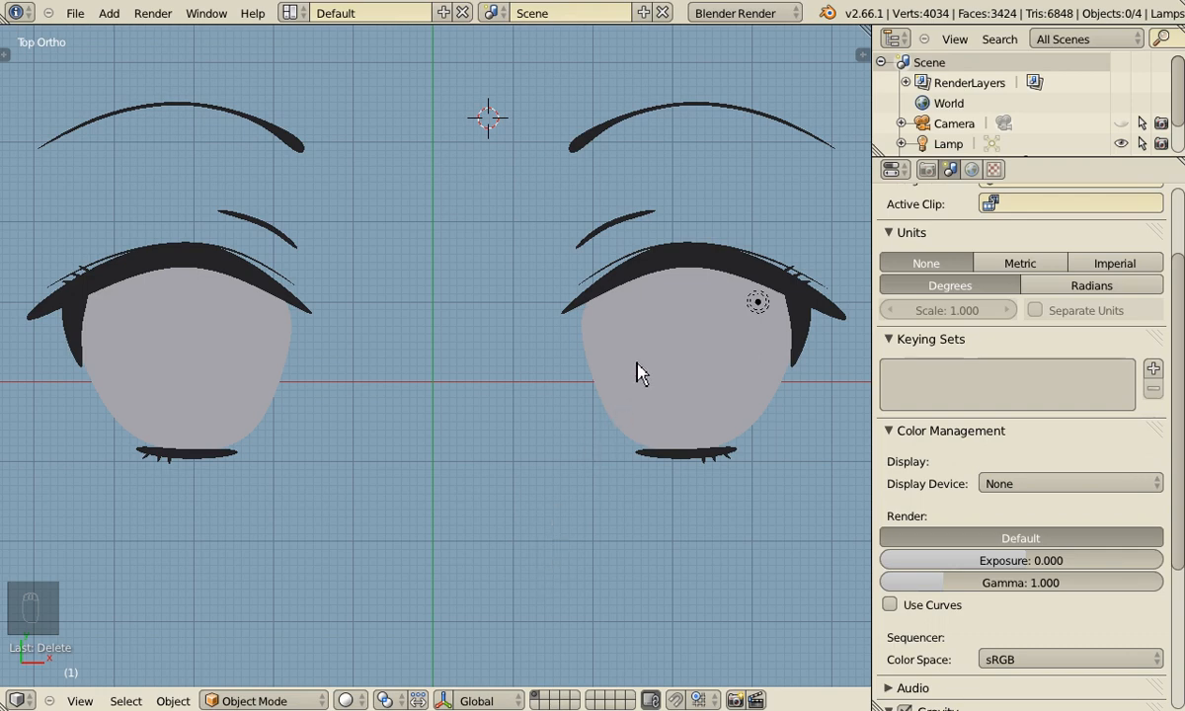
mouse_move(719, 391)
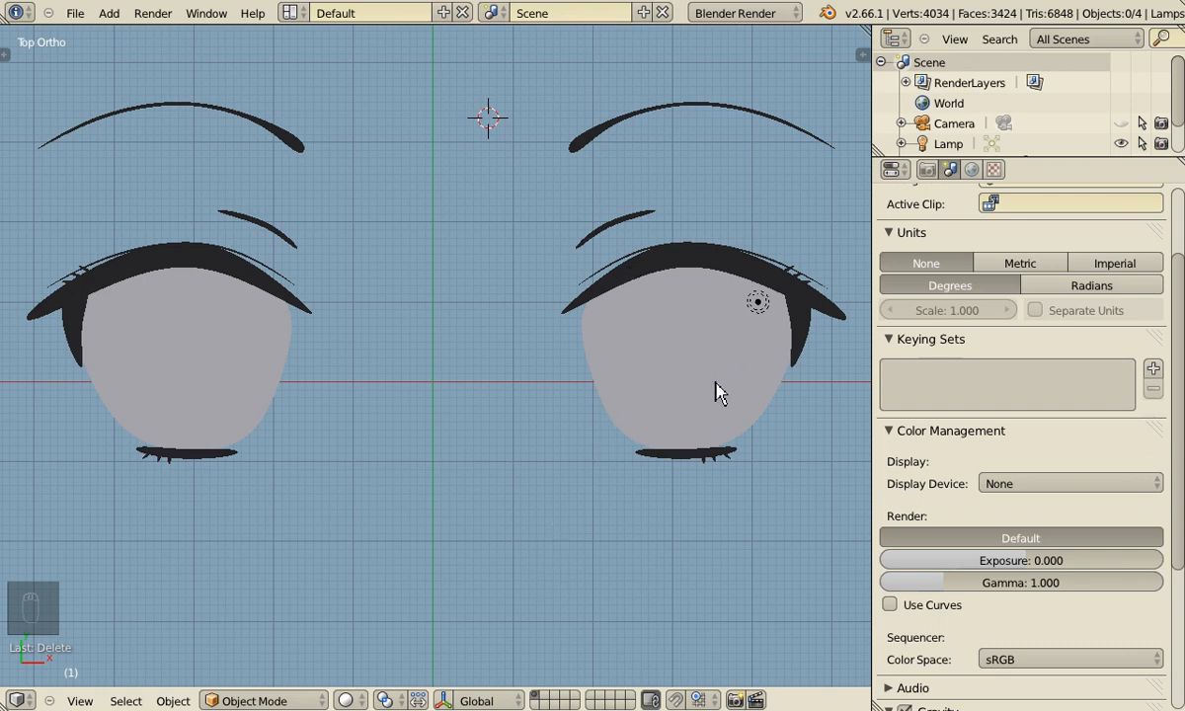
mouse_move(597, 287)
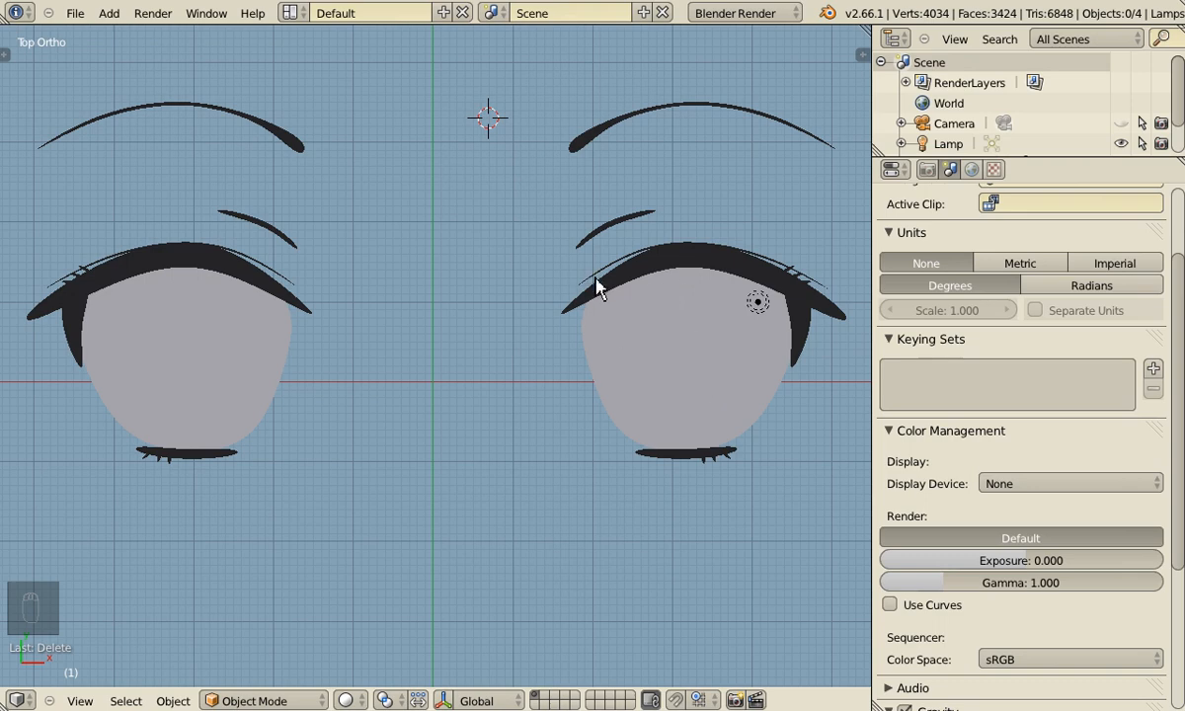
mouse_move(771, 312)
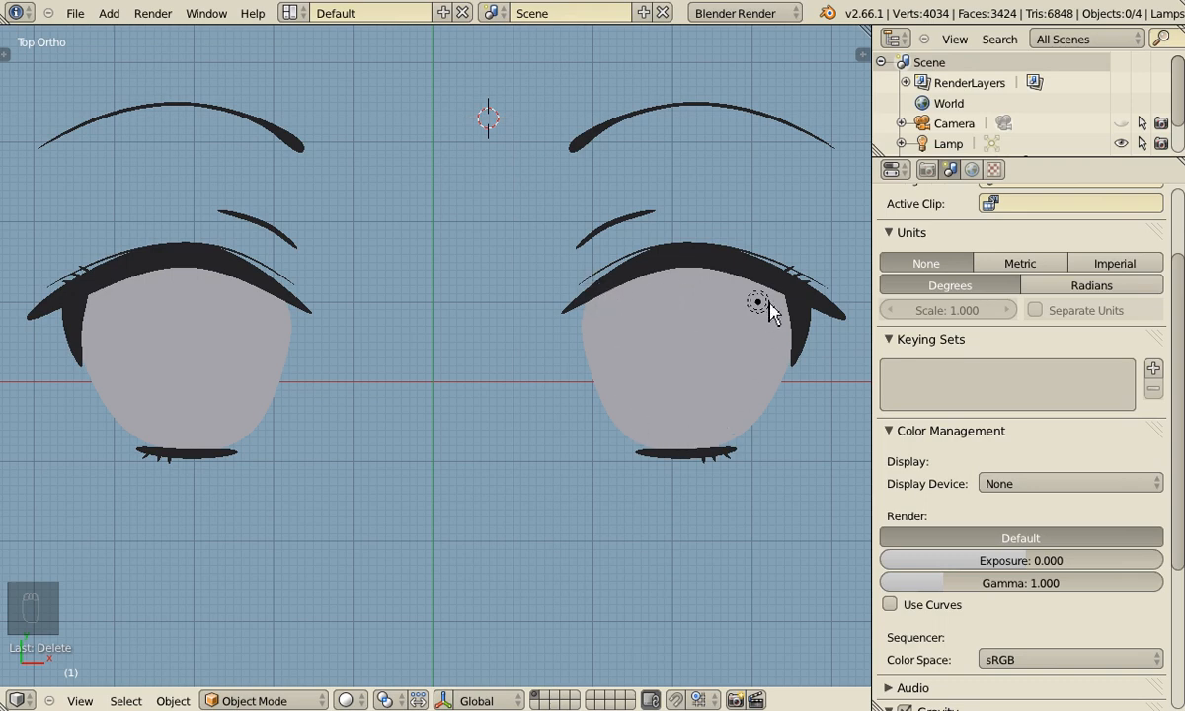
mouse_move(652, 557)
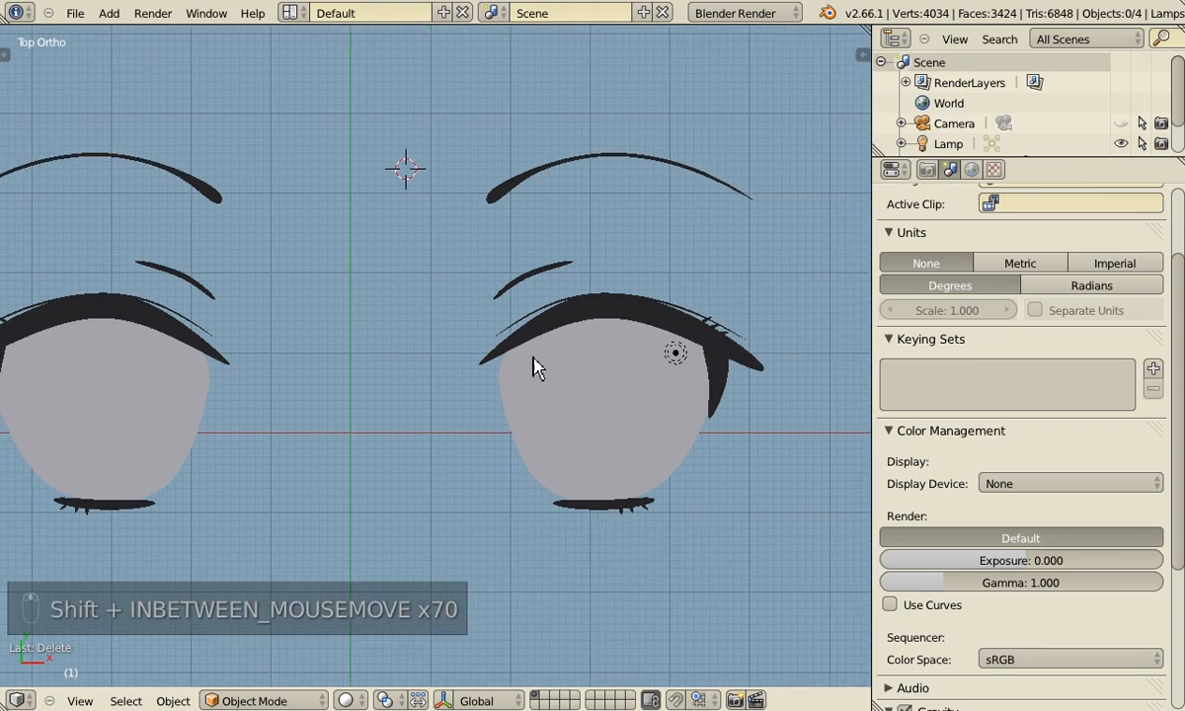
mouse_move(651, 484)
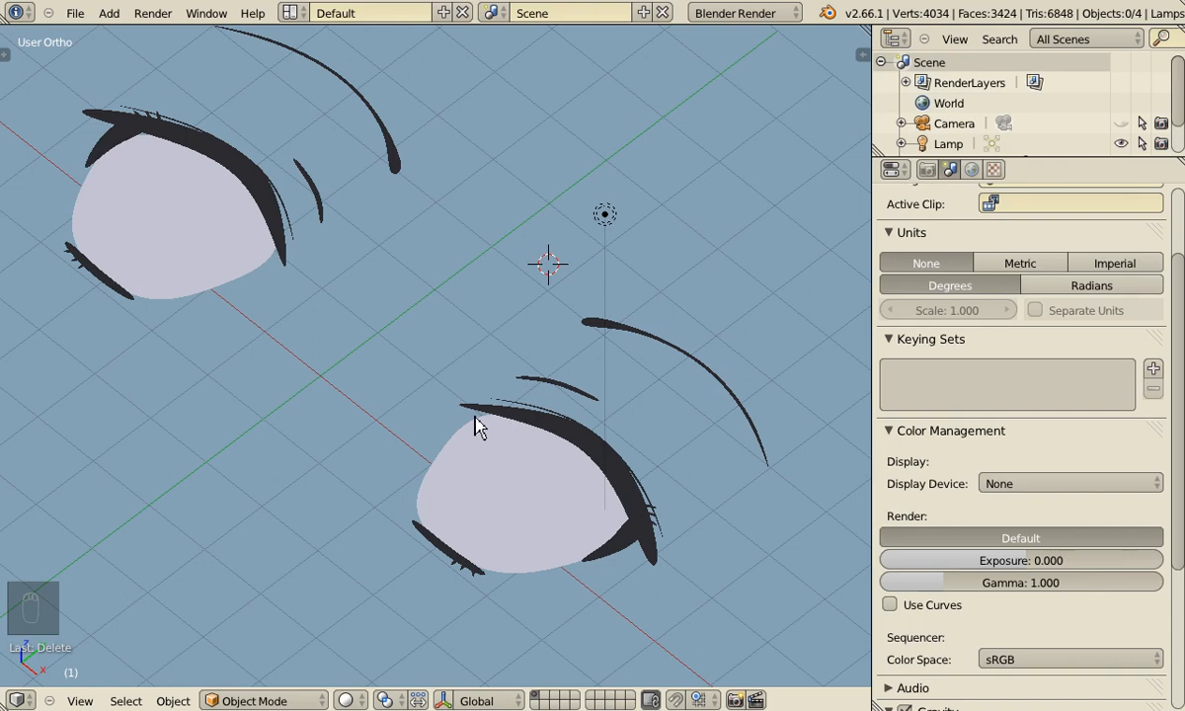
mouse_move(490, 407)
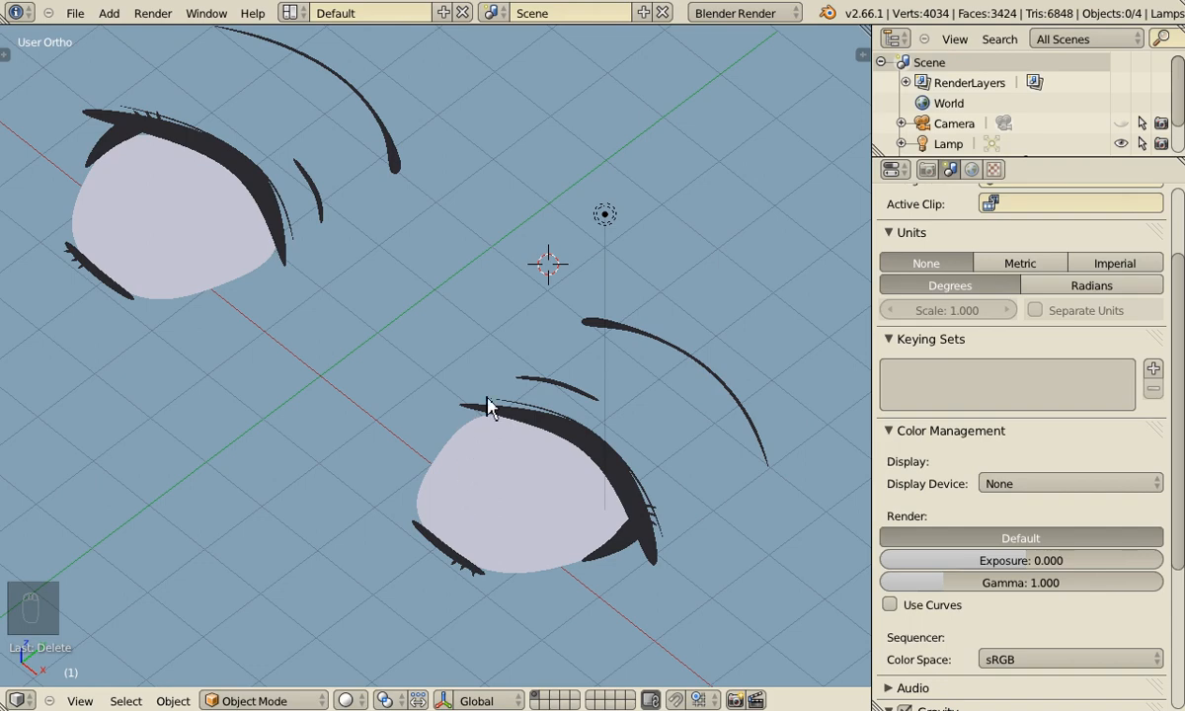
mouse_move(470, 486)
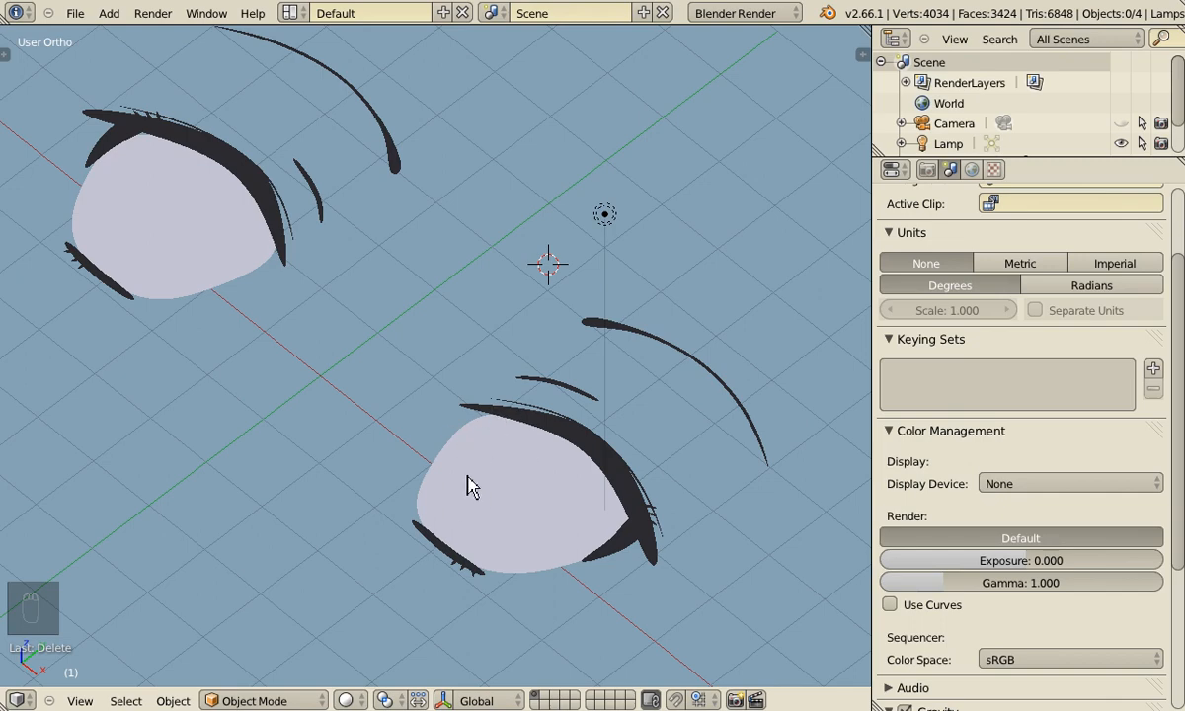
mouse_move(514, 482)
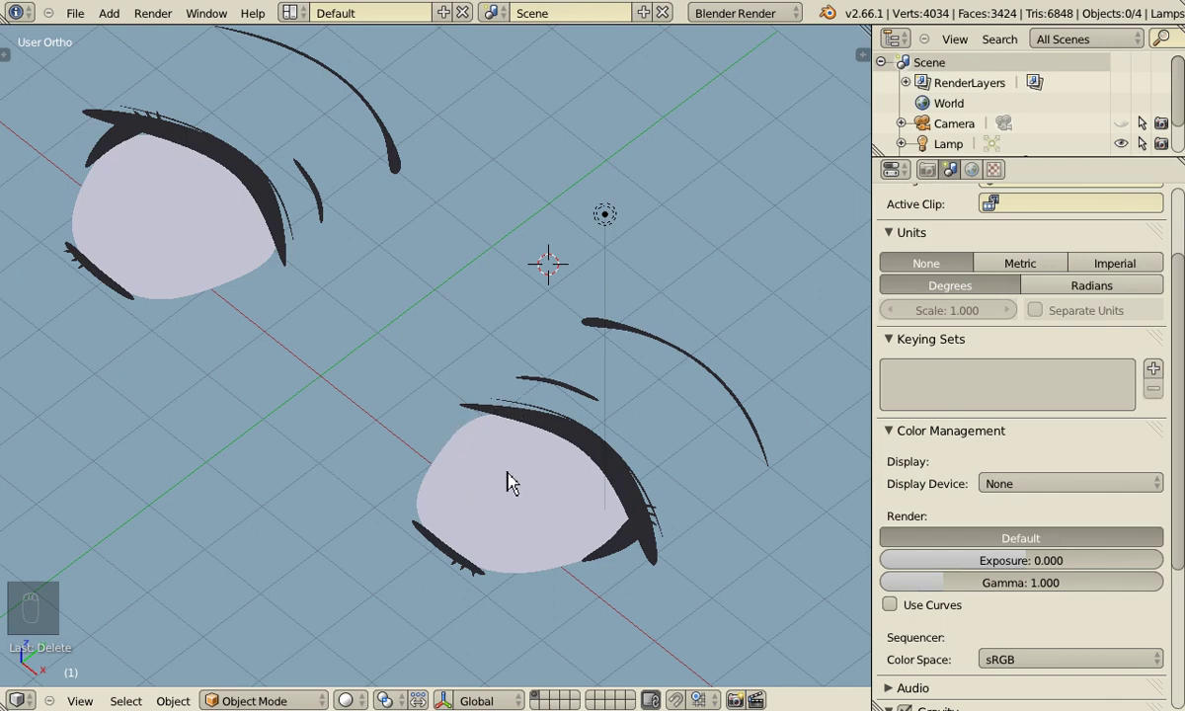
mouse_move(505, 497)
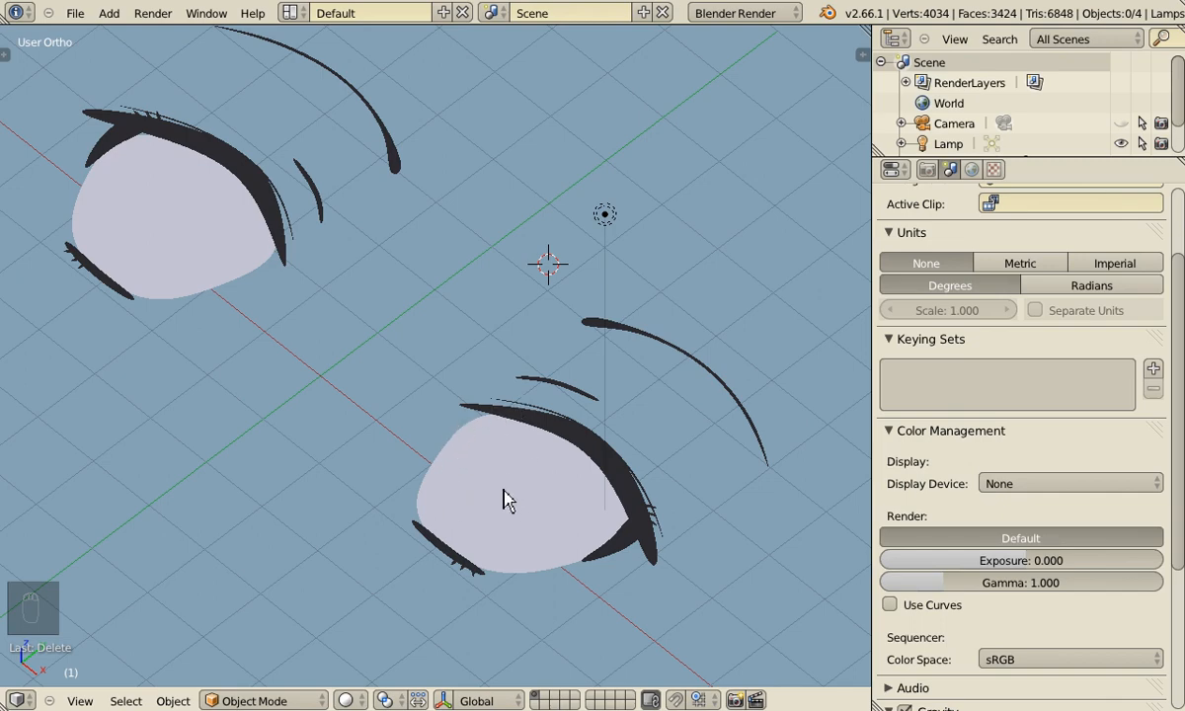
mouse_move(486, 504)
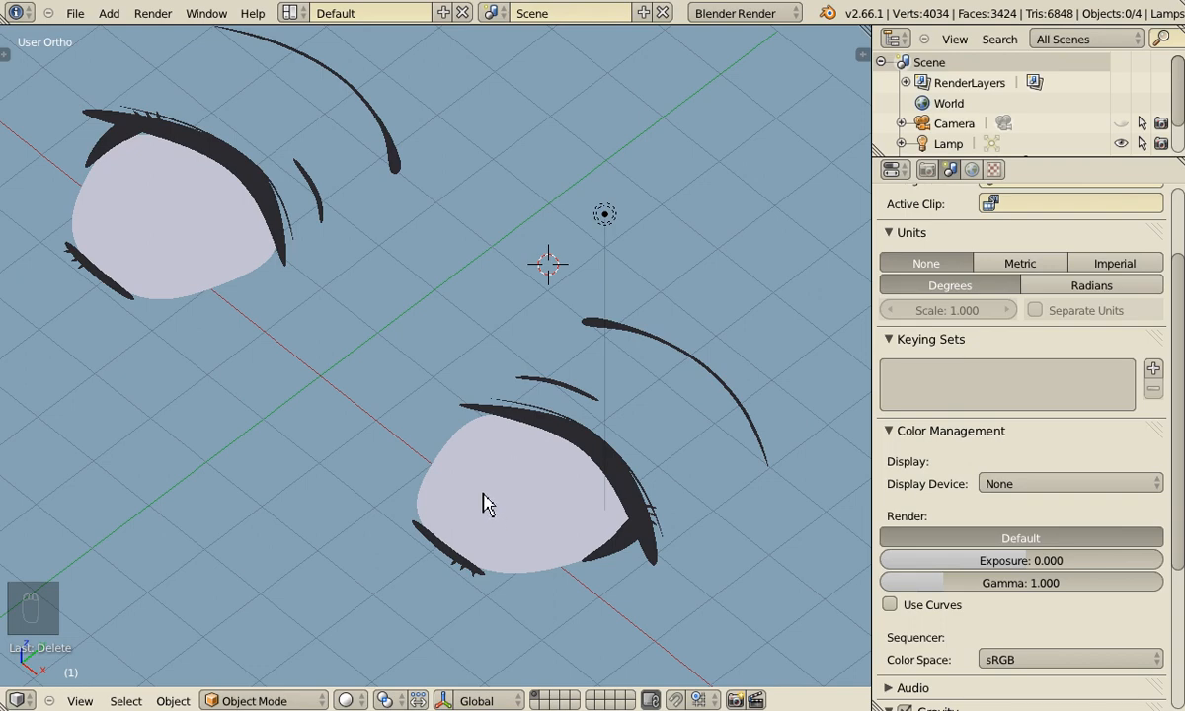
mouse_move(549, 490)
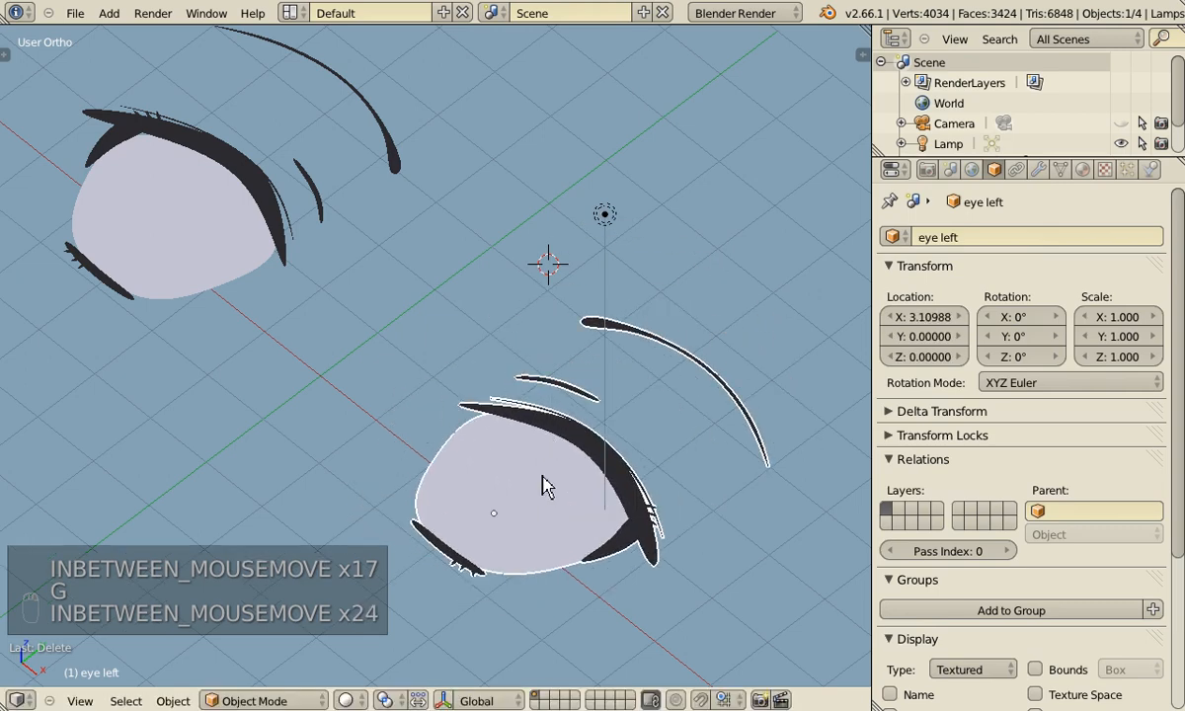
mouse_move(490, 484)
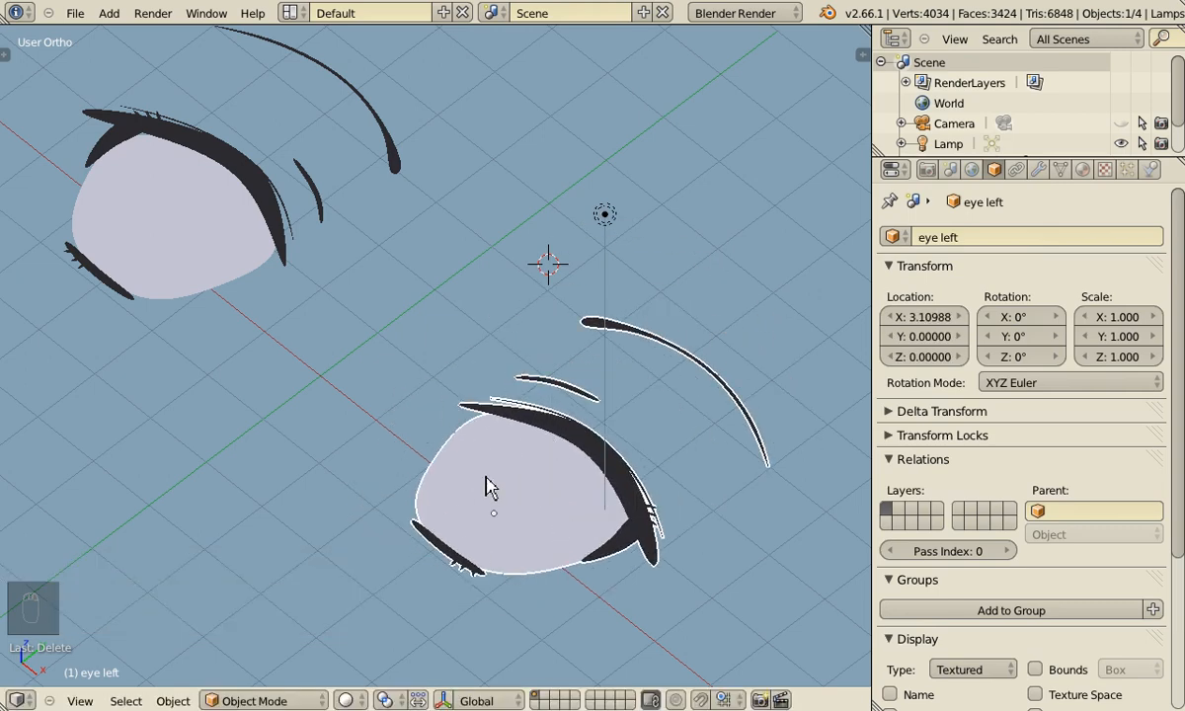
mouse_move(523, 563)
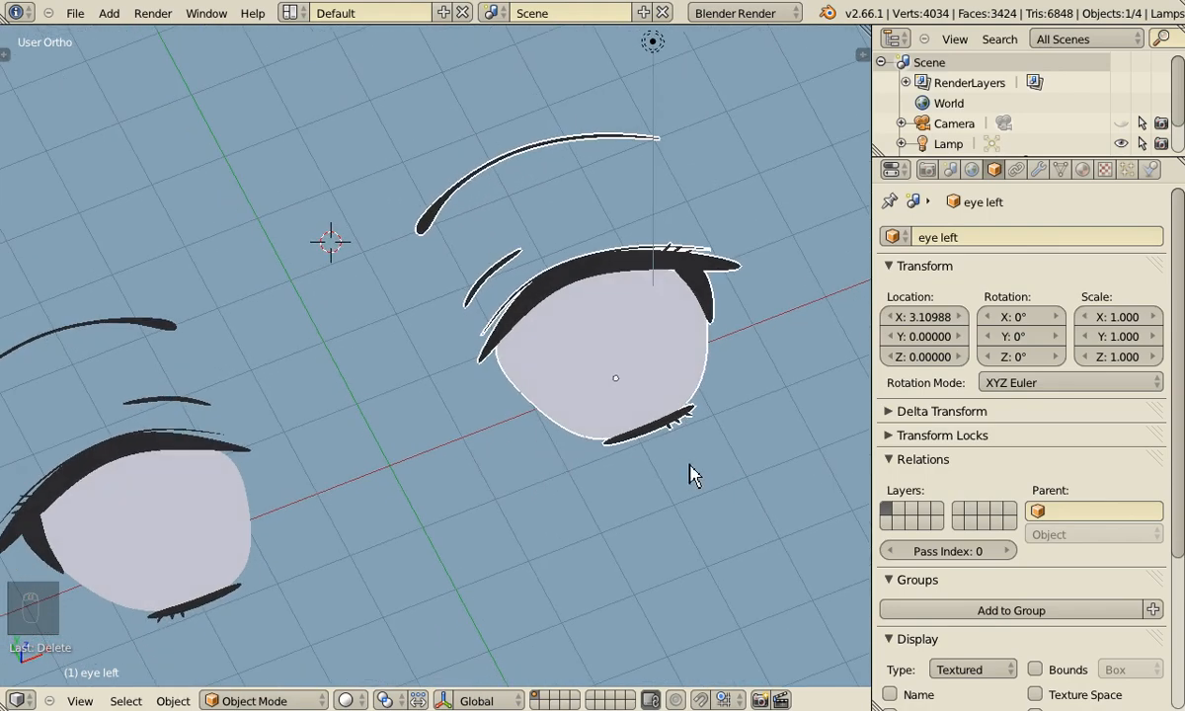
mouse_move(553, 379)
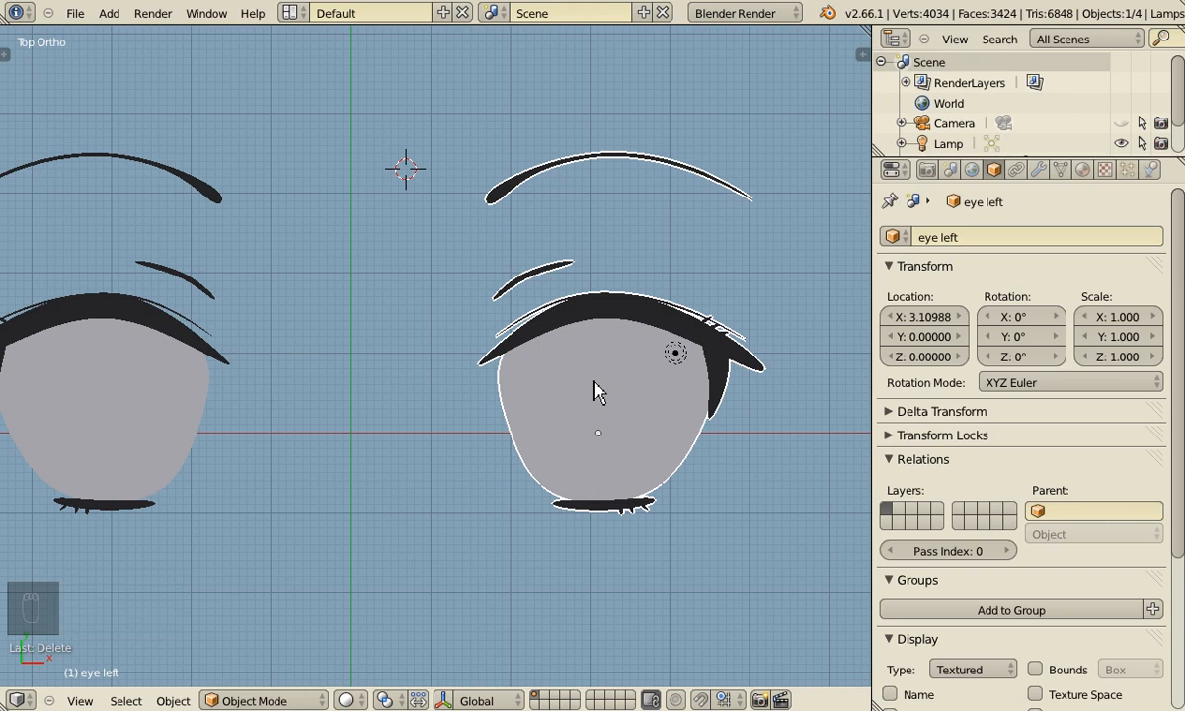
mouse_move(568, 427)
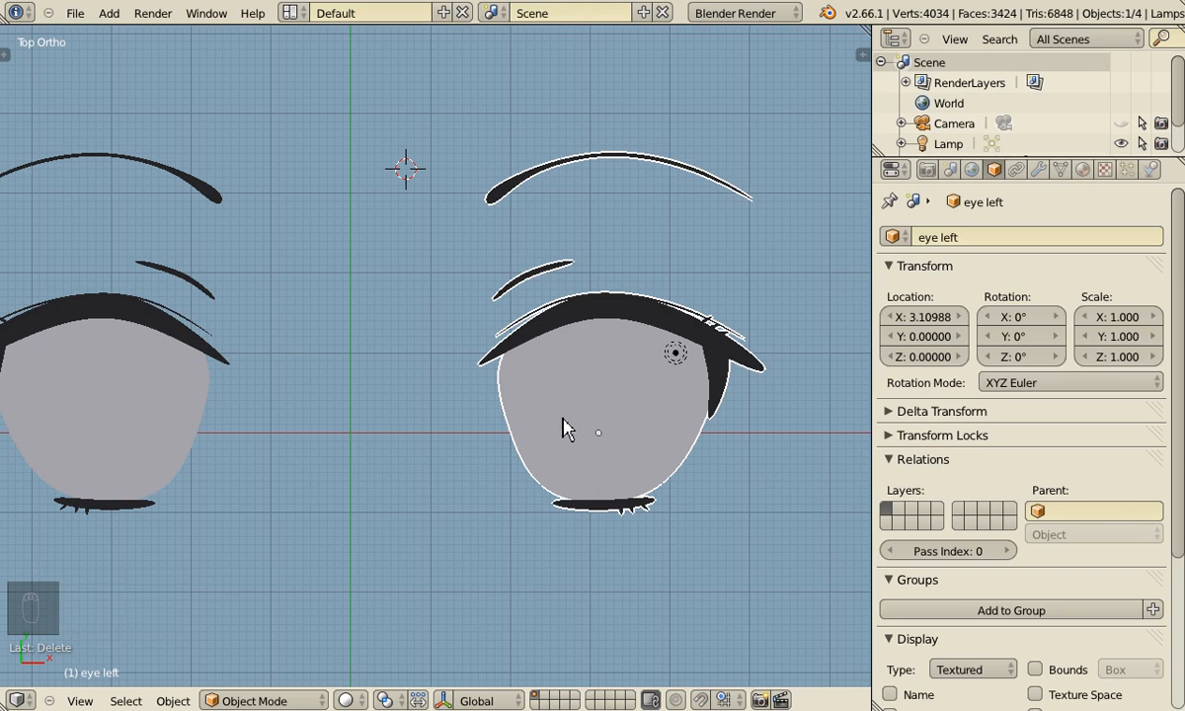
mouse_move(553, 352)
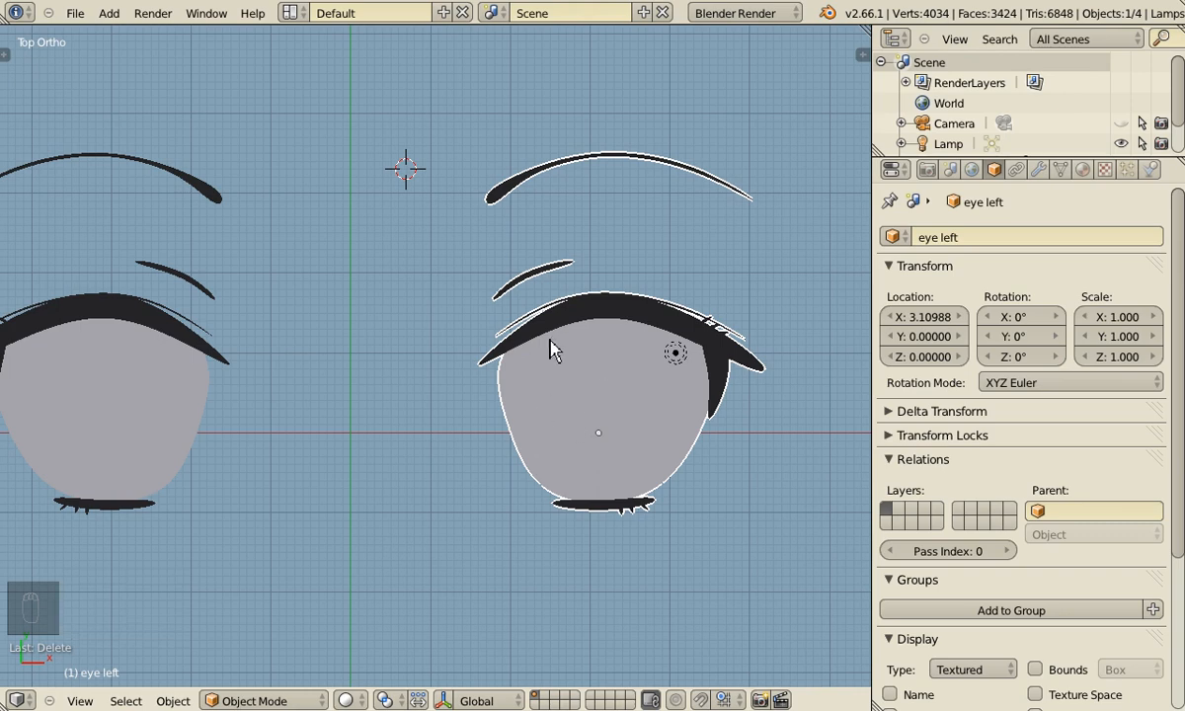
mouse_move(608, 446)
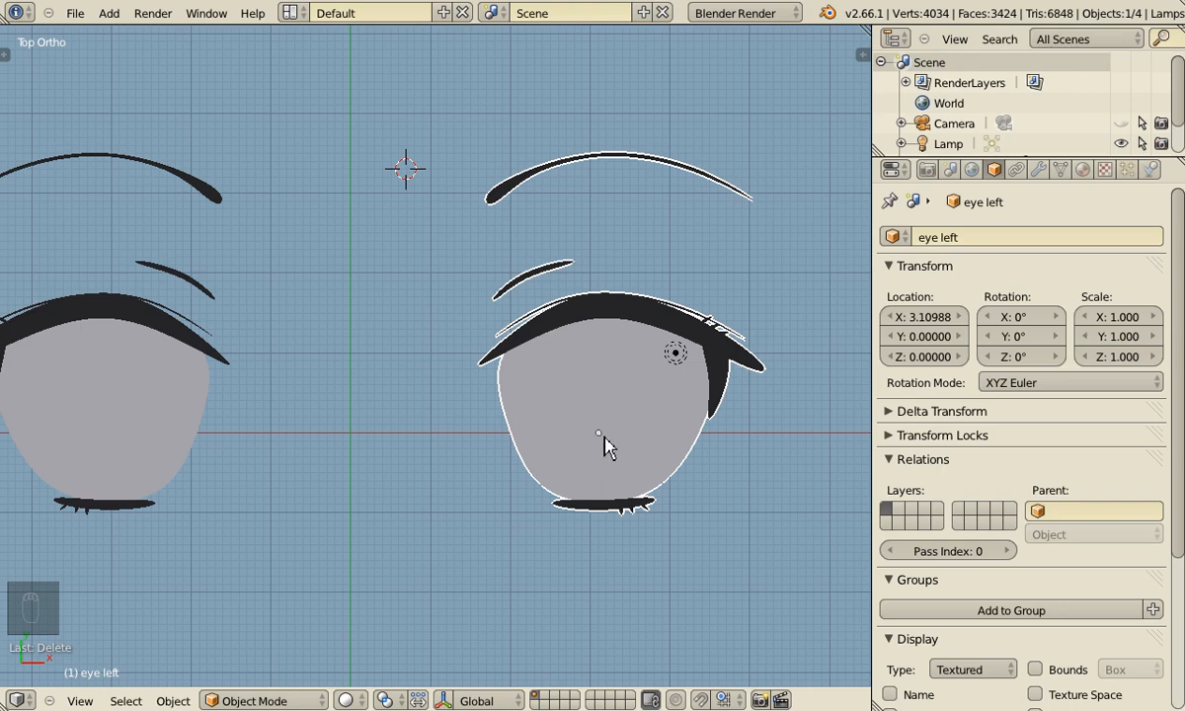
Add a new plane and move it over the right-hand eye in top orthographic view
key(a)
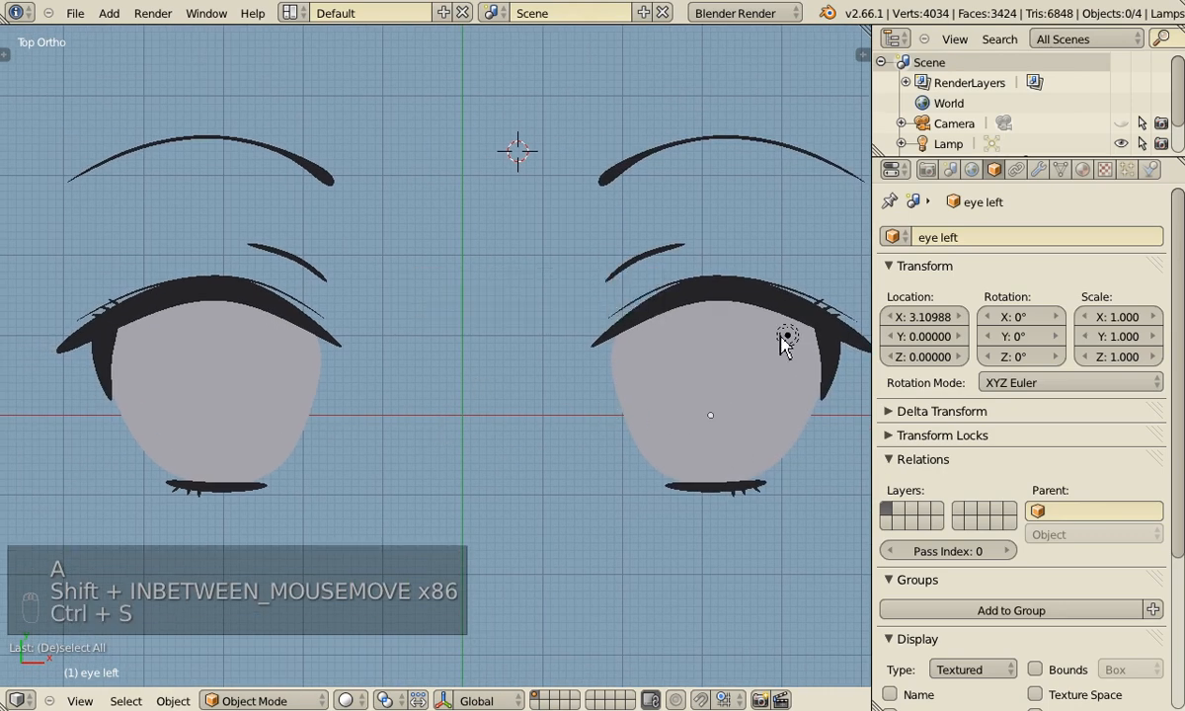
key(shift+a)
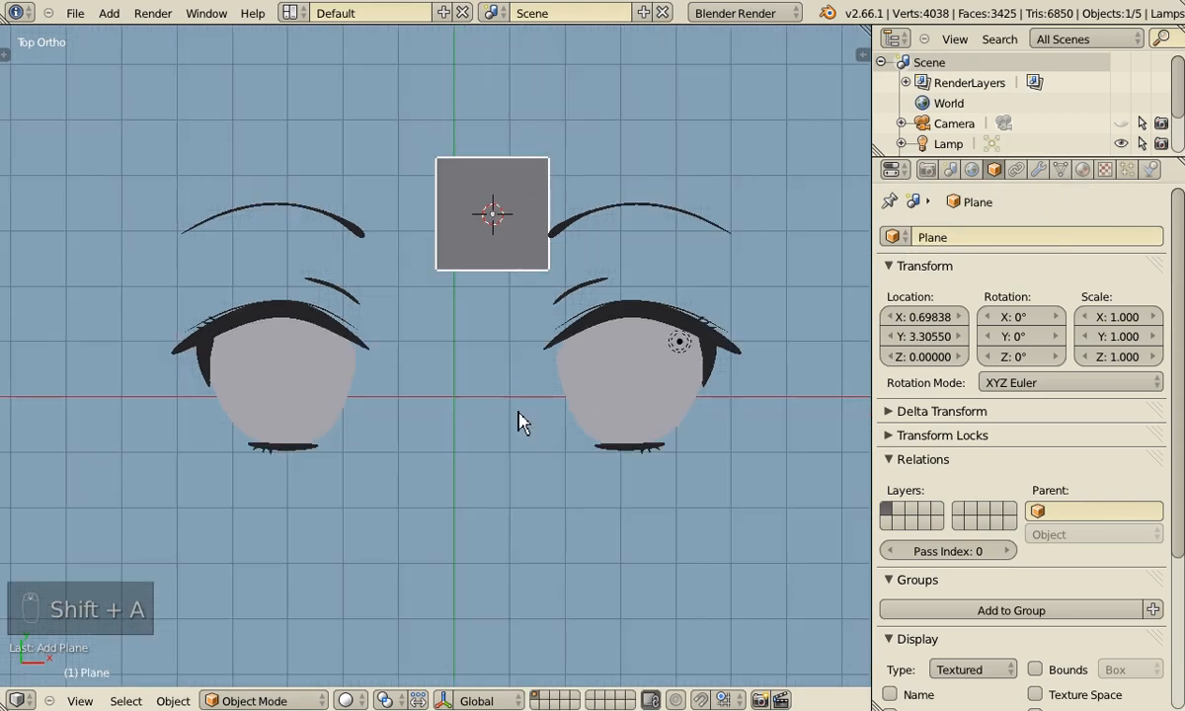
key(g)
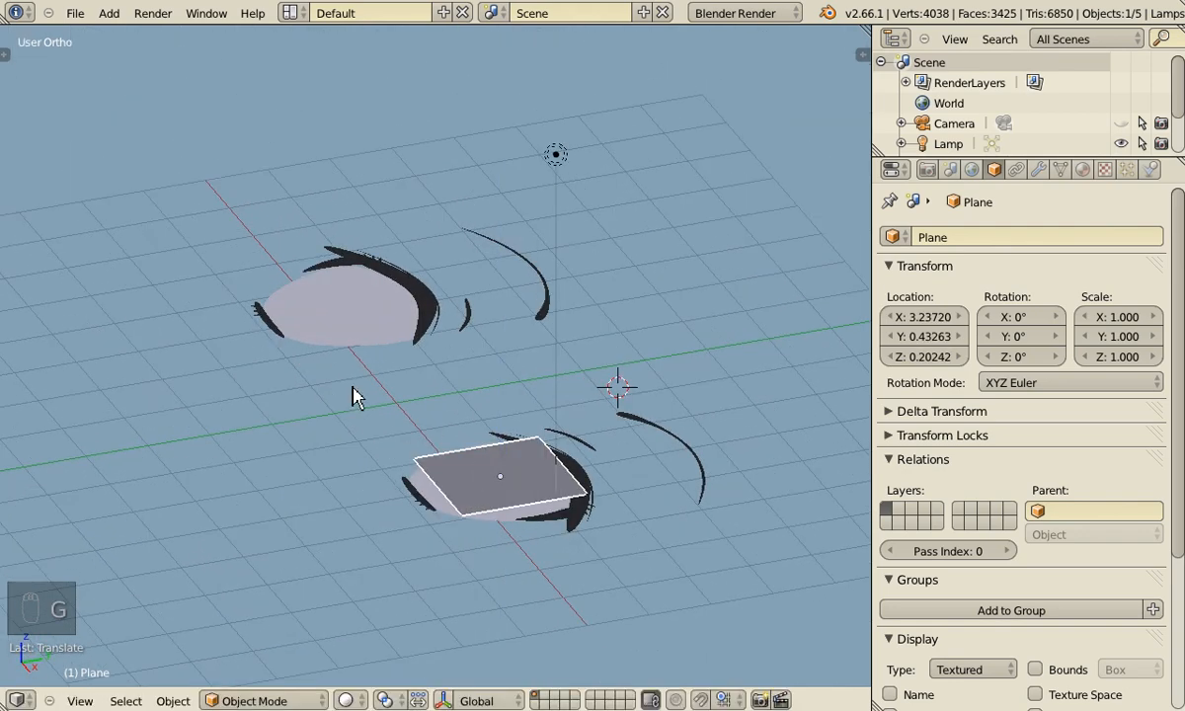
key(NUMPAD_7)
text(pupil left)
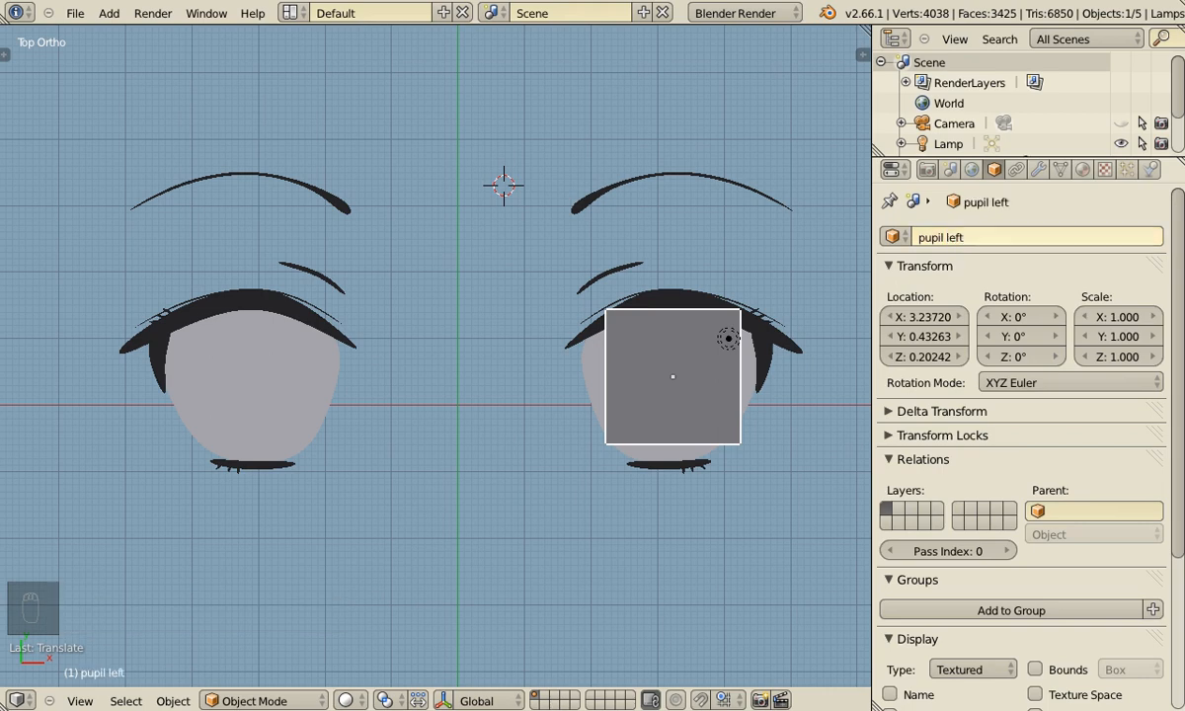
mouse_move(721, 339)
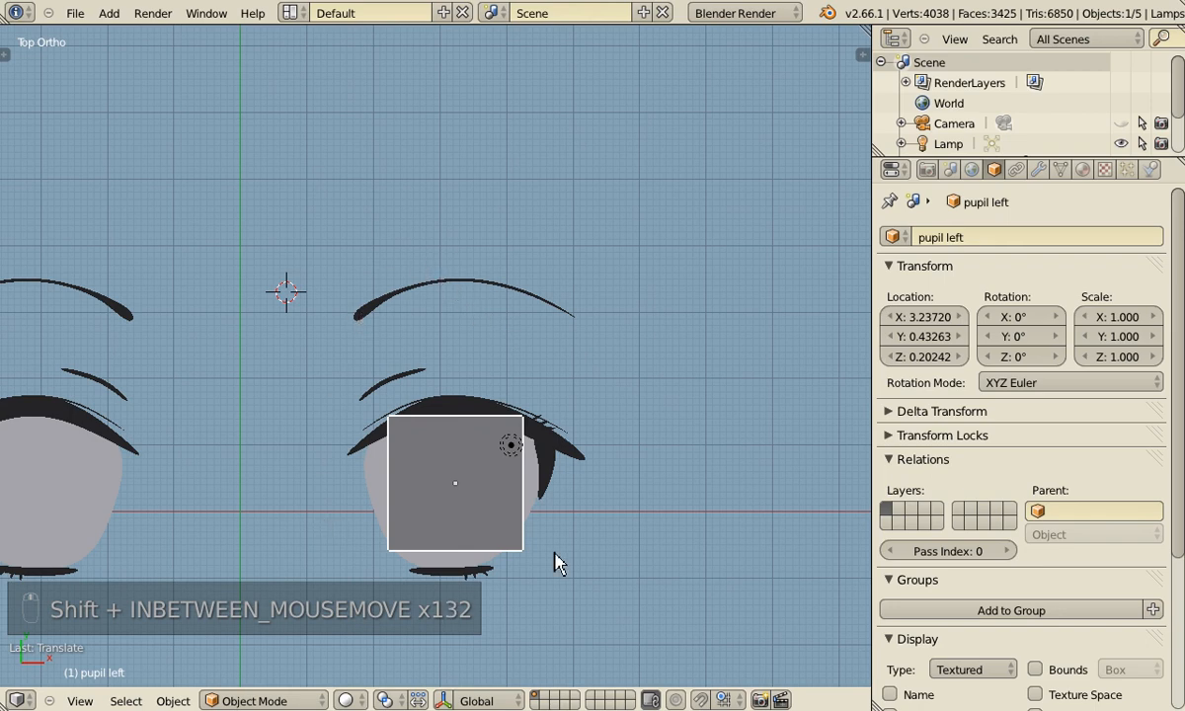
mouse_move(557, 454)
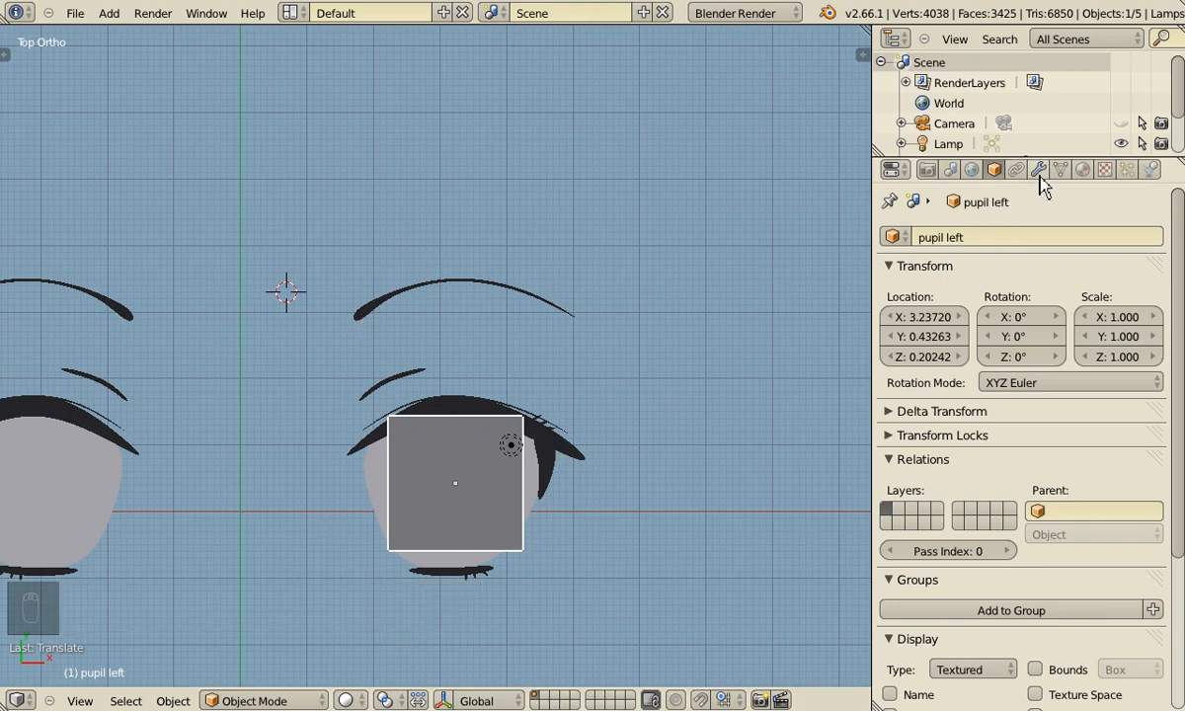
Give pupil left a Subdivision Surface modifier with raised levels for a smooth circle
click(1039, 170)
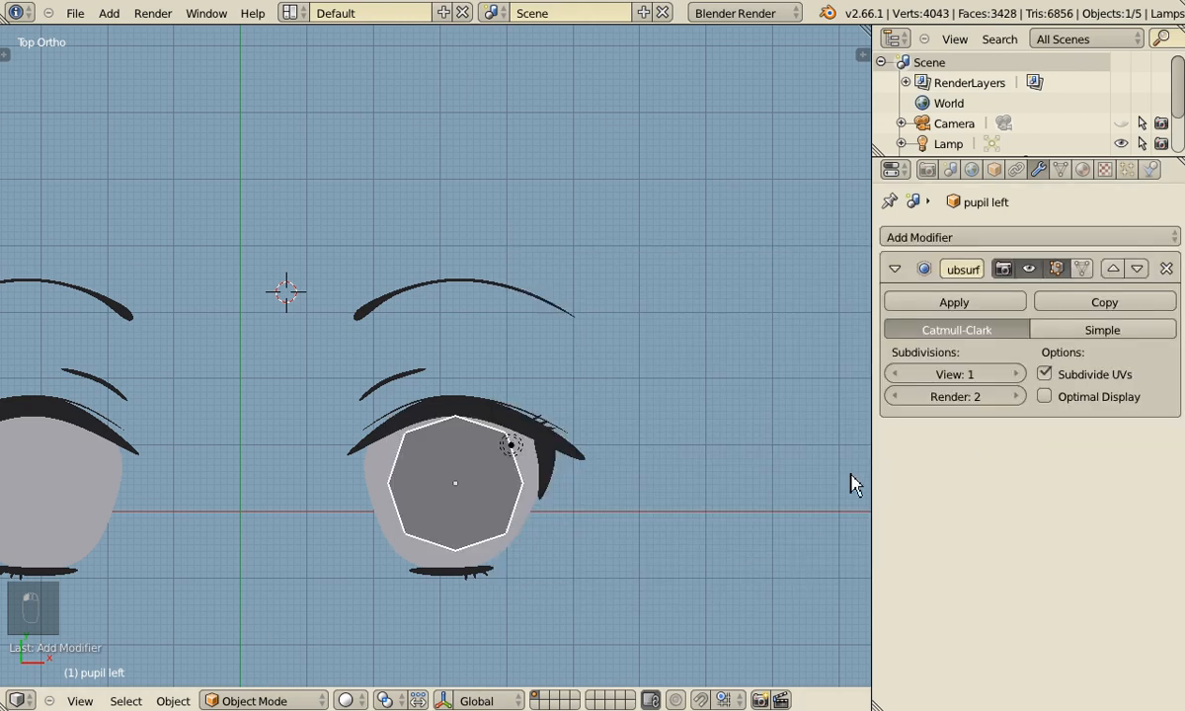
click(1011, 374)
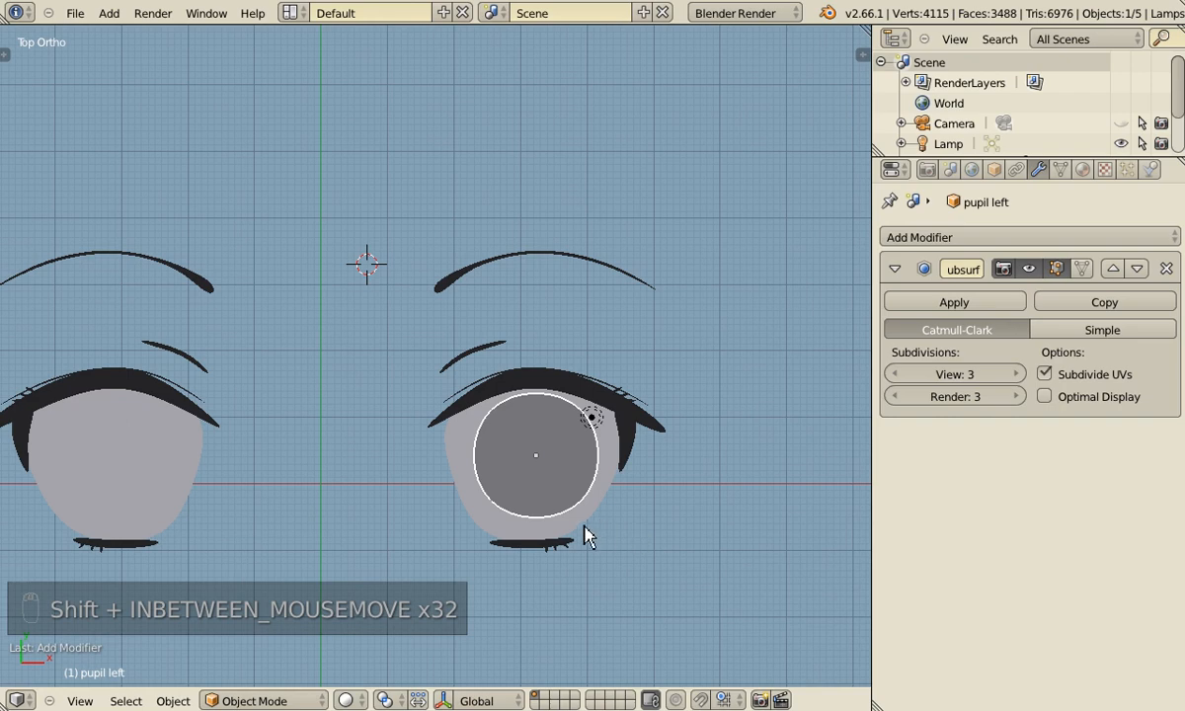
mouse_move(1126, 245)
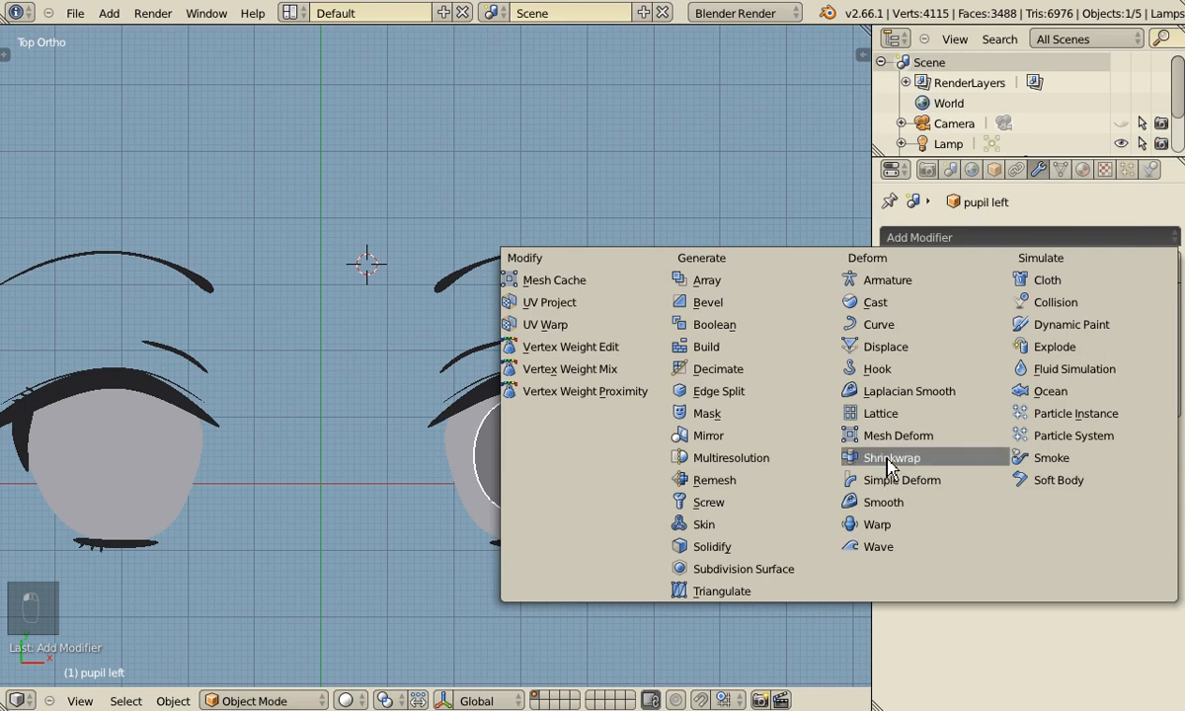
Add a Shrinkwrap modifier on the pupil targeting eye left with Offset 0.05, kept above surface
click(891, 459)
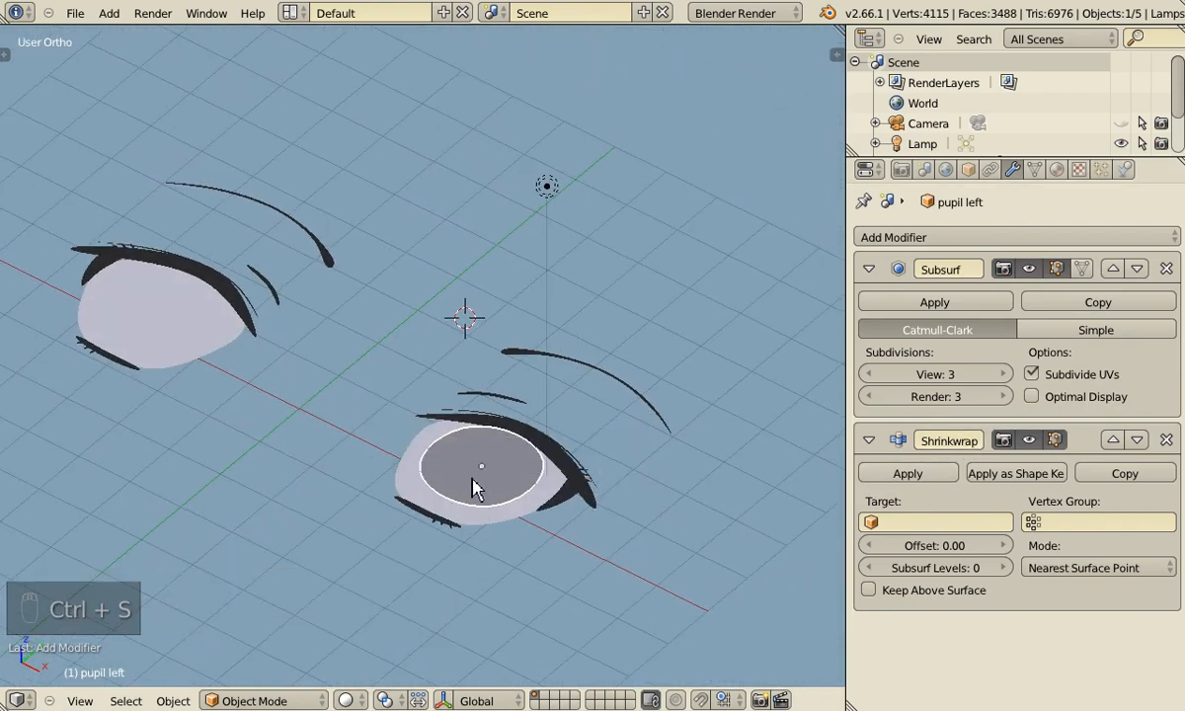
mouse_move(623, 490)
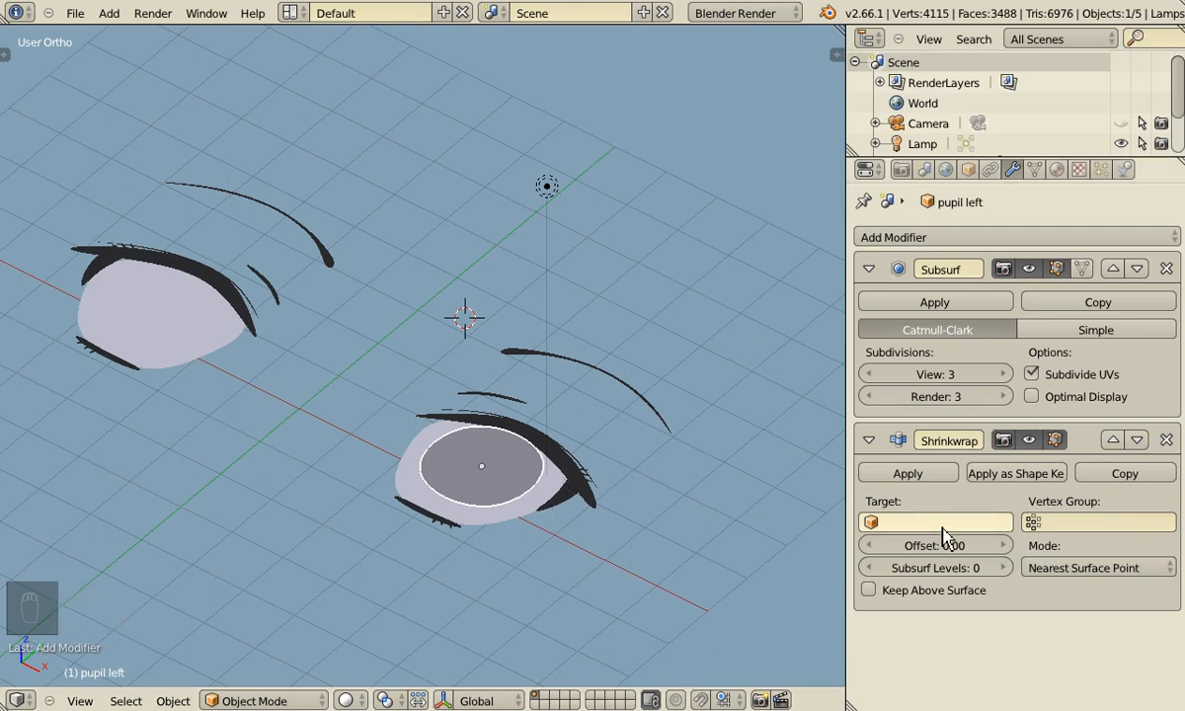
click(935, 521)
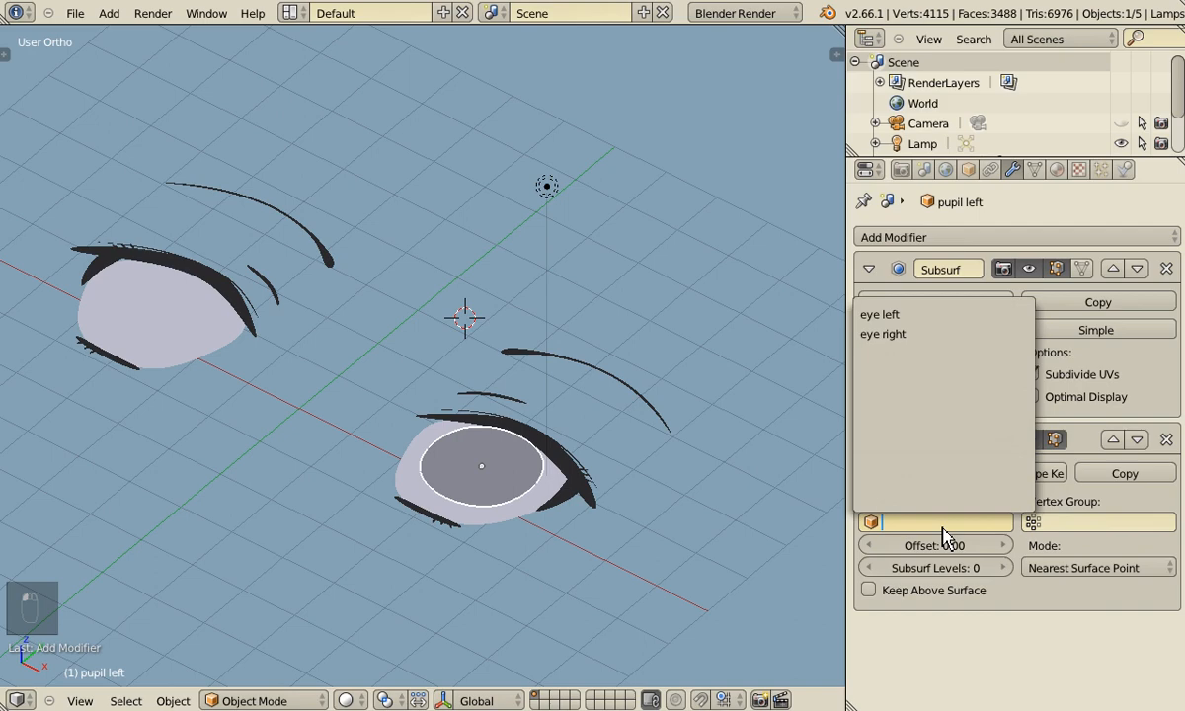
mouse_move(892, 334)
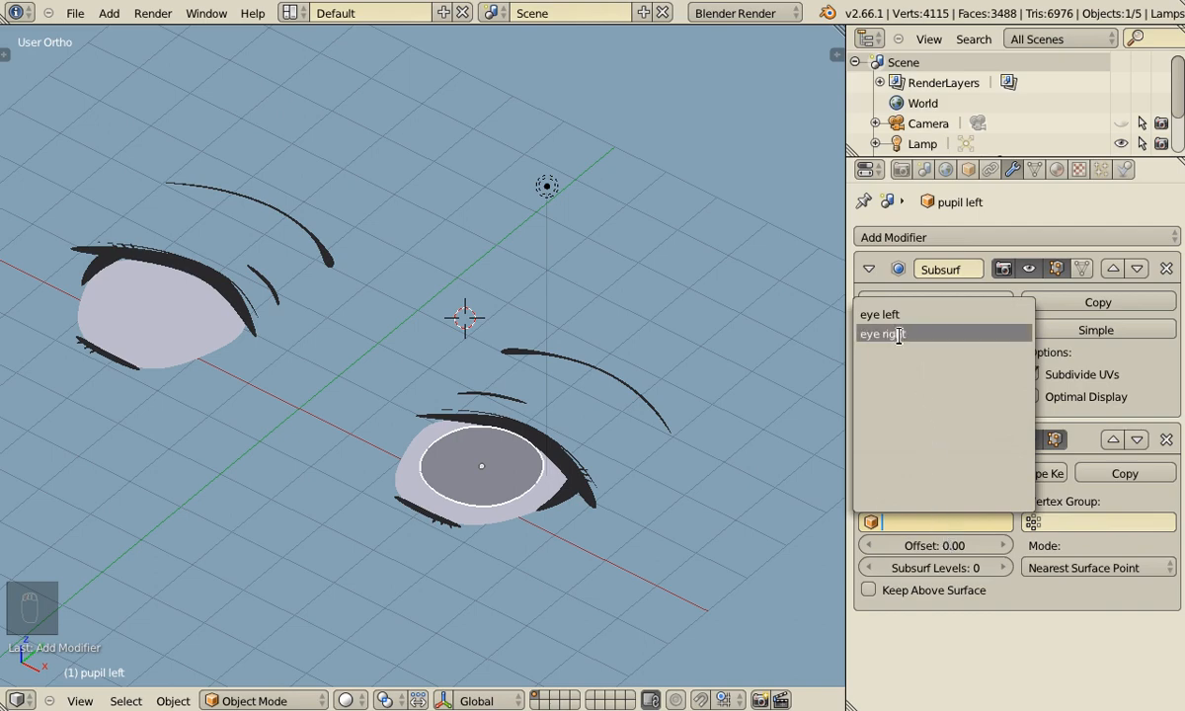
click(879, 314)
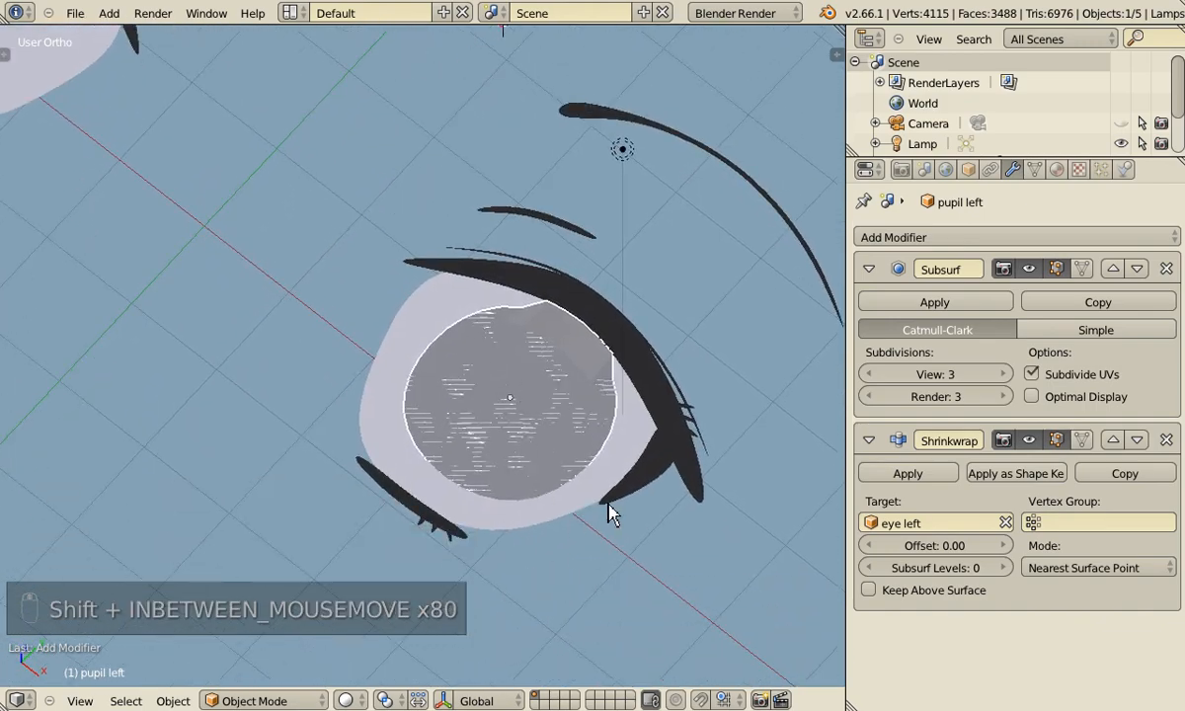
mouse_move(563, 336)
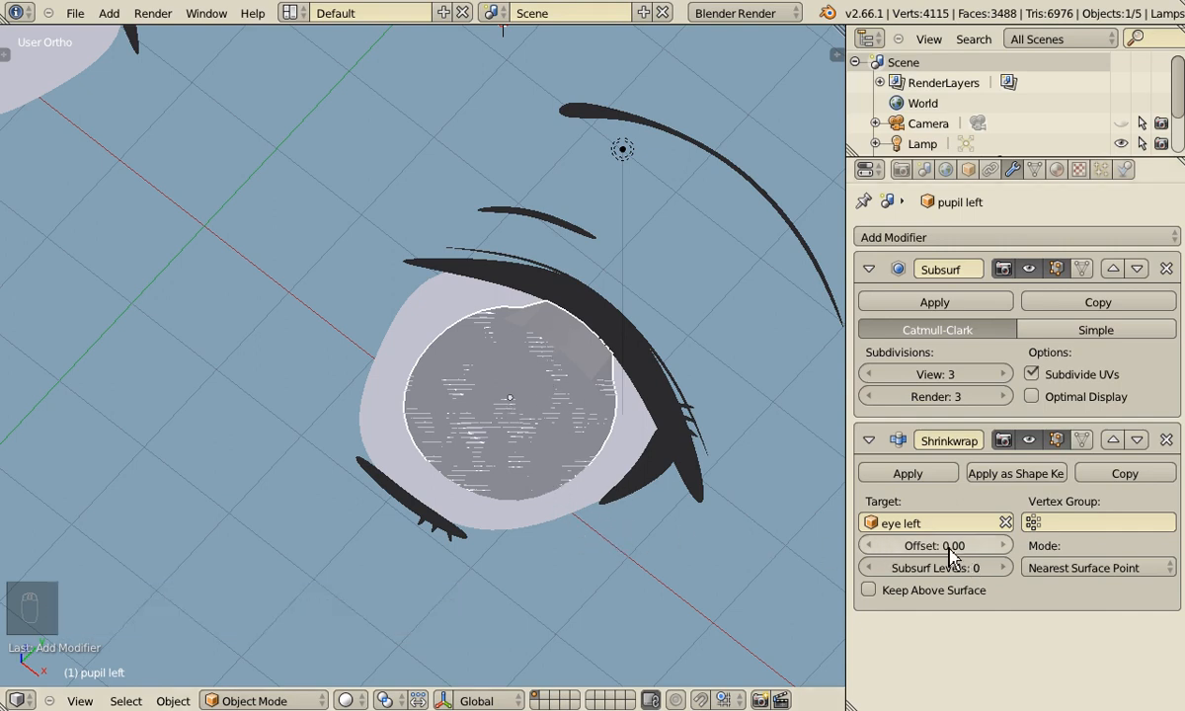
click(869, 589)
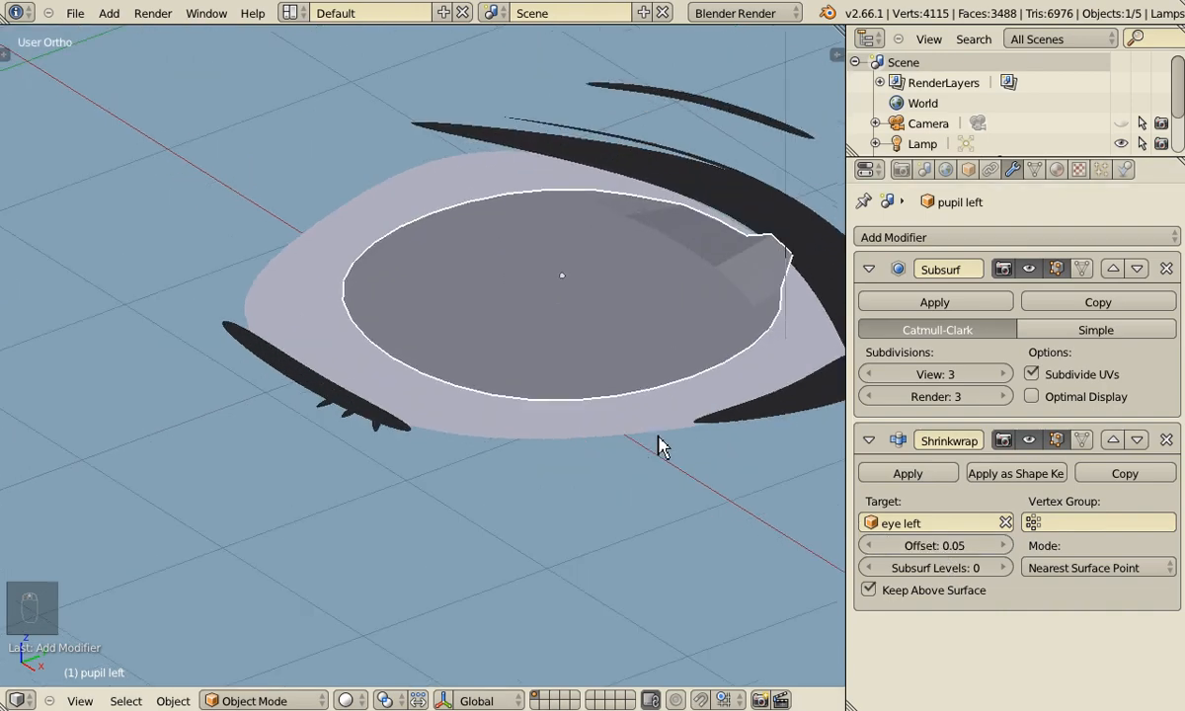
Slide the pupil around the eye and orbit to confirm it stays wrapped on the surface
drag(662, 447, 577, 545)
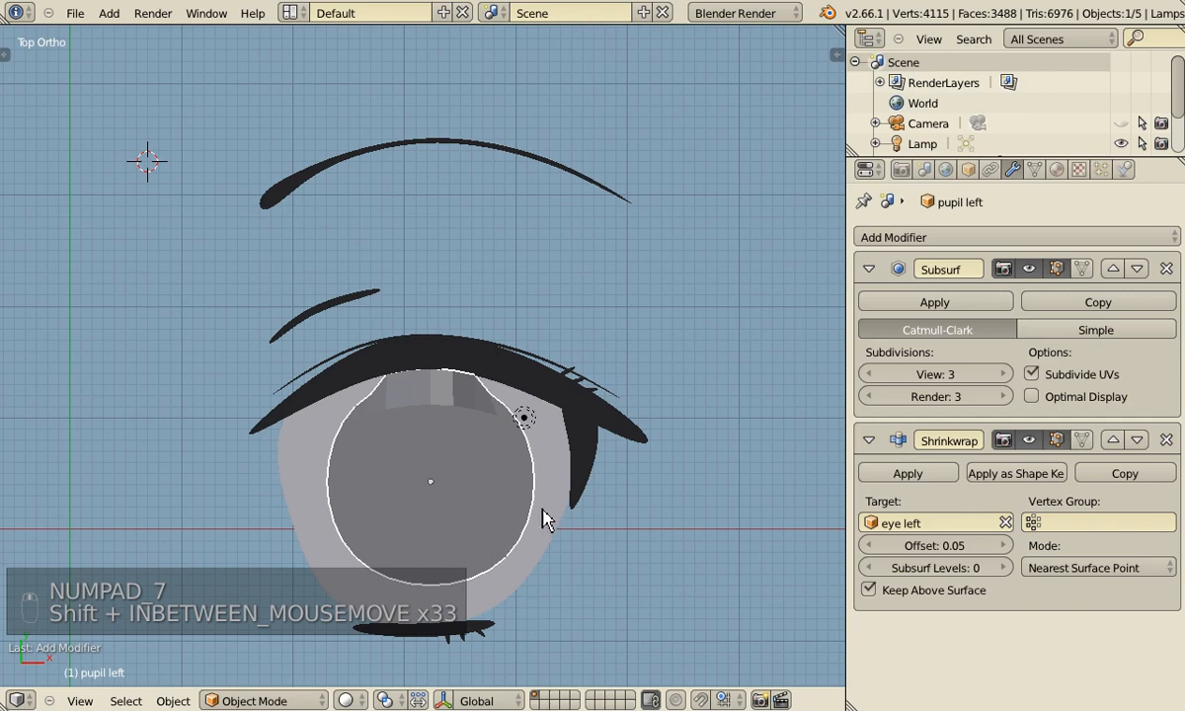
key(g)
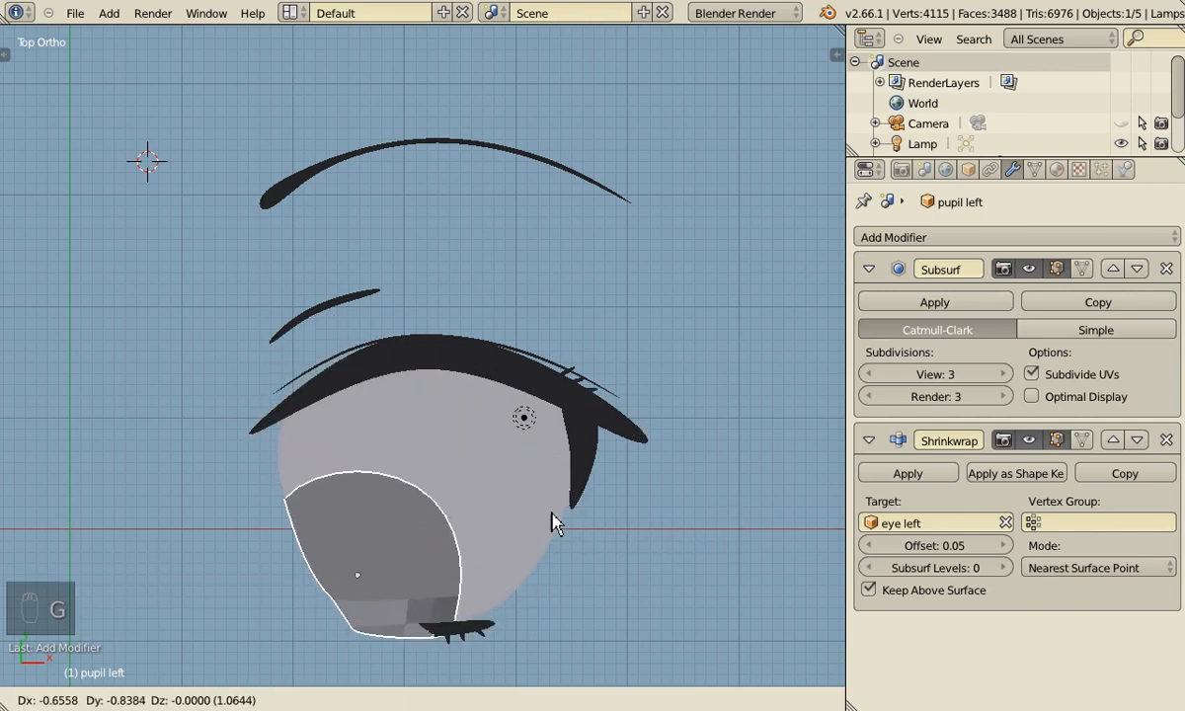
mouse_move(735, 502)
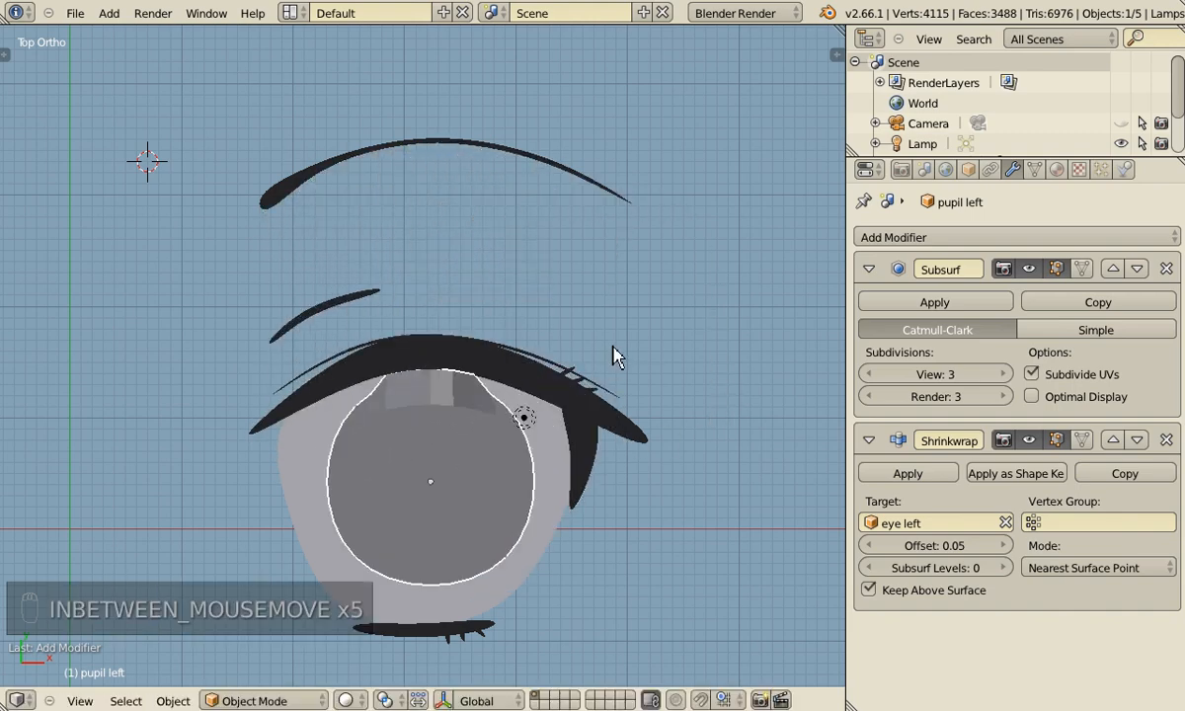
drag(612, 356, 435, 346)
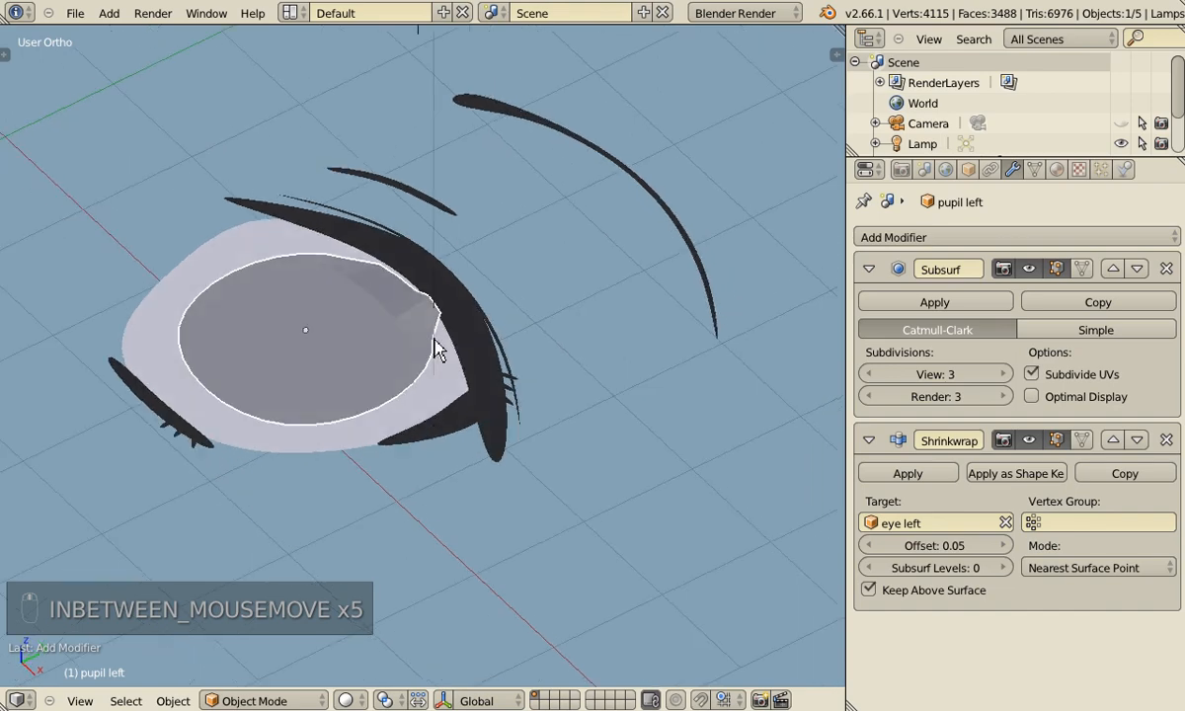
mouse_move(553, 450)
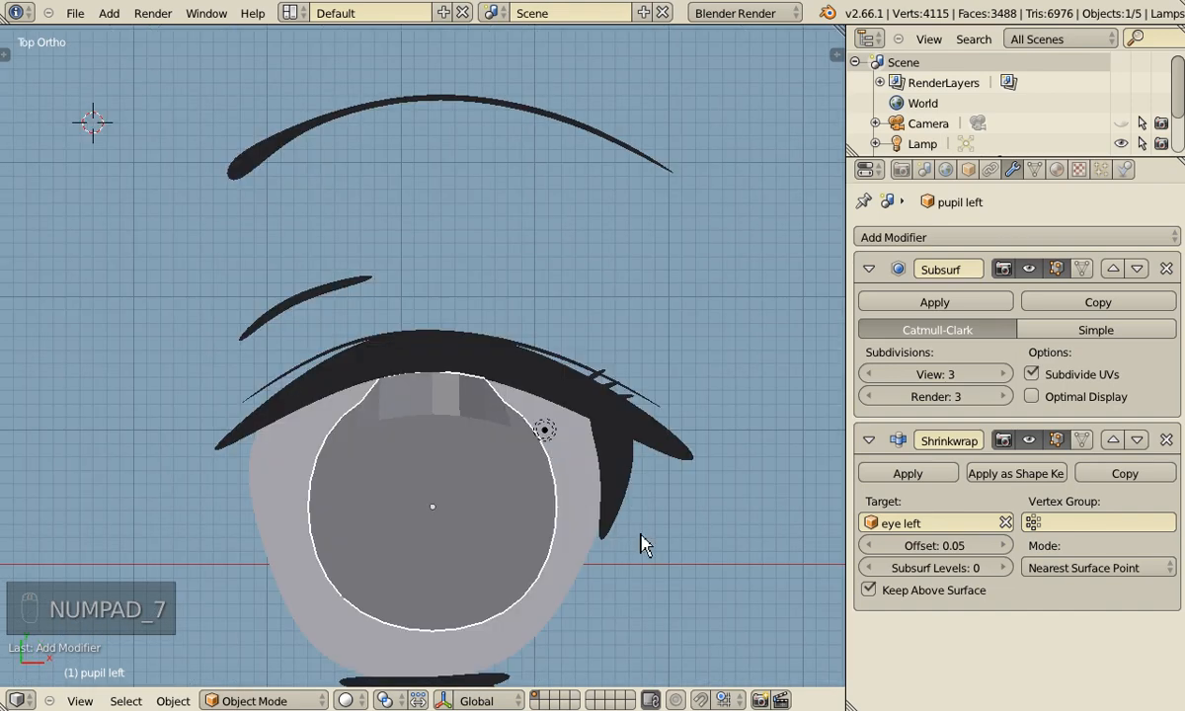
Separate the linked eye-white geometry of eye left into its own object, eye left.001
key(Tab)
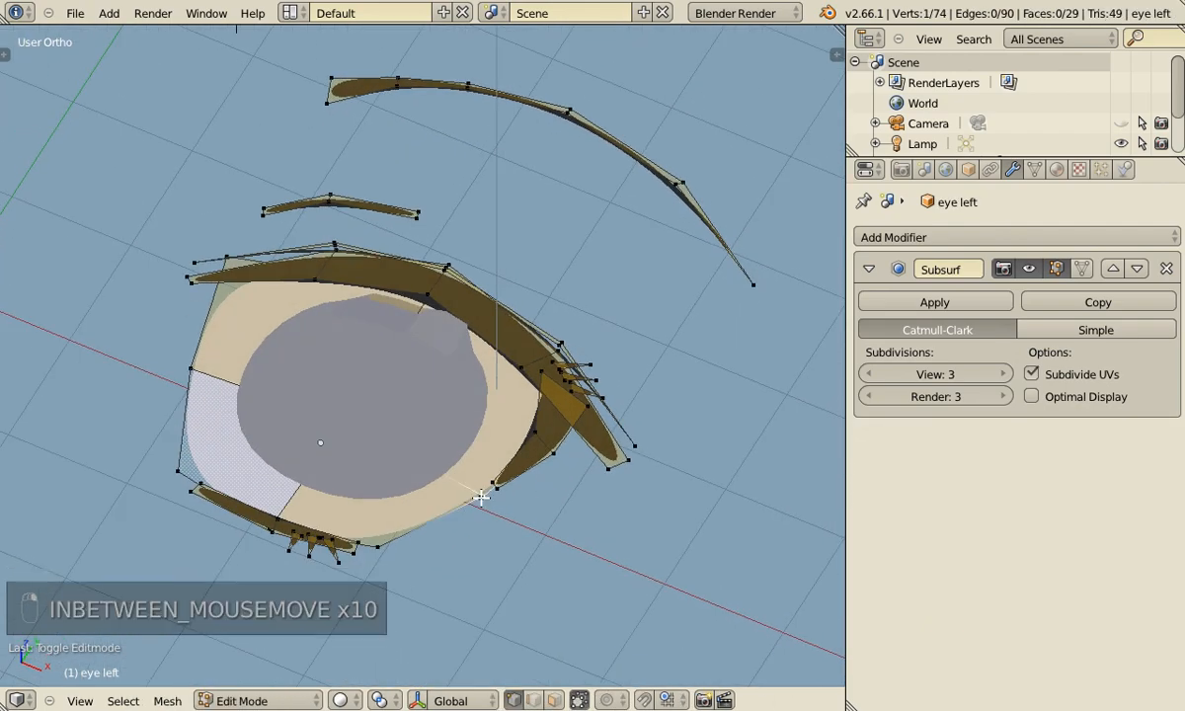
key(l)
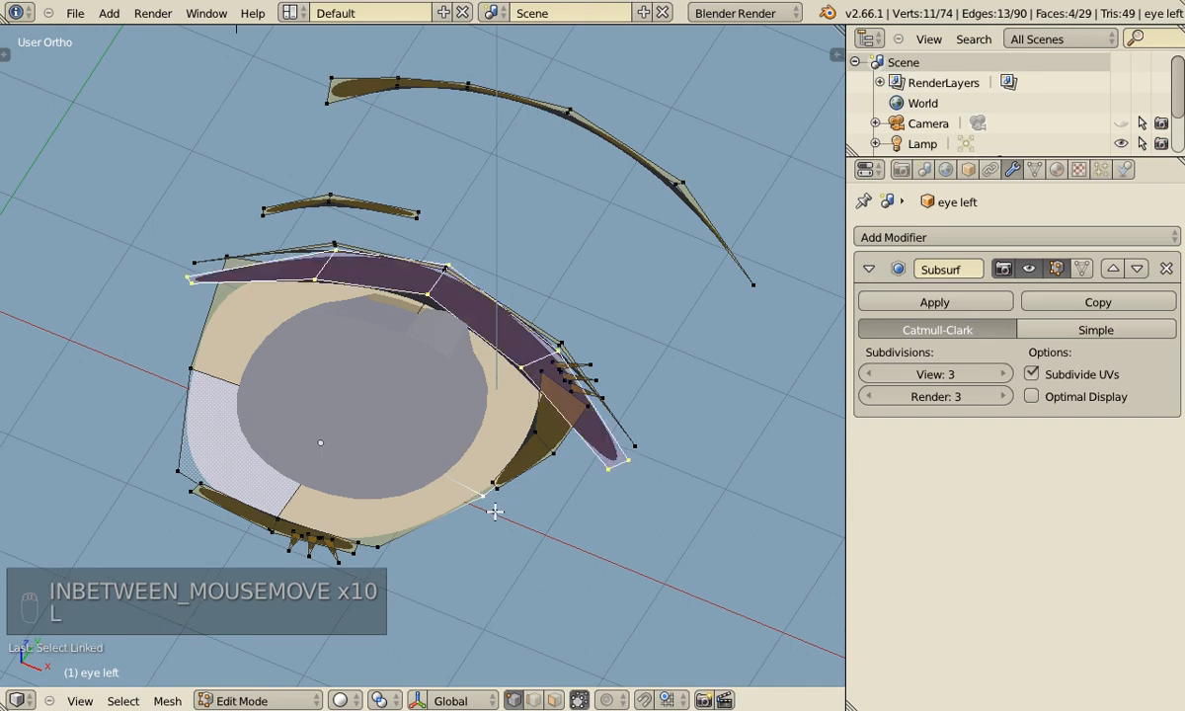
key(p)
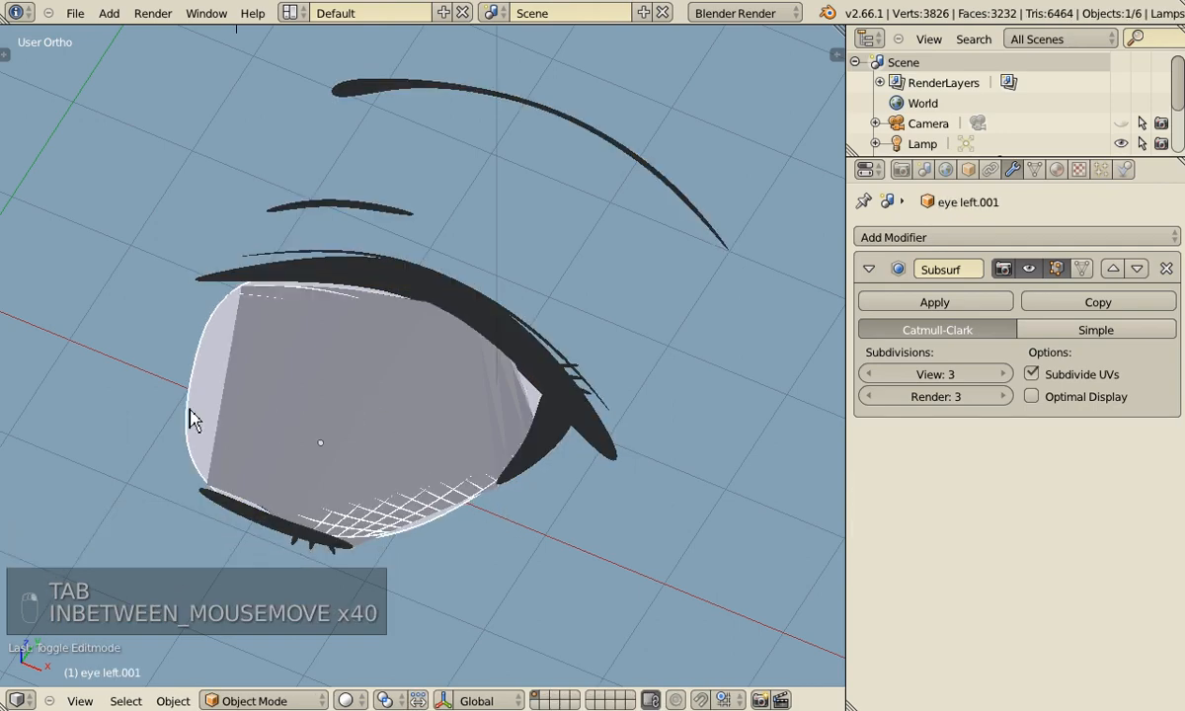
mouse_move(225, 403)
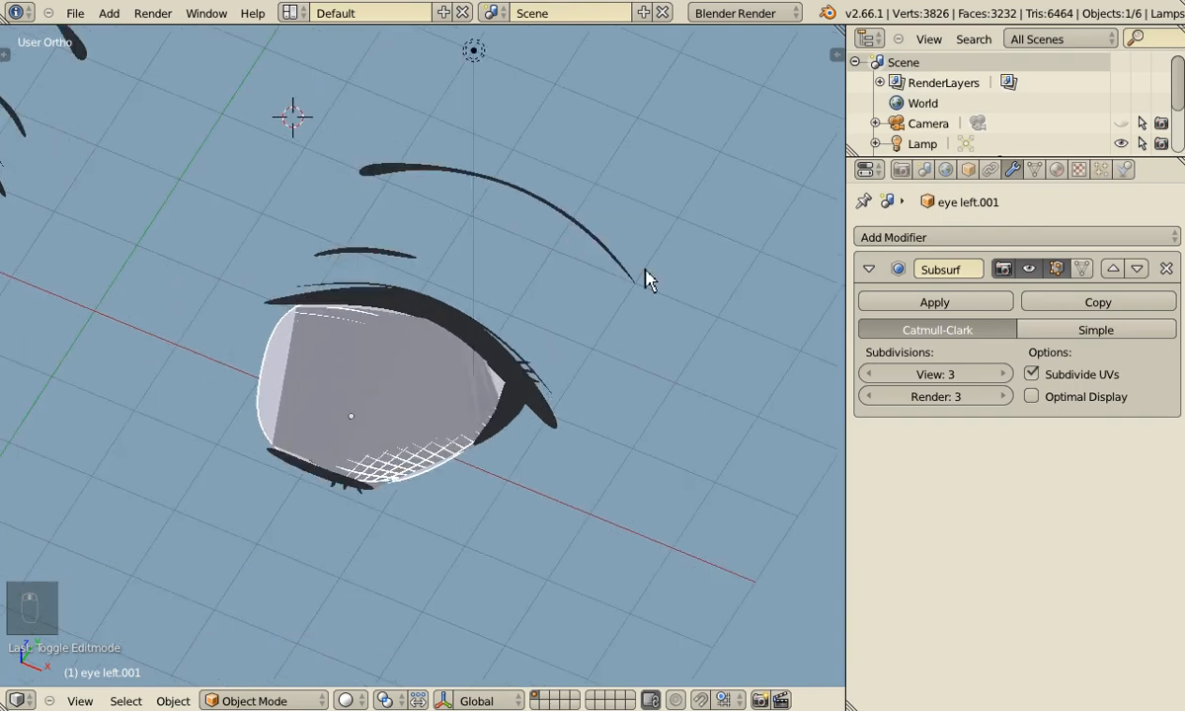
click(967, 170)
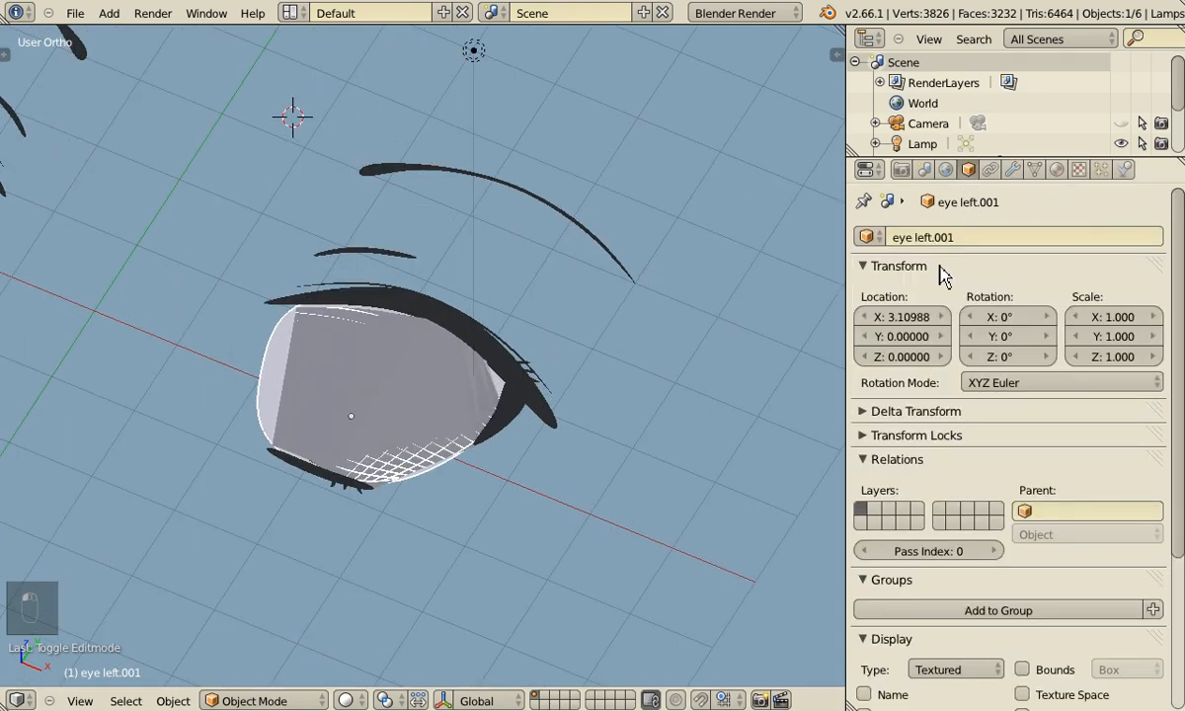
key(BackSpace)
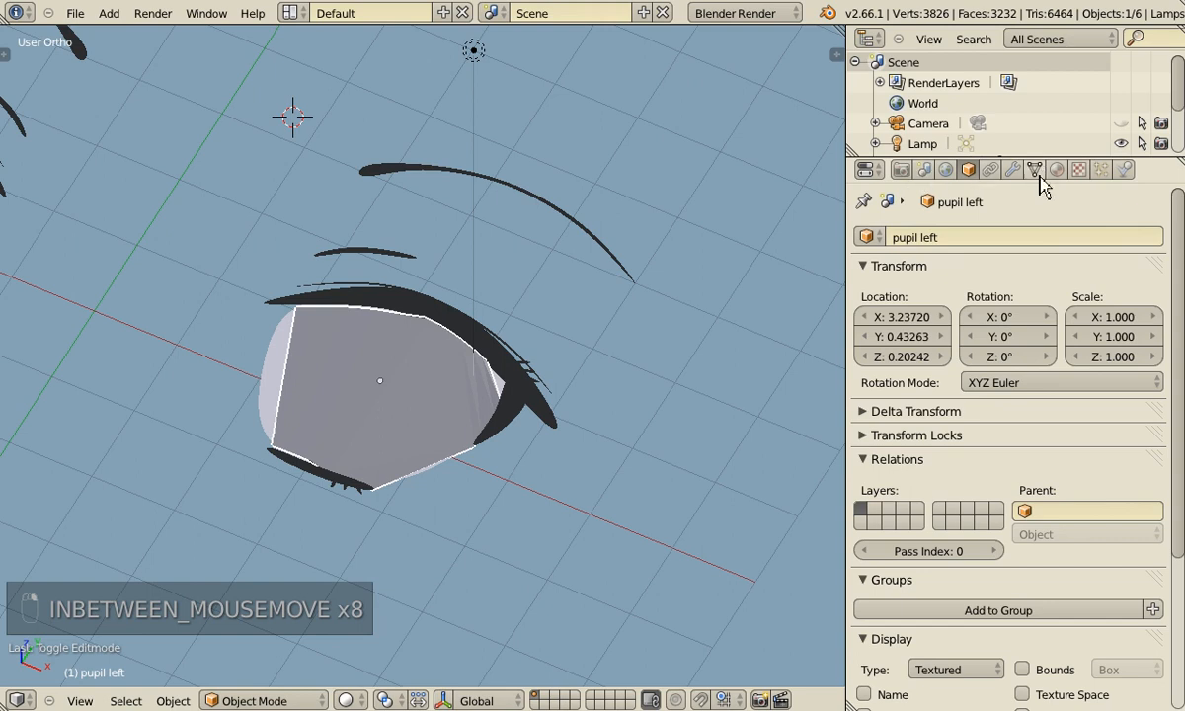
Retarget pupil left's Shrinkwrap modifier to the eye white left object
click(1055, 170)
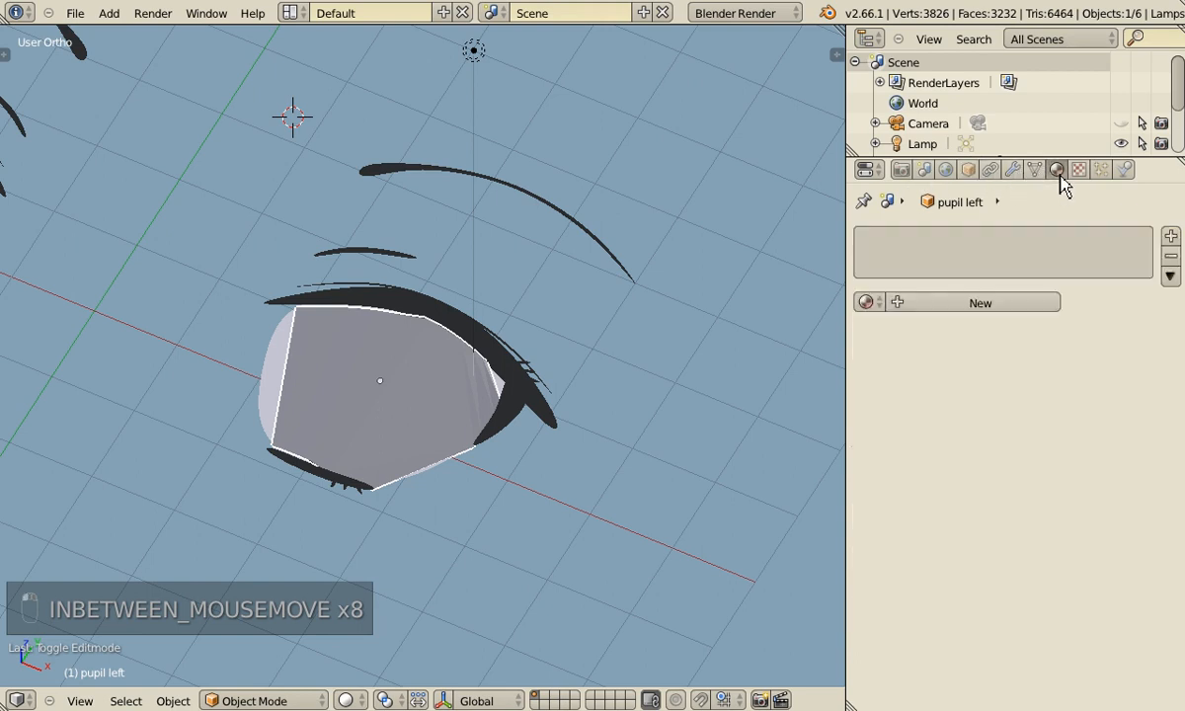
click(1055, 170)
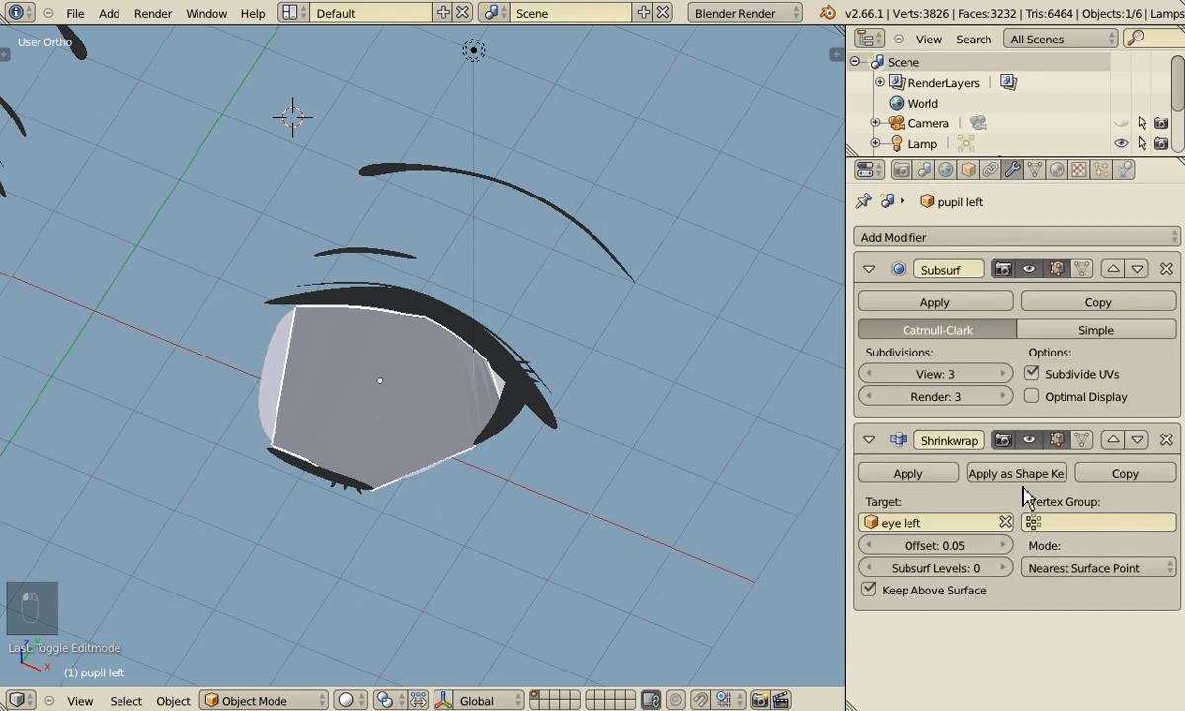
click(929, 522)
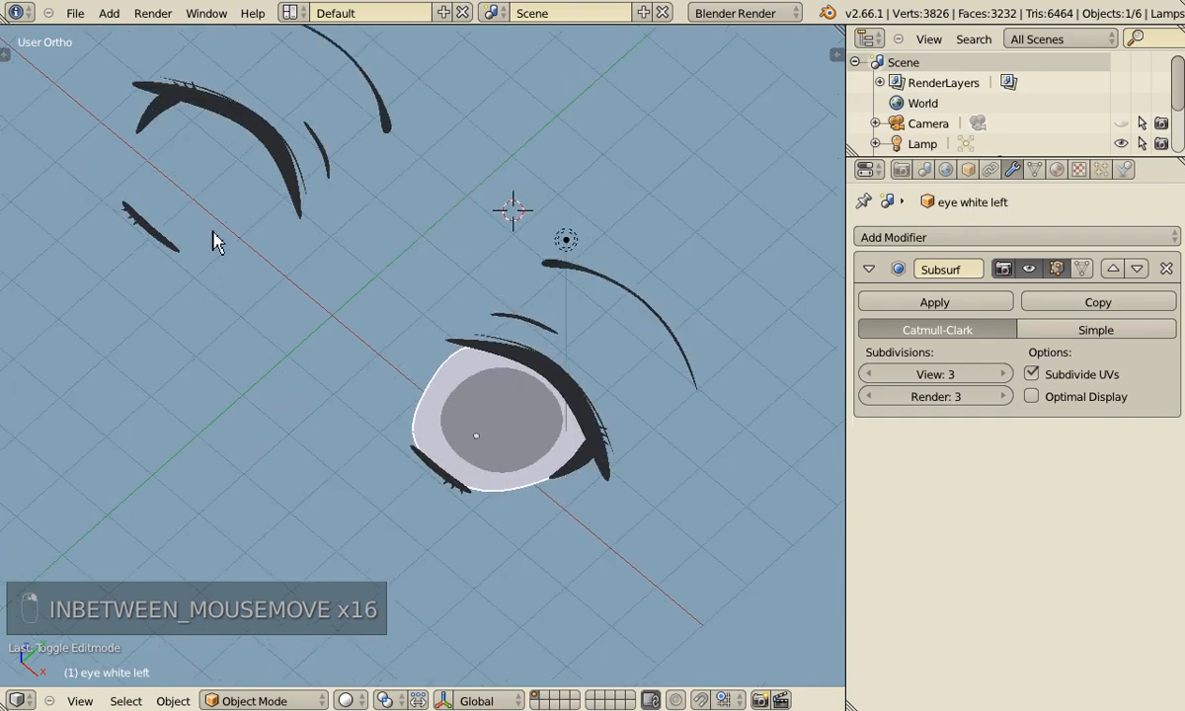
mouse_move(561, 452)
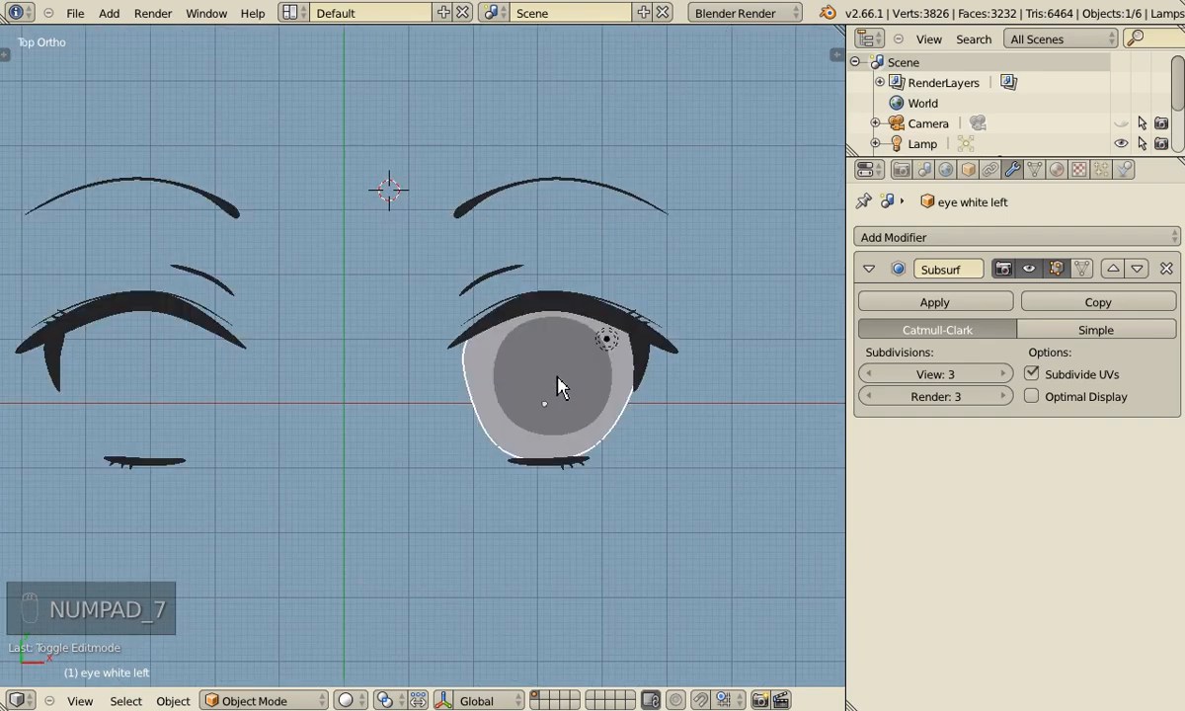
Make a linked duplicate of eye white left and move it over the other eye in wireframe
click(549, 379)
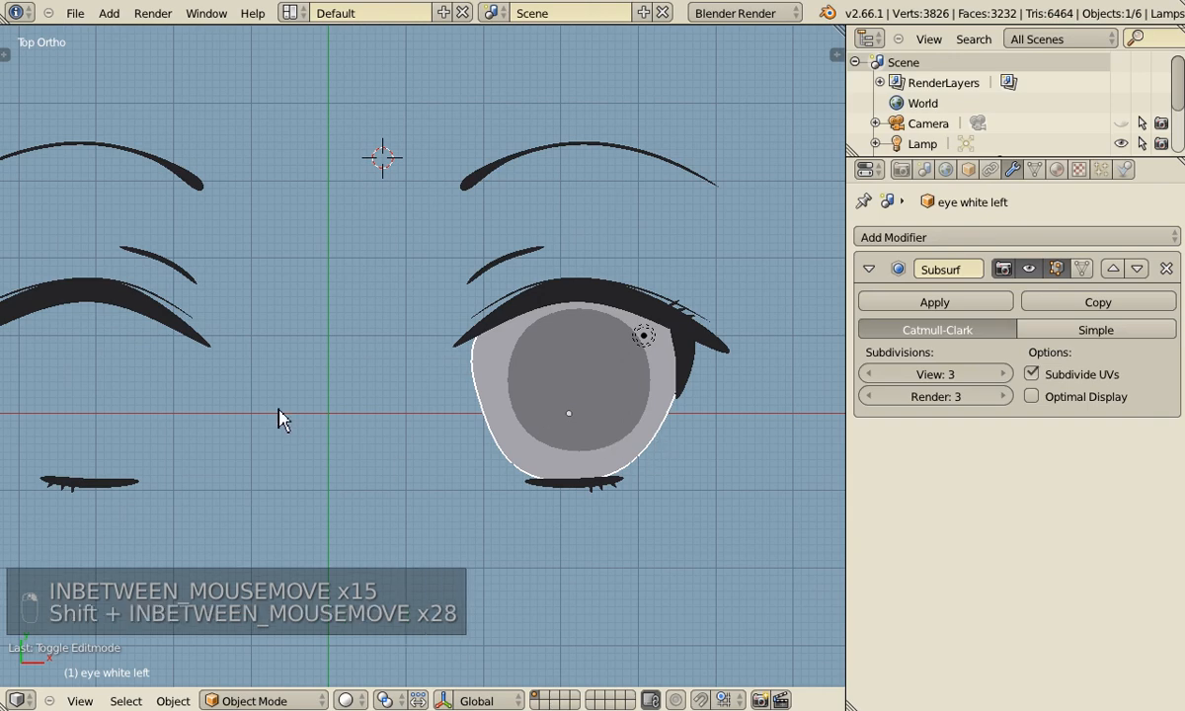
key(alt+d)
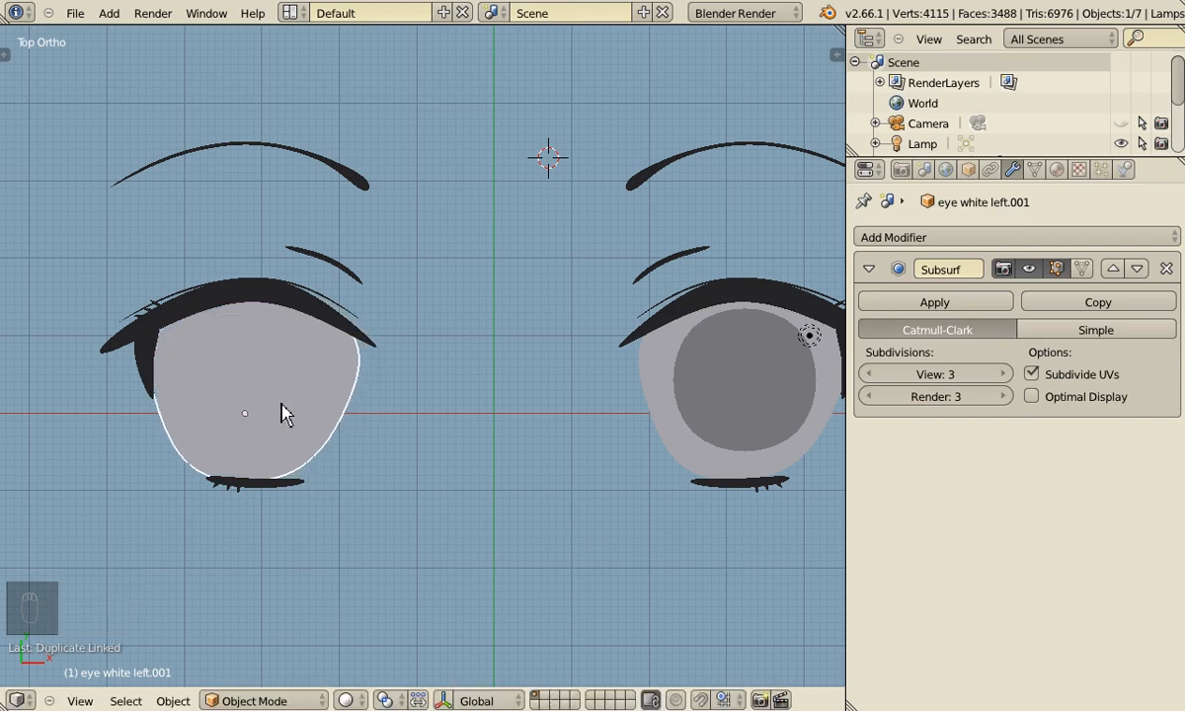
key(z)
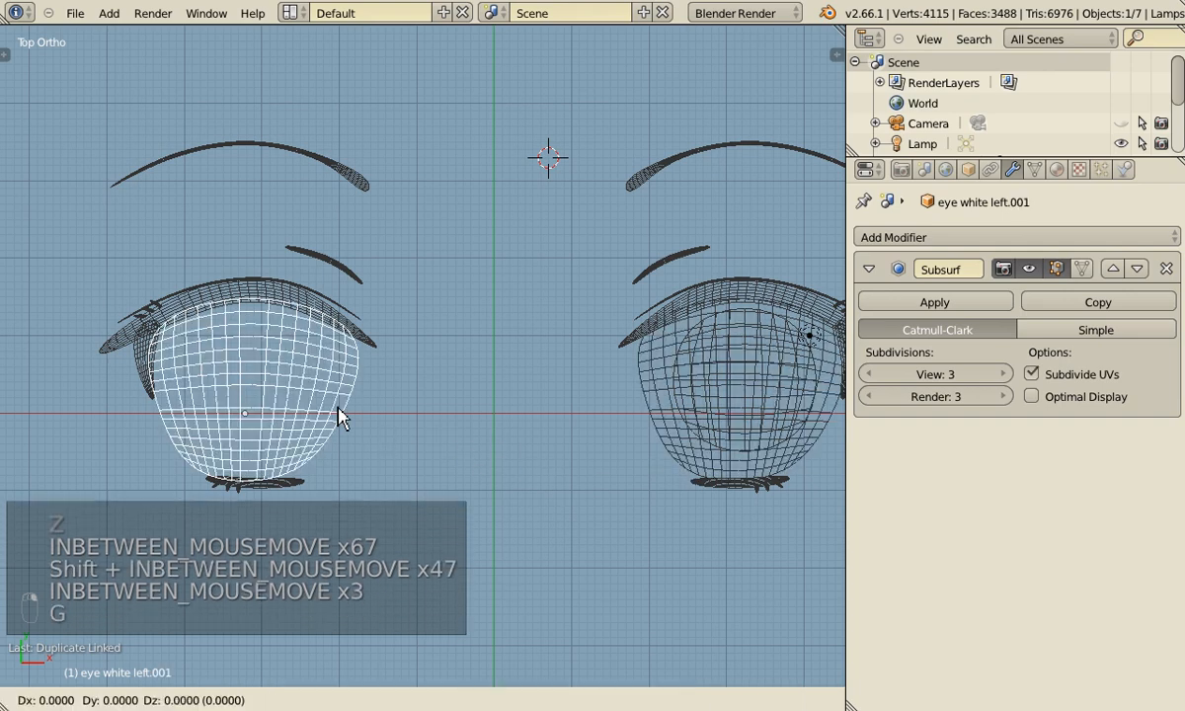
drag(340, 415, 829, 453)
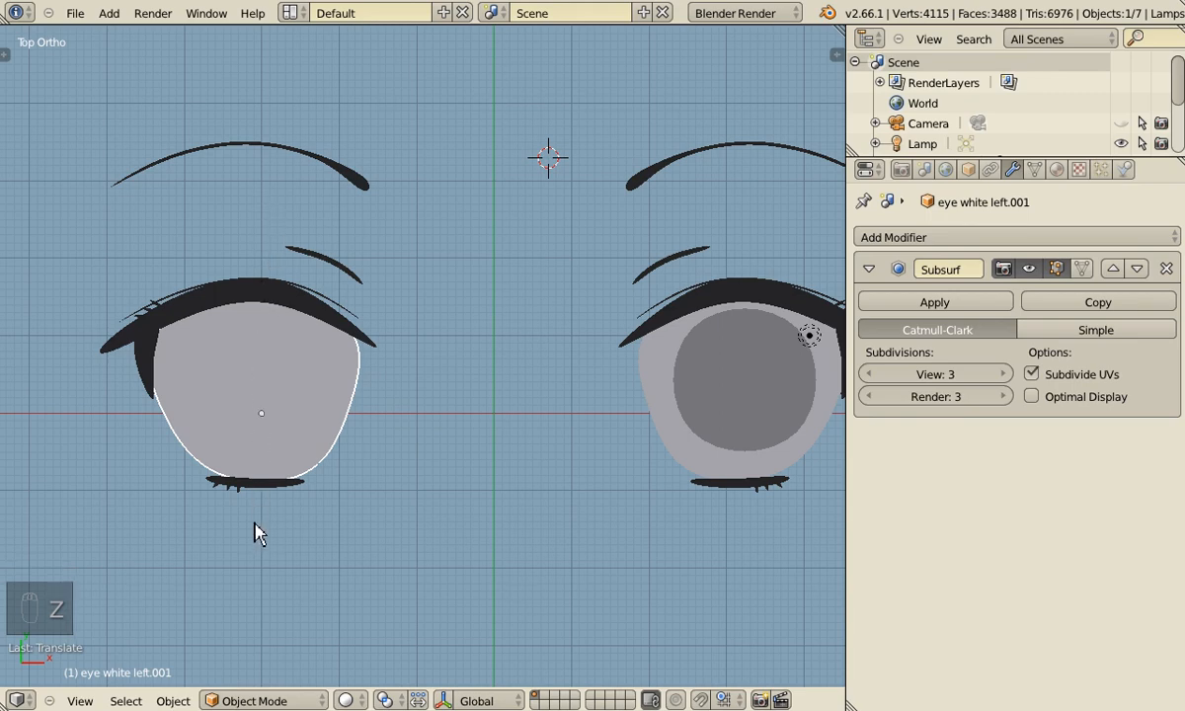
mouse_move(537, 512)
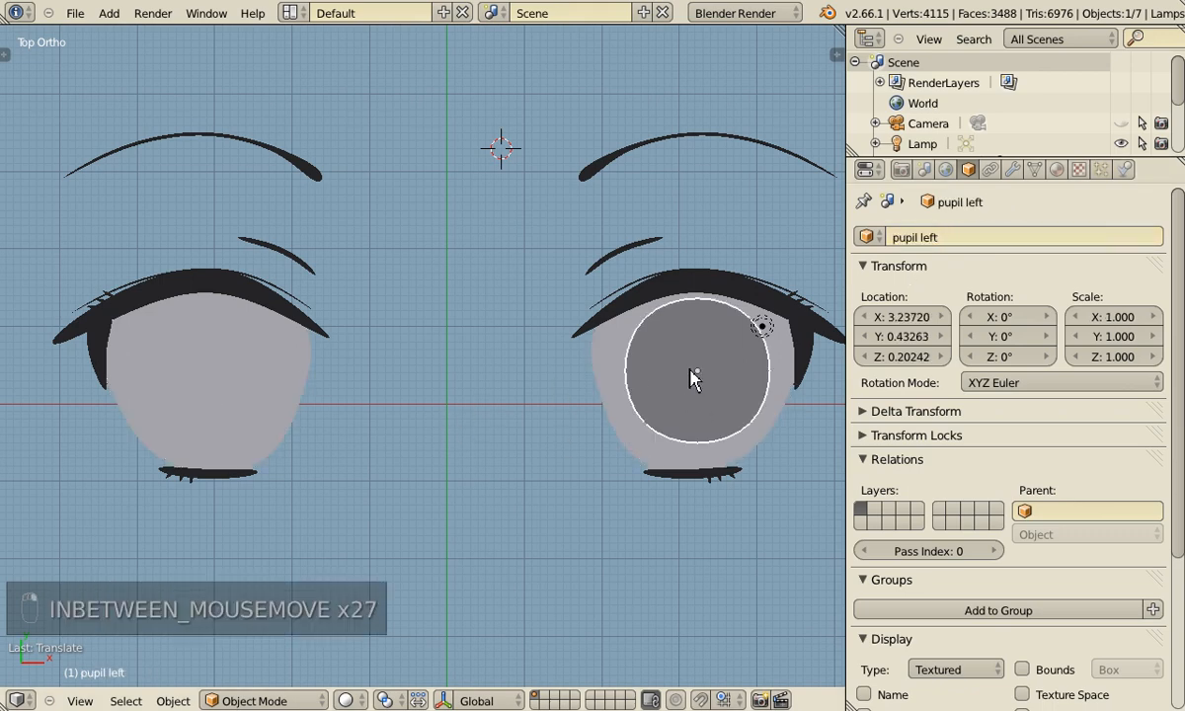
mouse_move(721, 371)
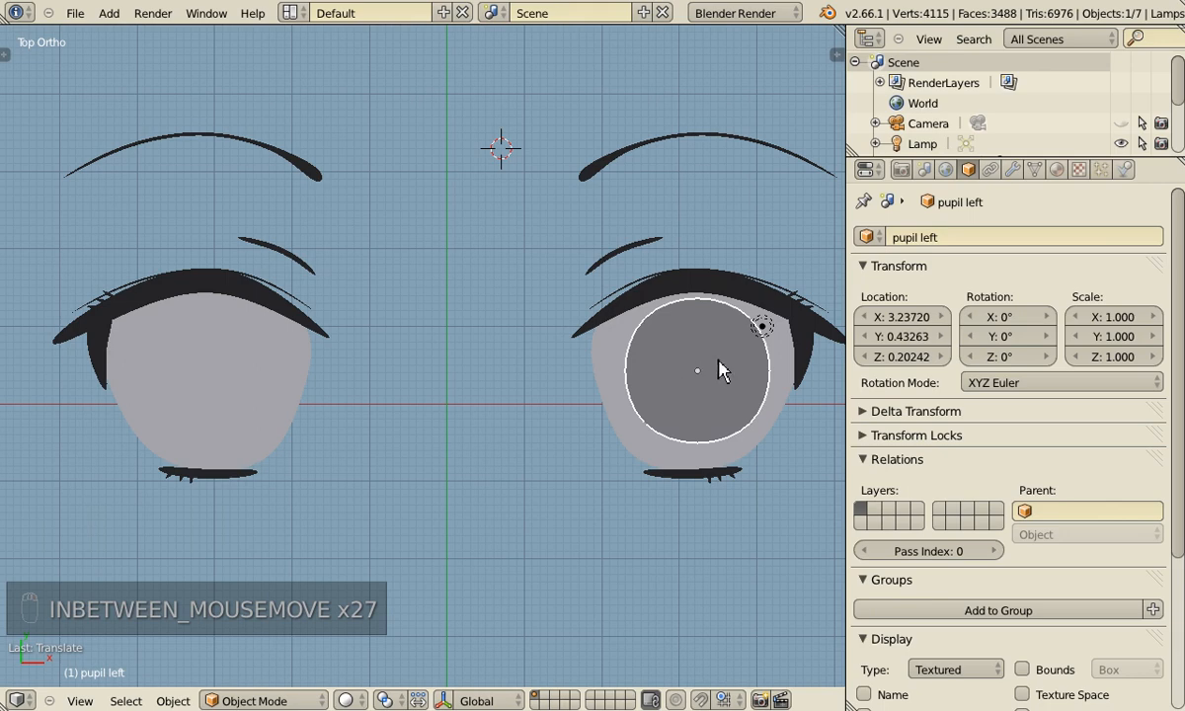
mouse_move(770, 385)
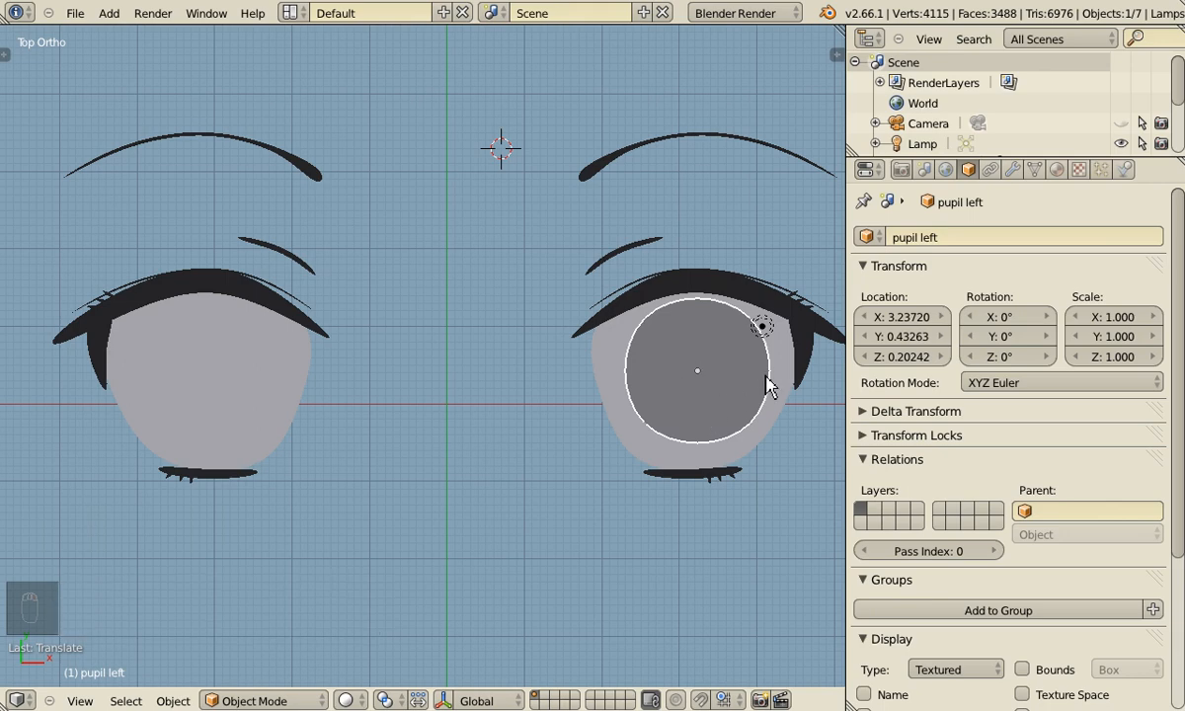
Make a linked duplicate of pupil left to slide into the other eye white
key(alt+d)
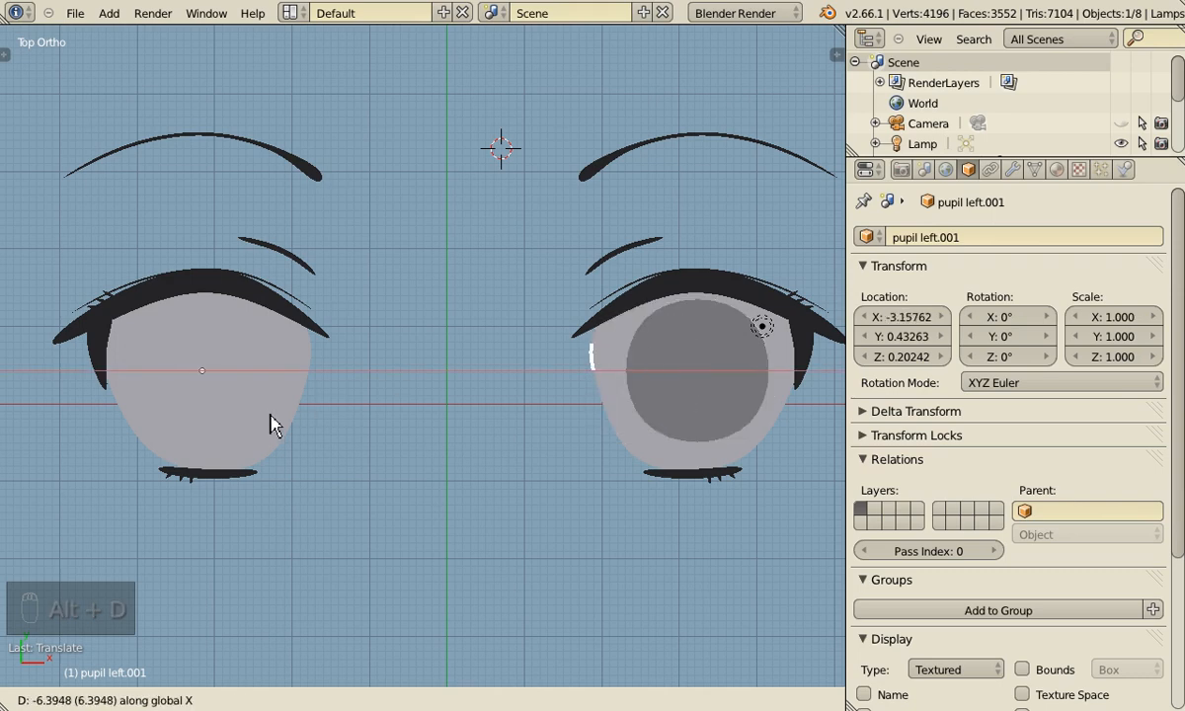
mouse_move(281, 431)
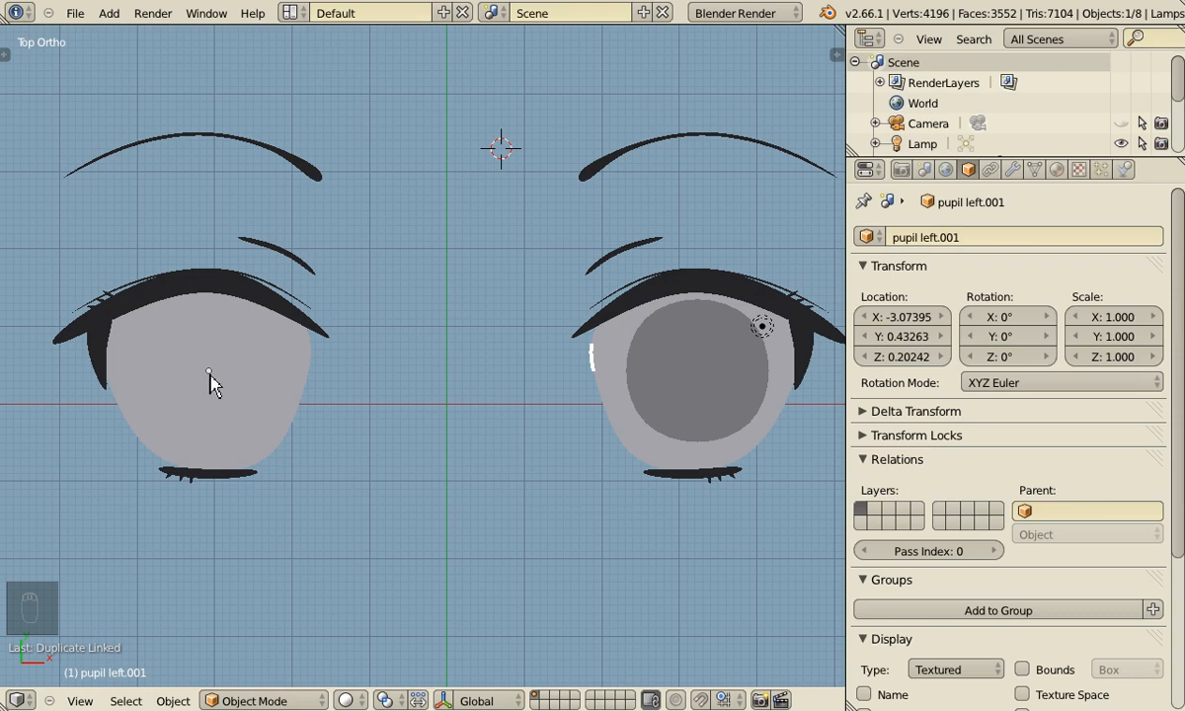
mouse_move(605, 344)
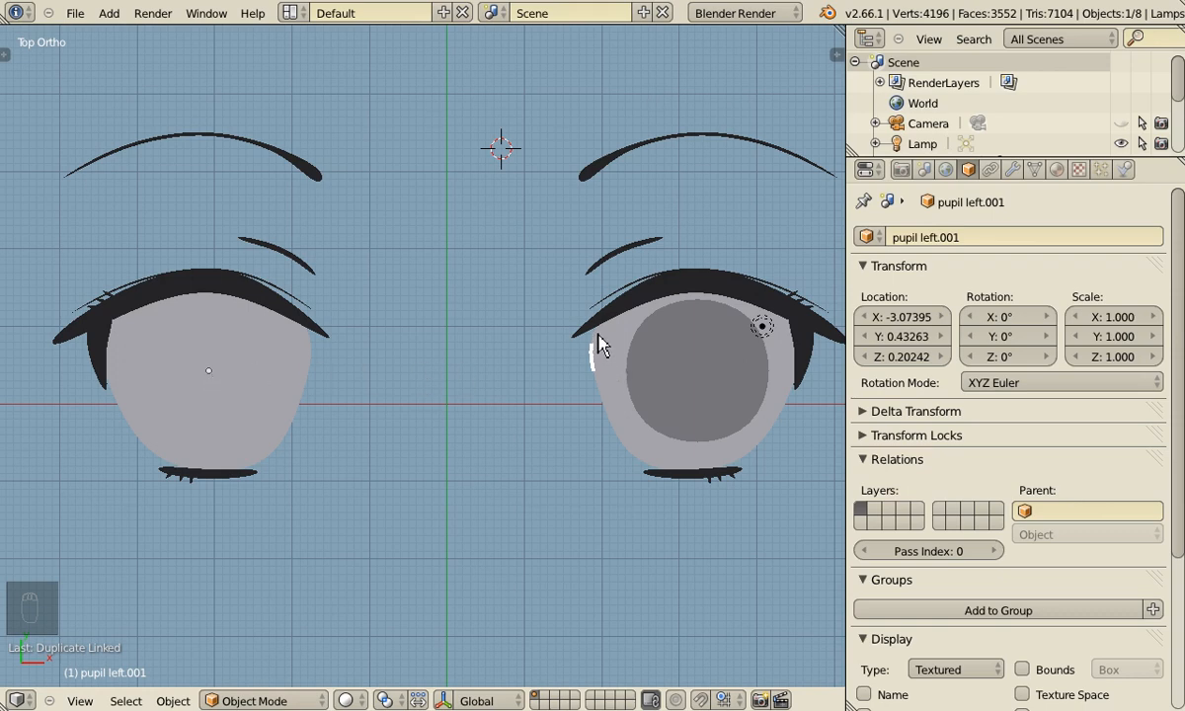
mouse_move(592, 364)
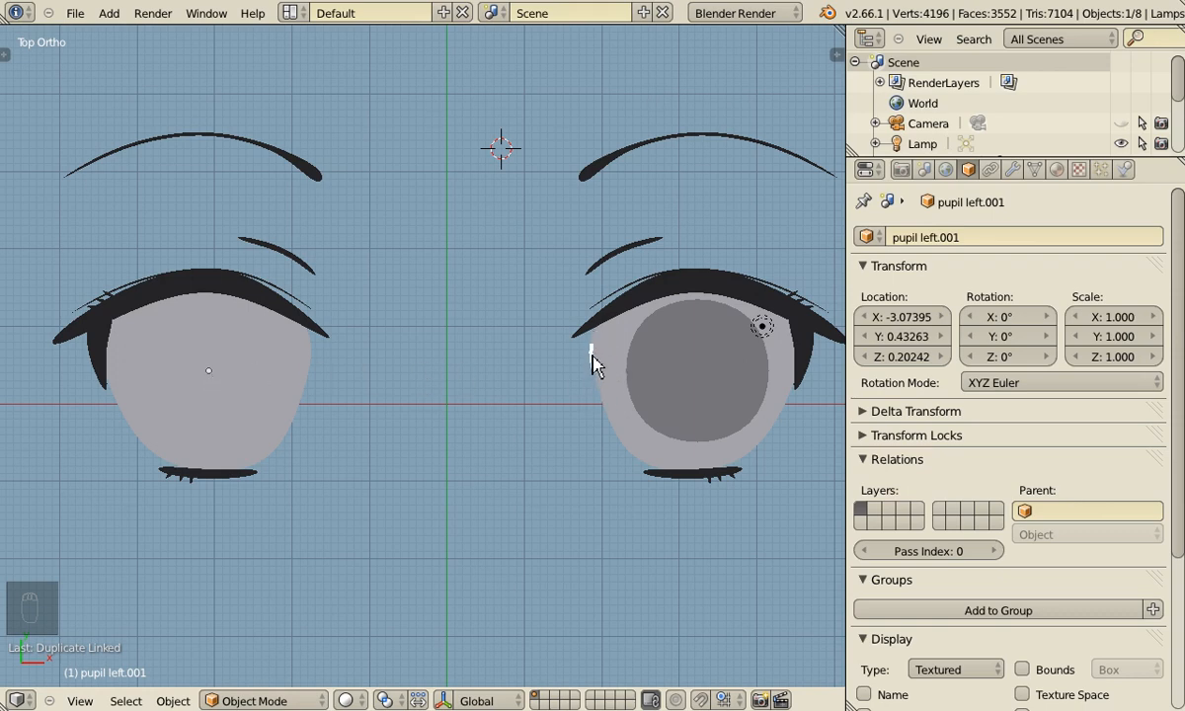
mouse_move(612, 413)
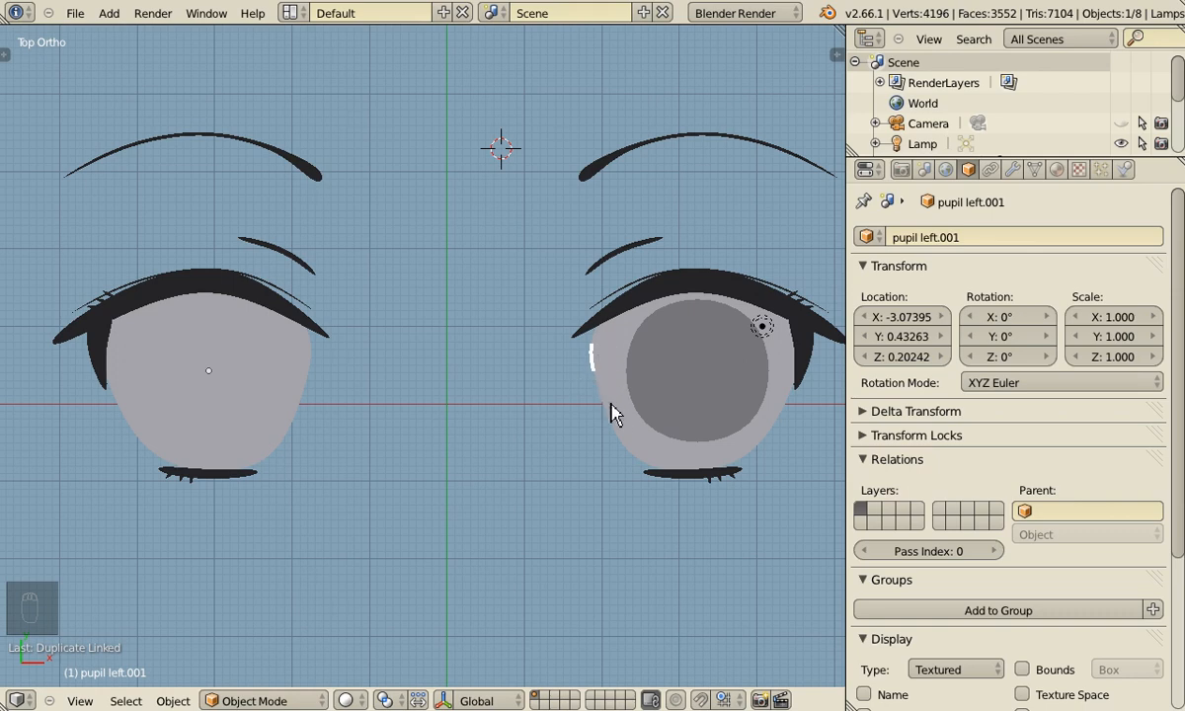
mouse_move(529, 407)
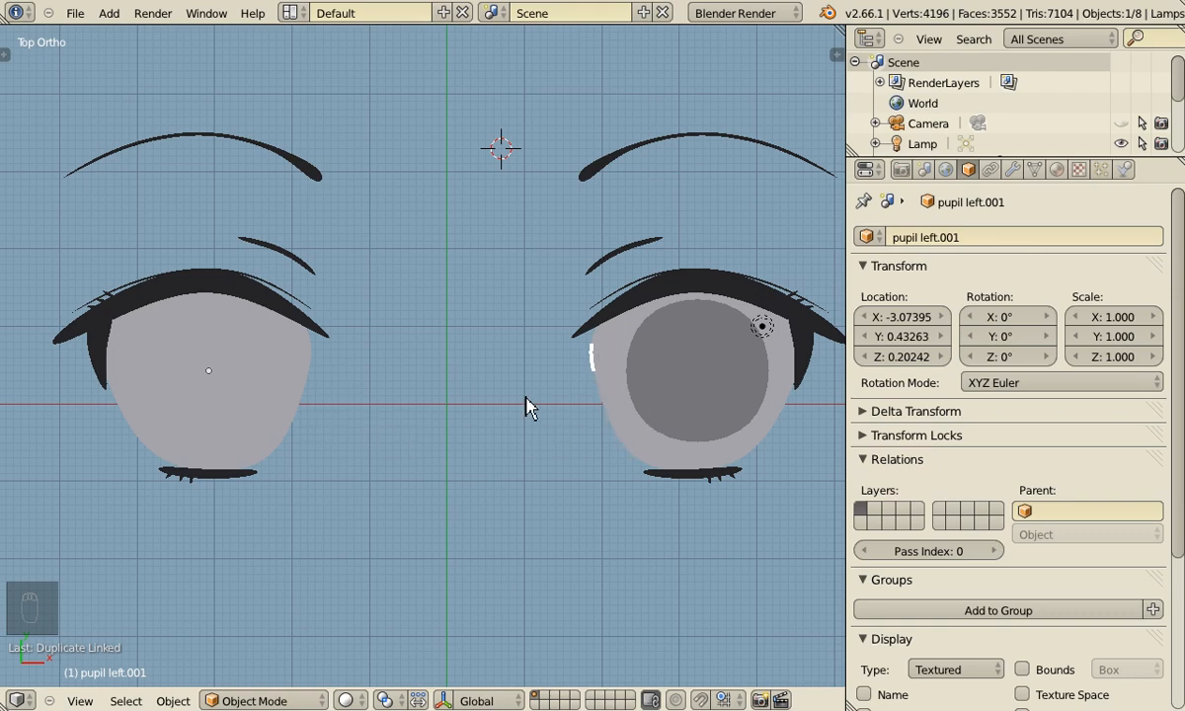
mouse_move(1086, 288)
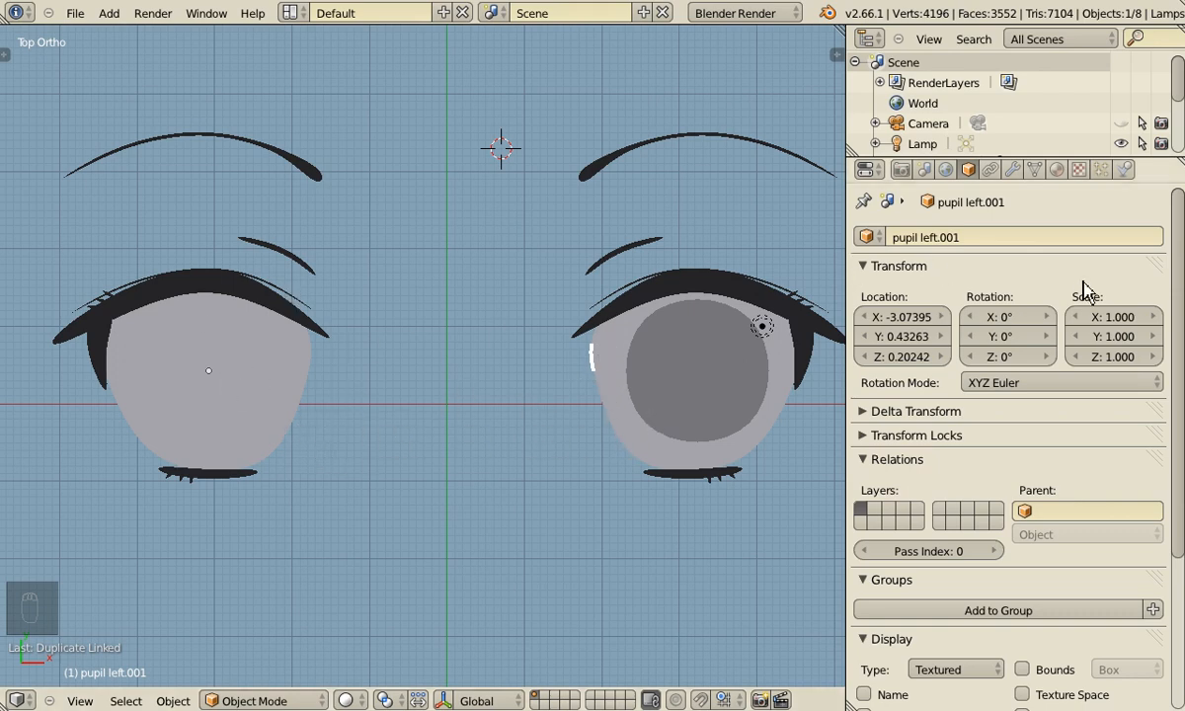
Set the copied pupil's Shrinkwrap target to eye white right
click(1012, 170)
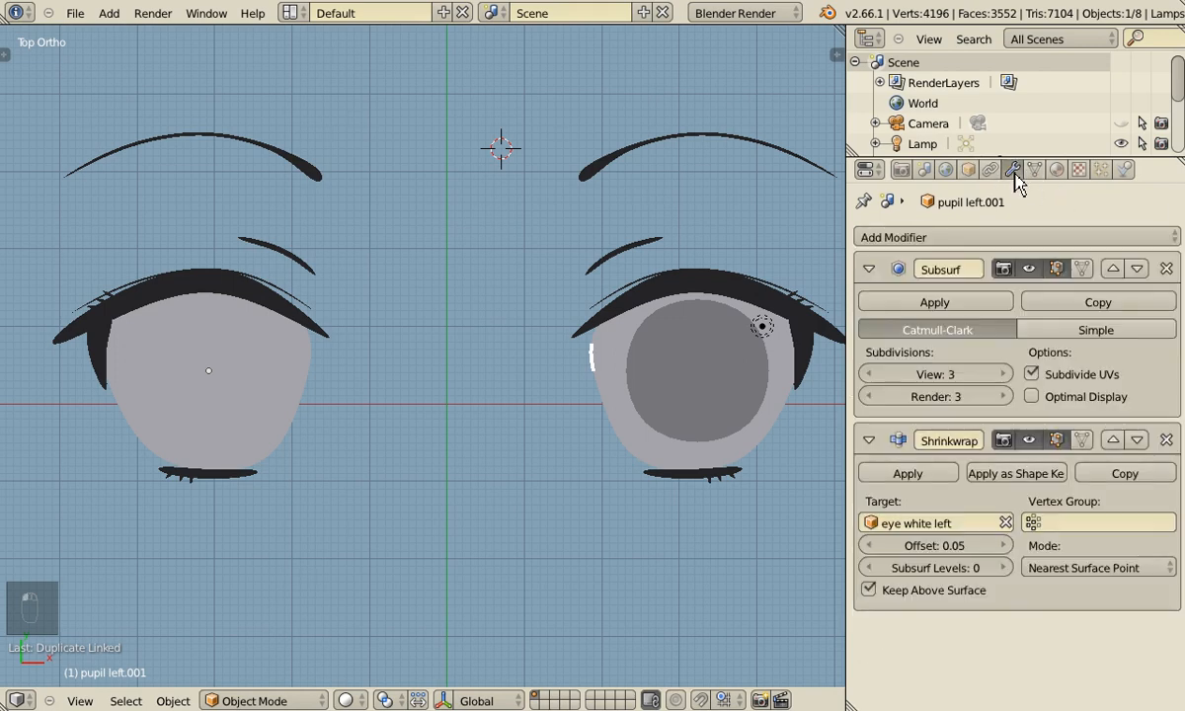
click(928, 521)
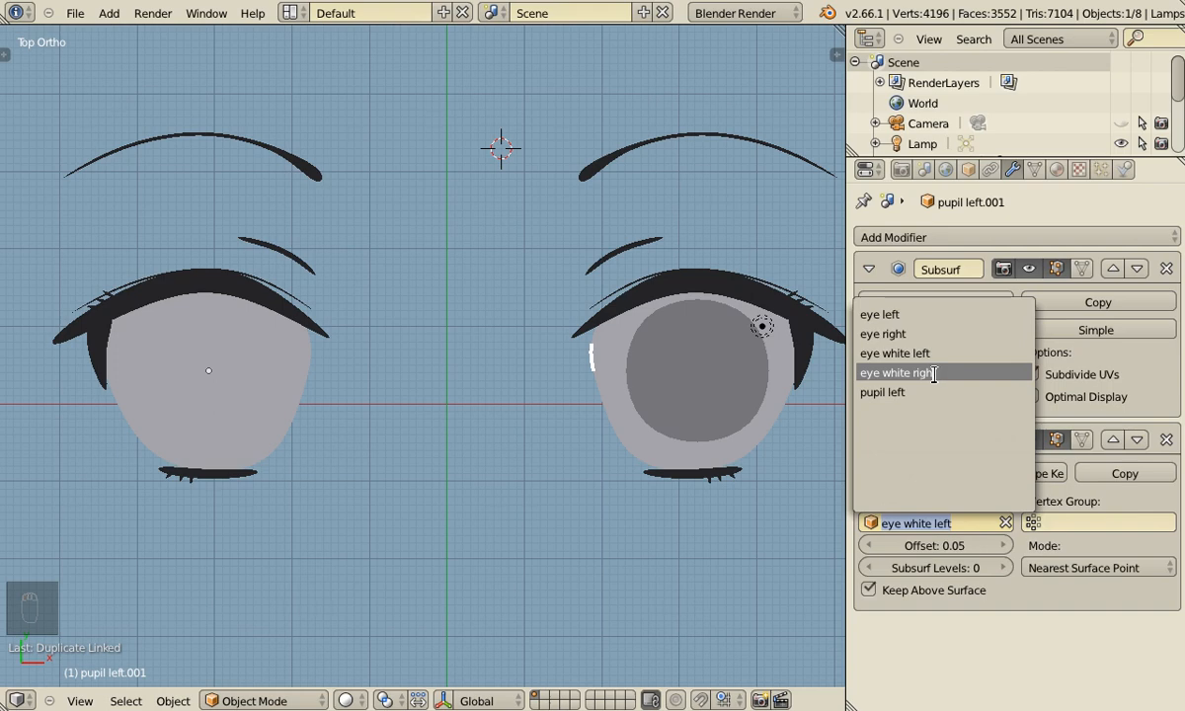
click(908, 374)
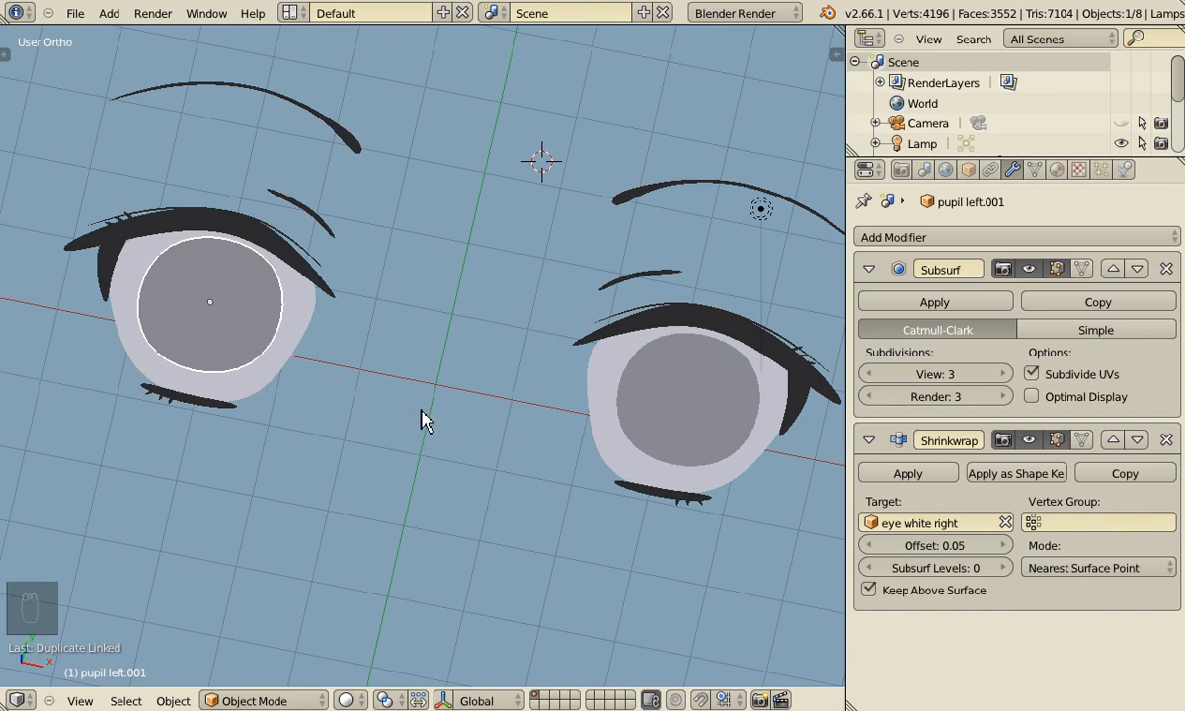
Reselect the original pupil and save the scene
click(687, 395)
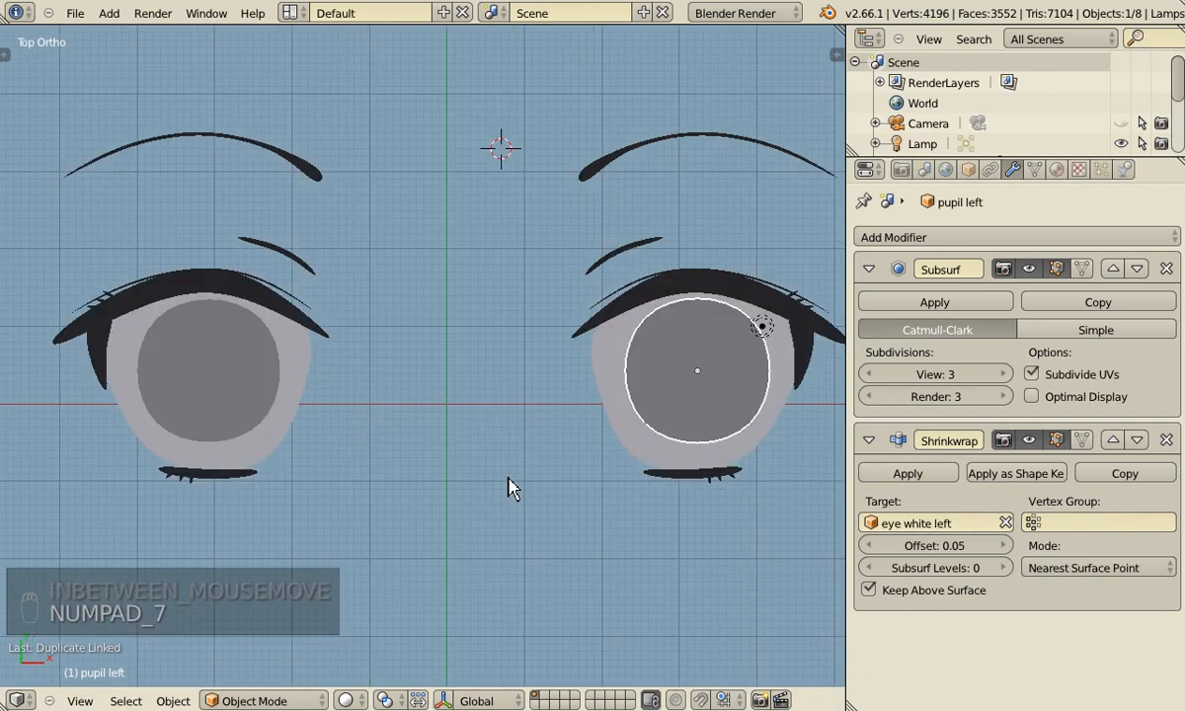
key(ctrl+s)
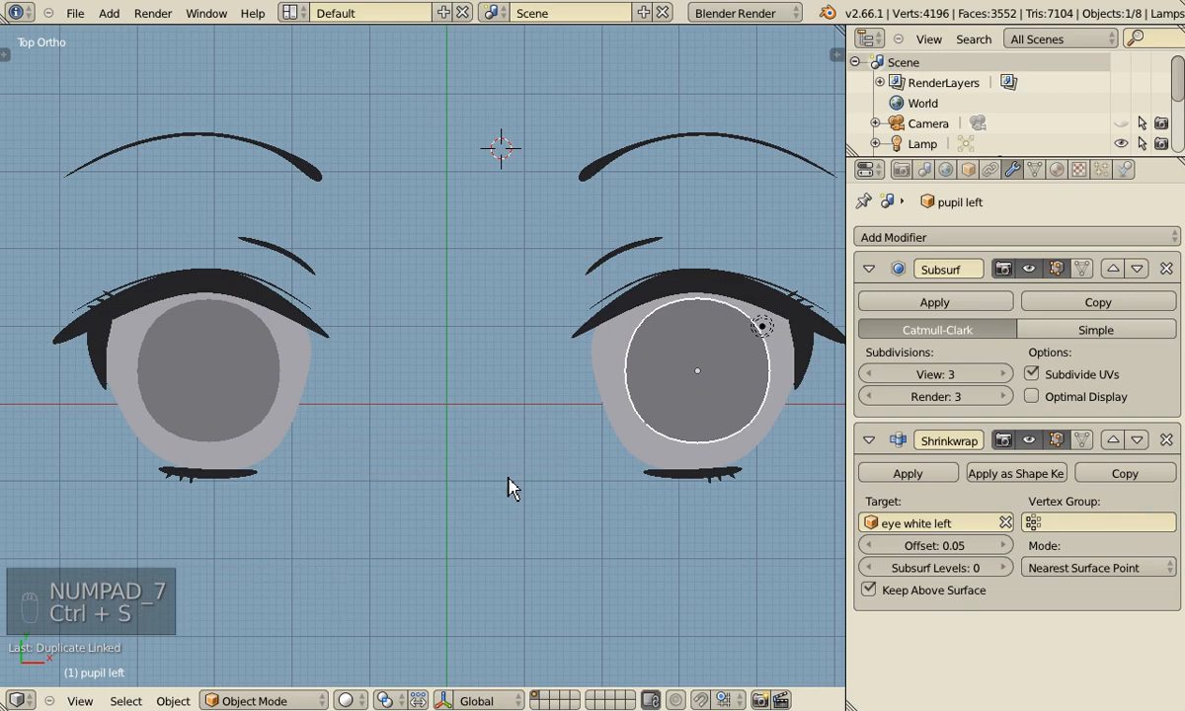
key(F12)
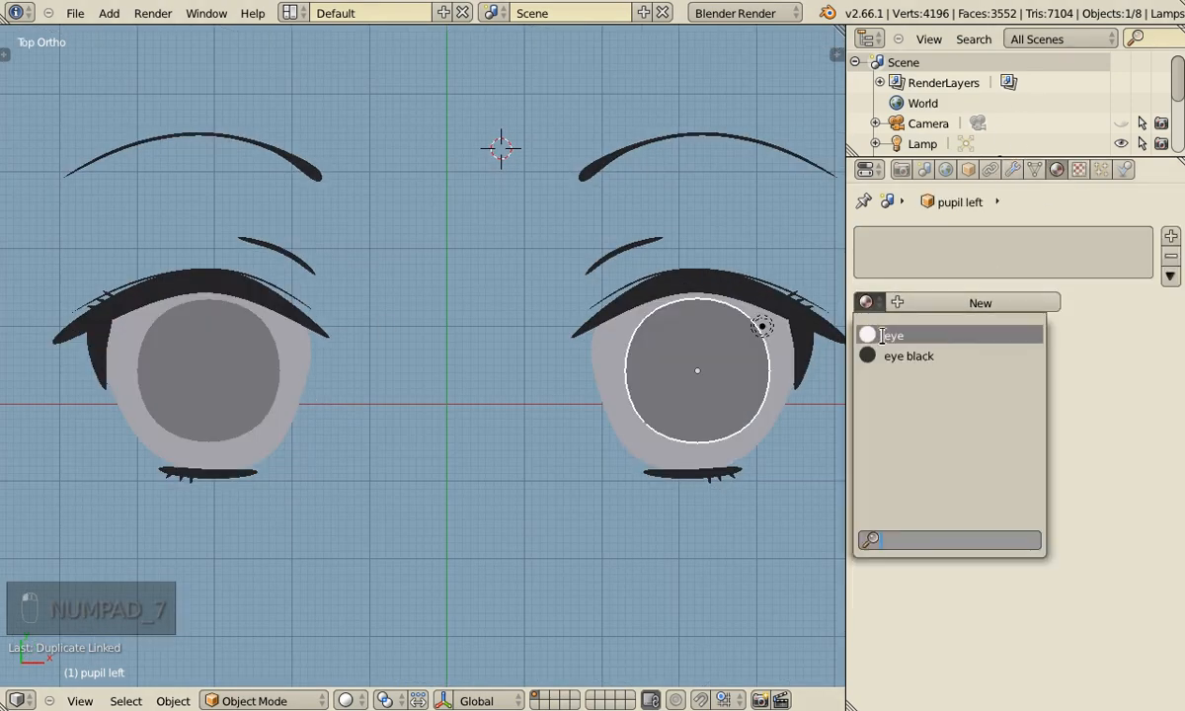
Assign the eye black material so both linked pupils turn solid black
click(909, 356)
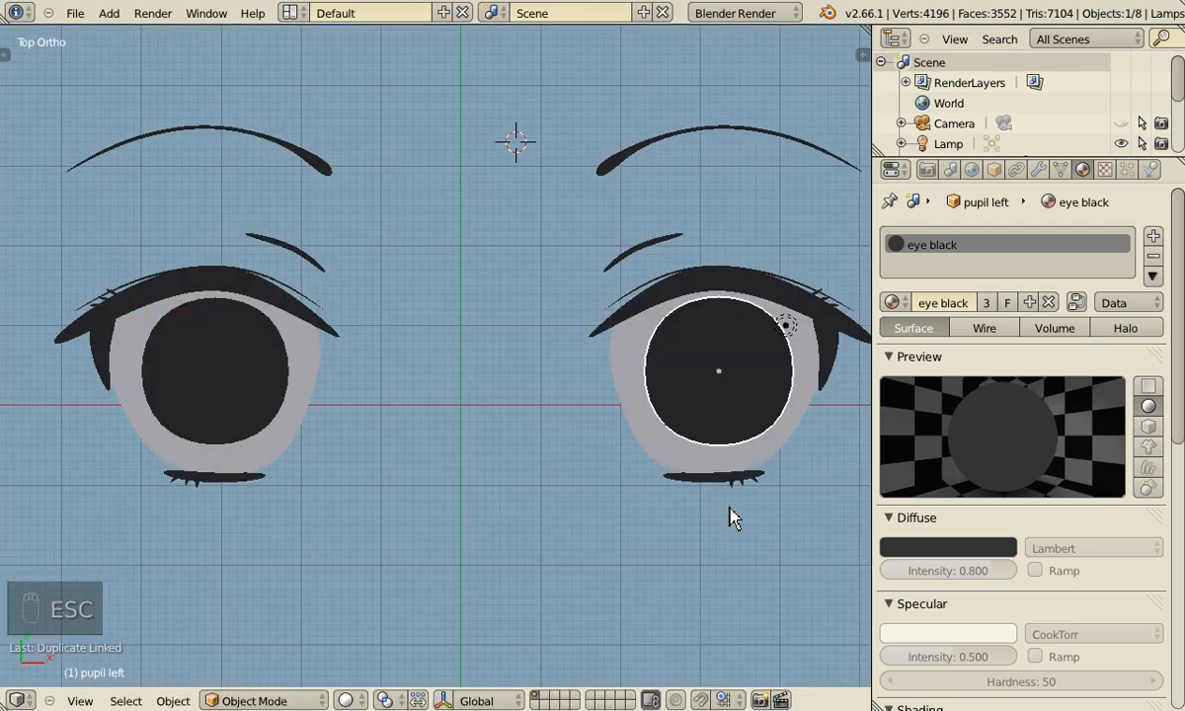
key(Tab)
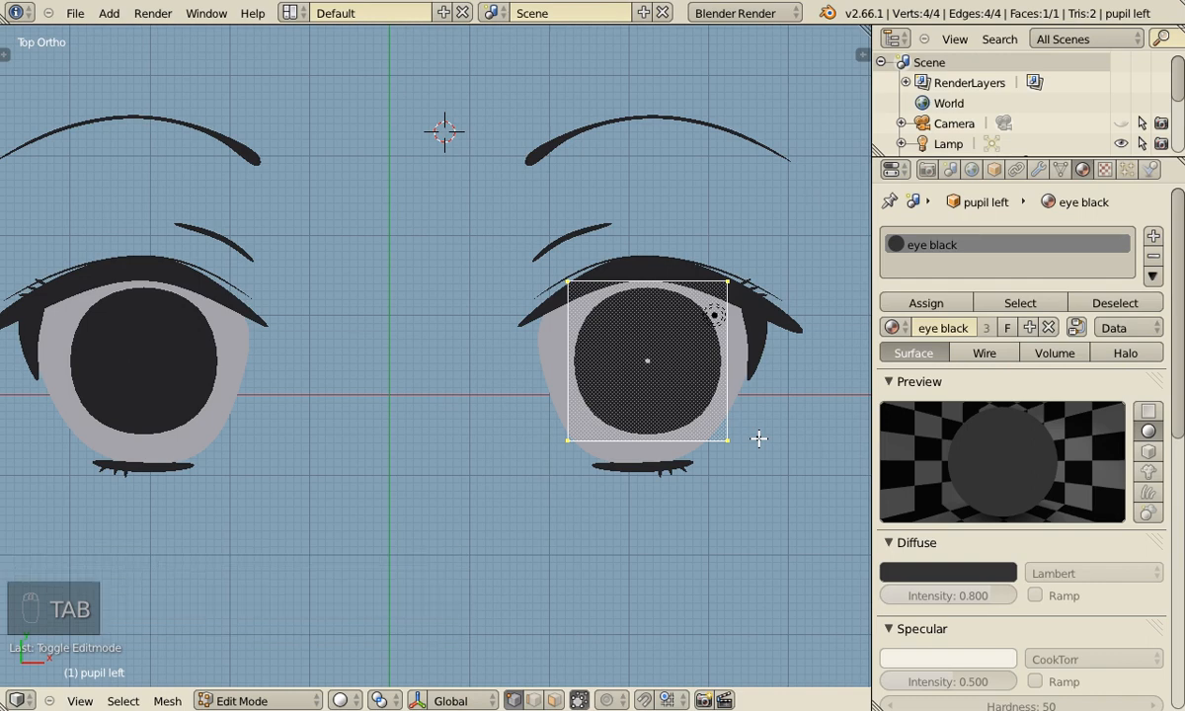
mouse_move(806, 434)
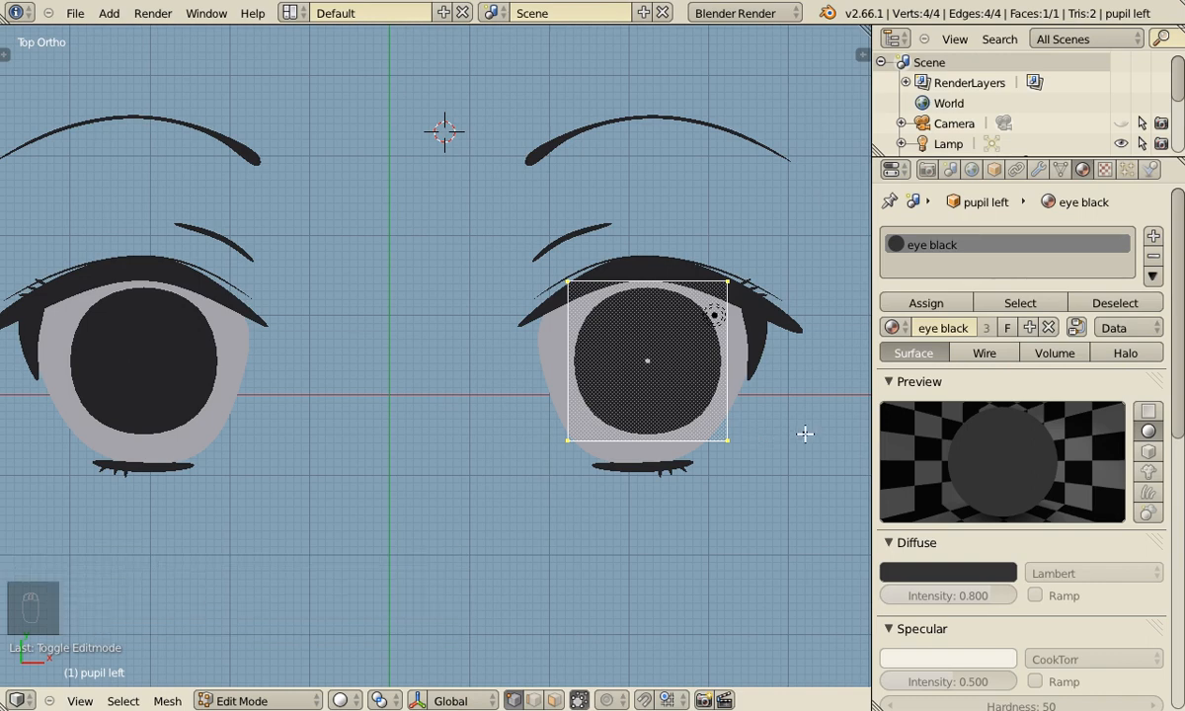
mouse_move(753, 432)
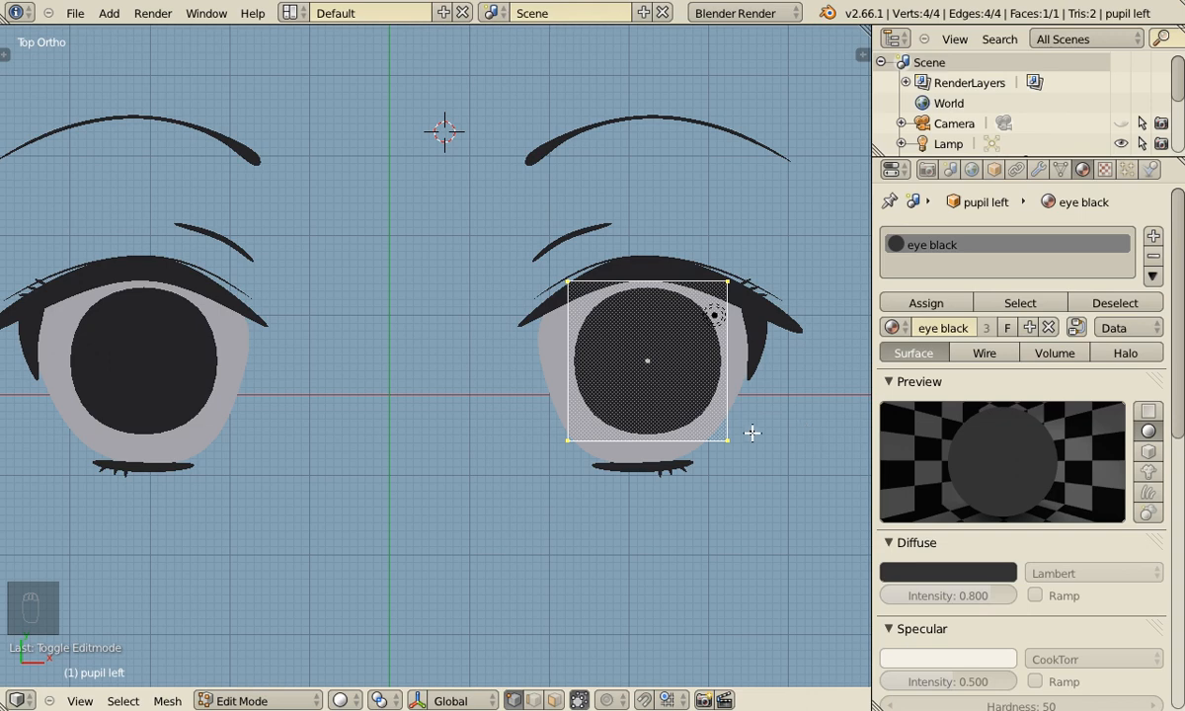
Toggle pupil left between Edit and Object Mode to check its rescaled shape, ending in Edit Mode
key(Tab)
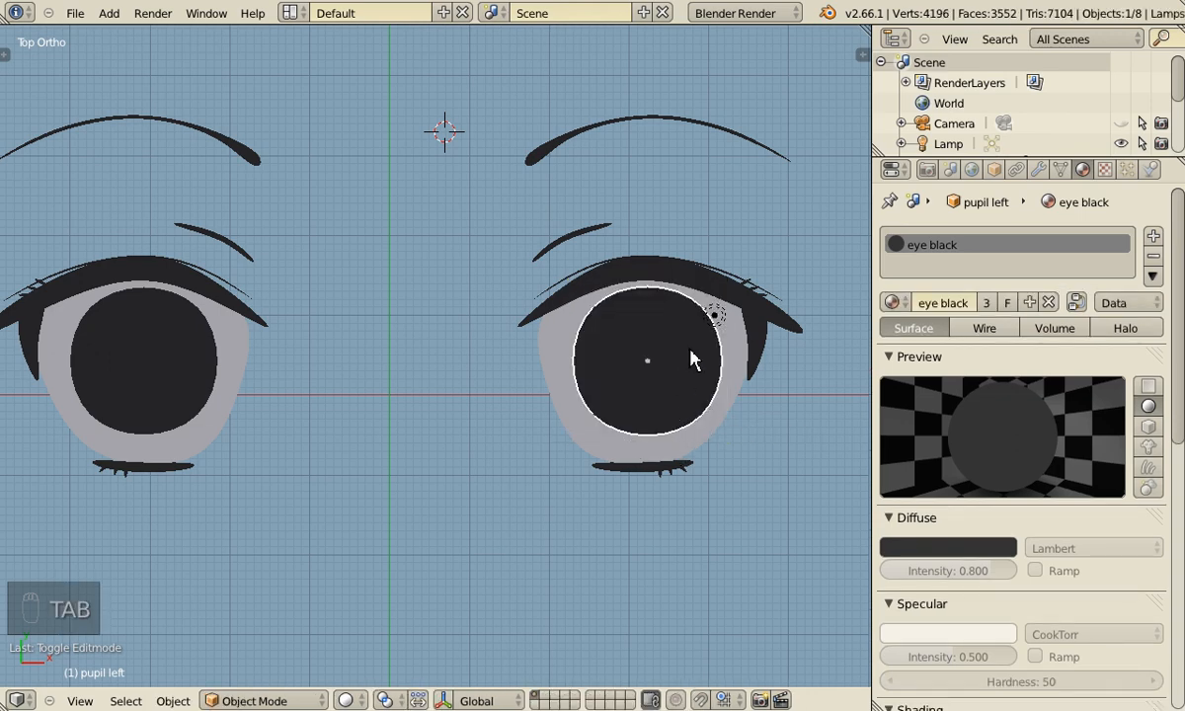
mouse_move(692, 339)
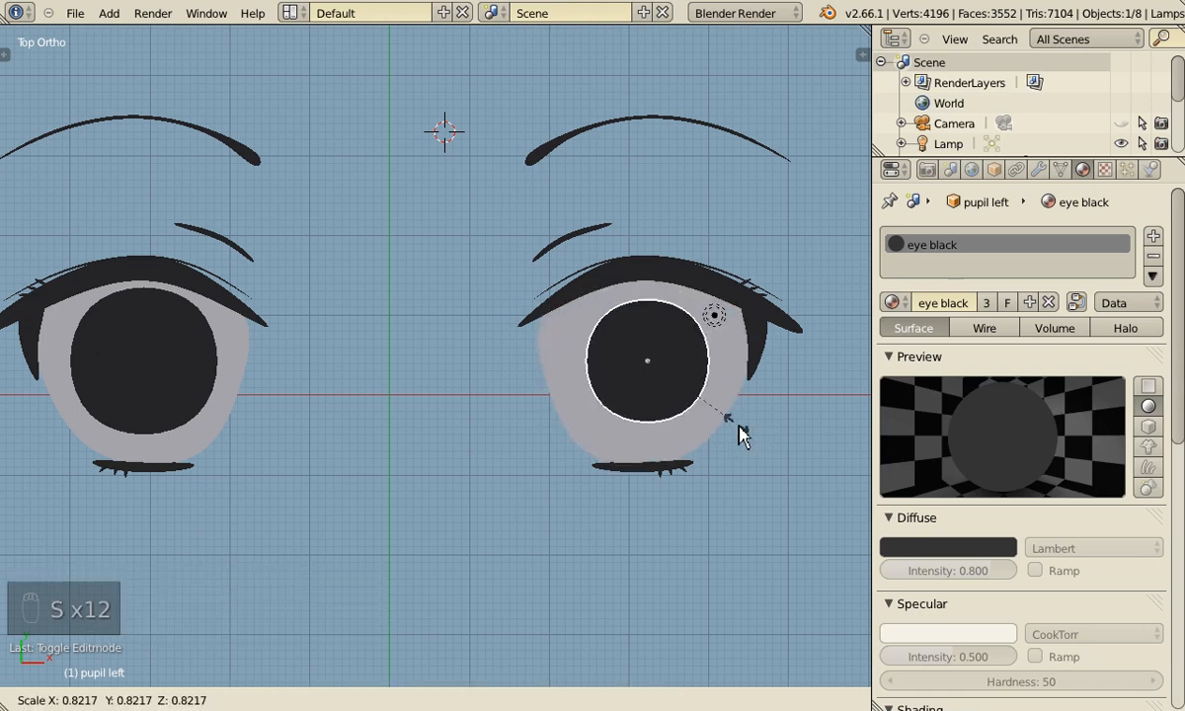
key(Tab)
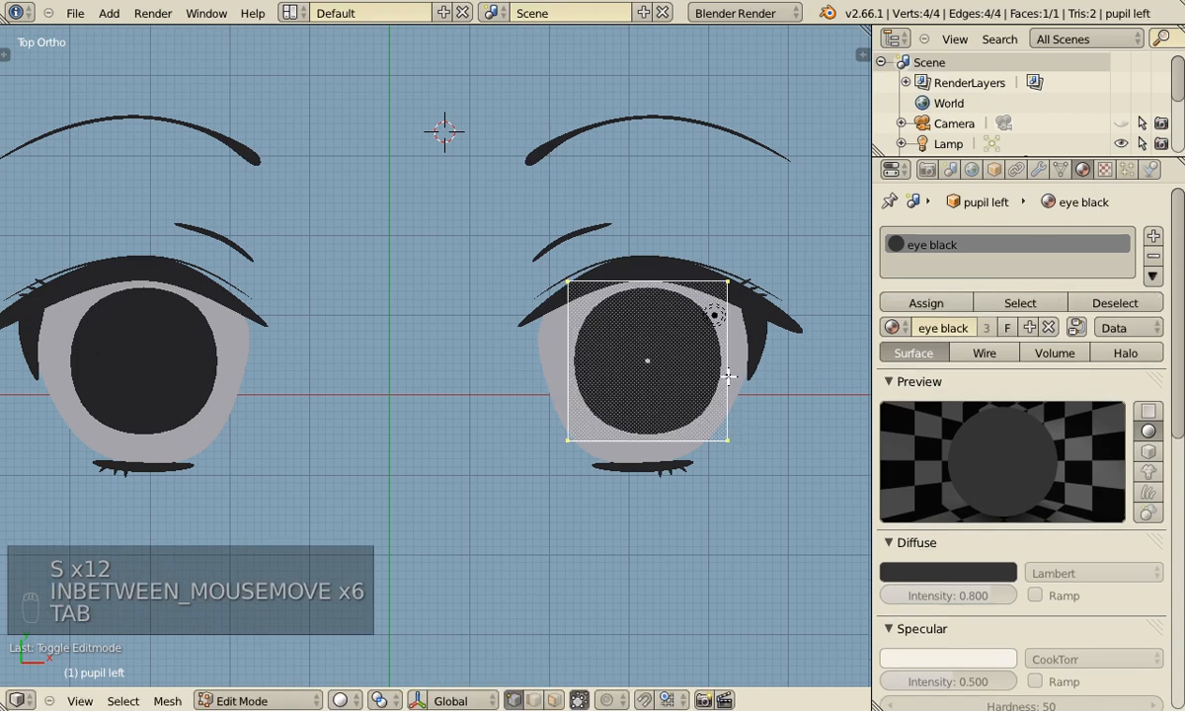
mouse_move(715, 385)
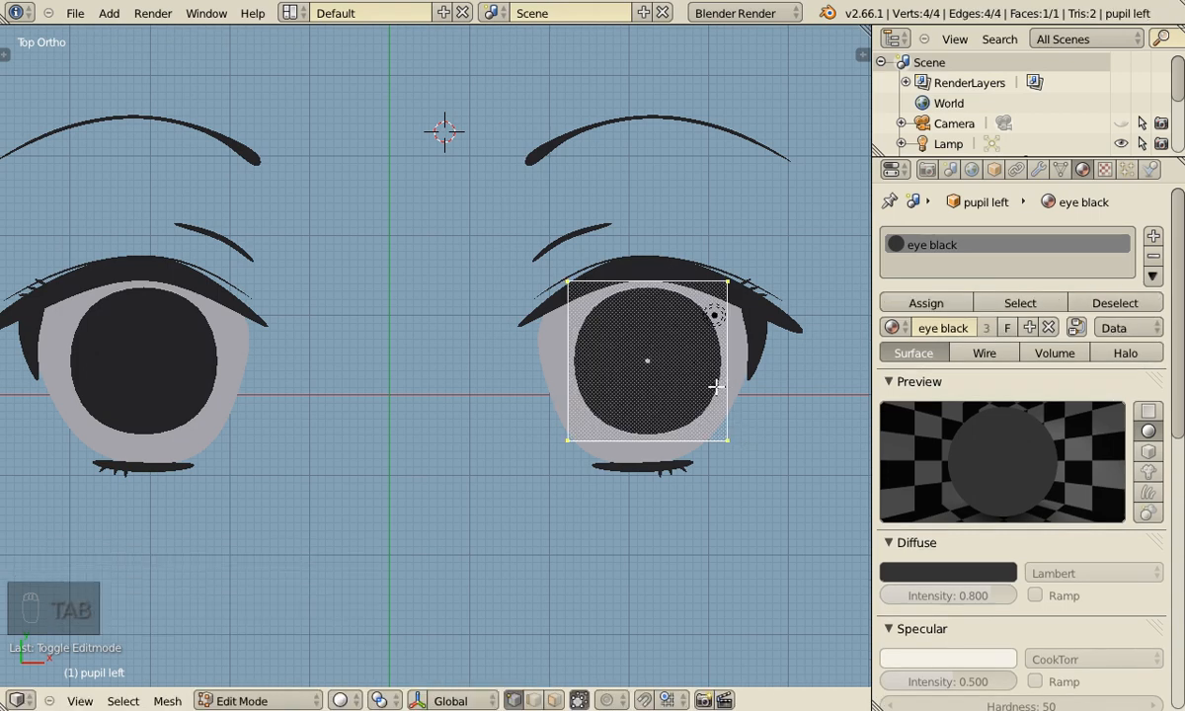
mouse_move(682, 395)
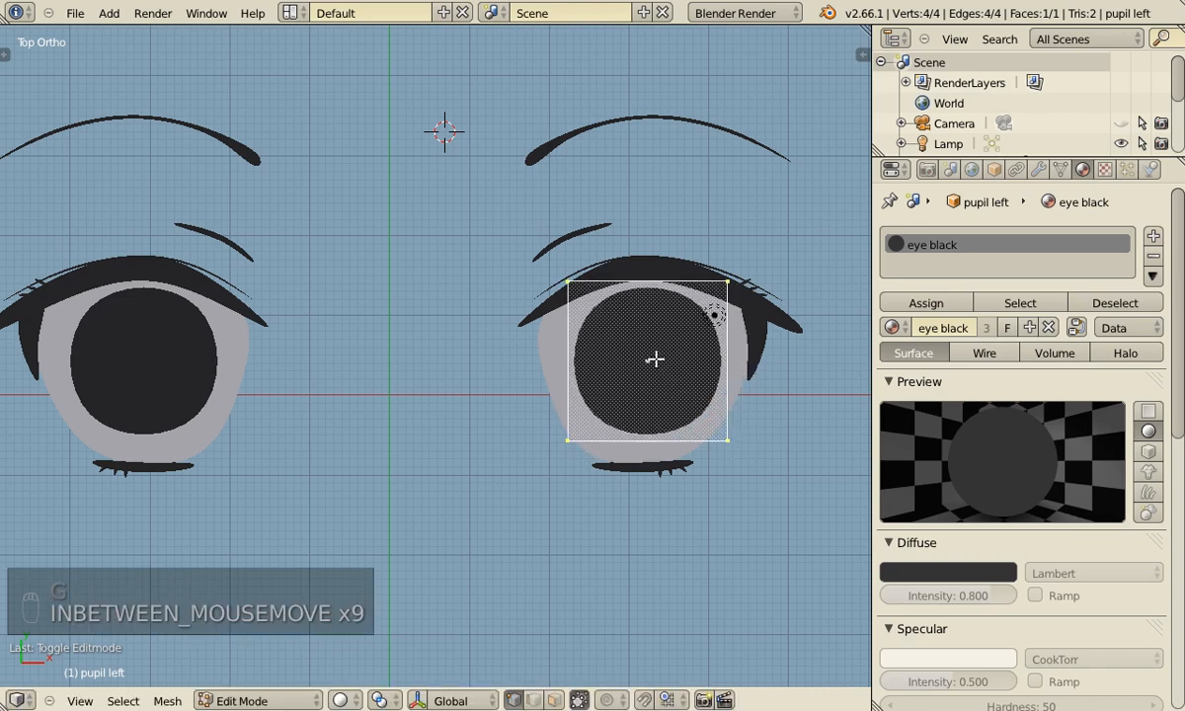
key(Tab)
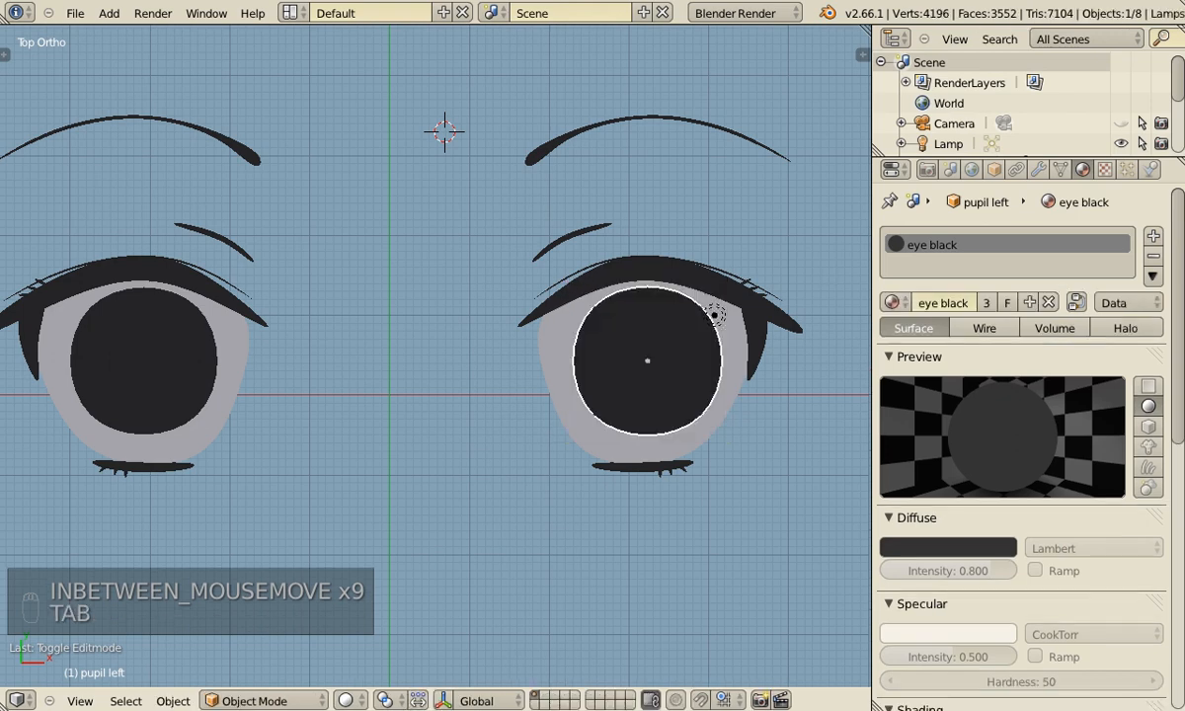
key(Tab)
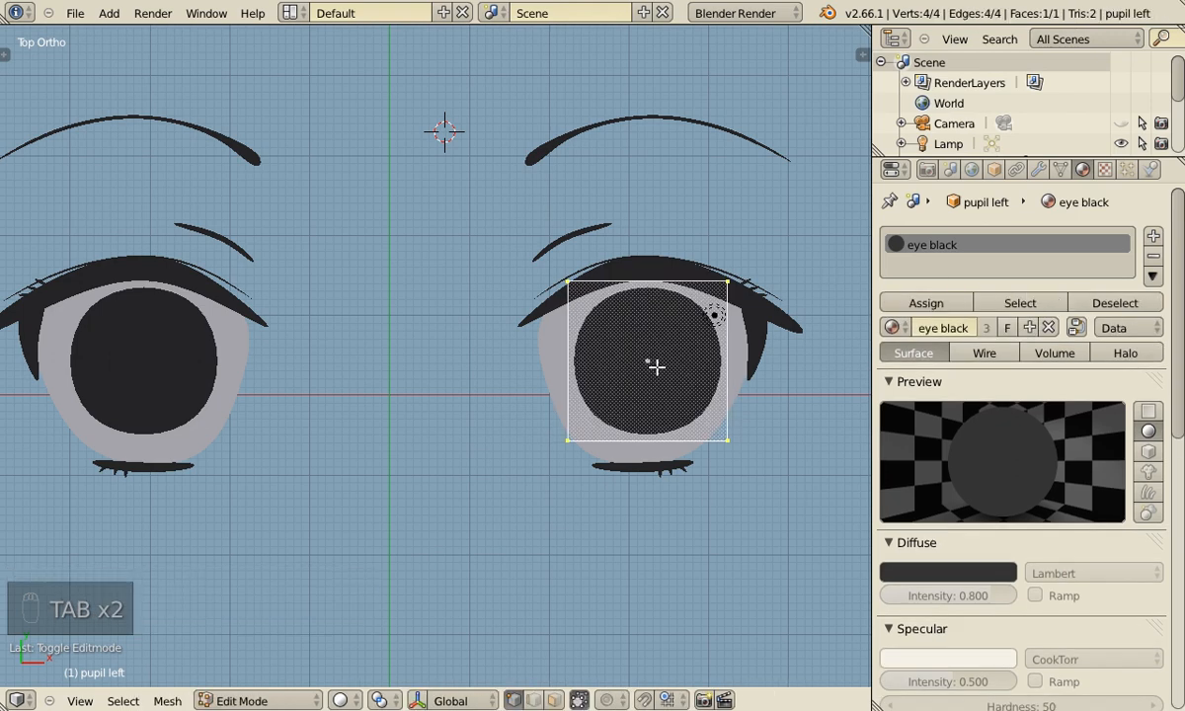
mouse_move(660, 379)
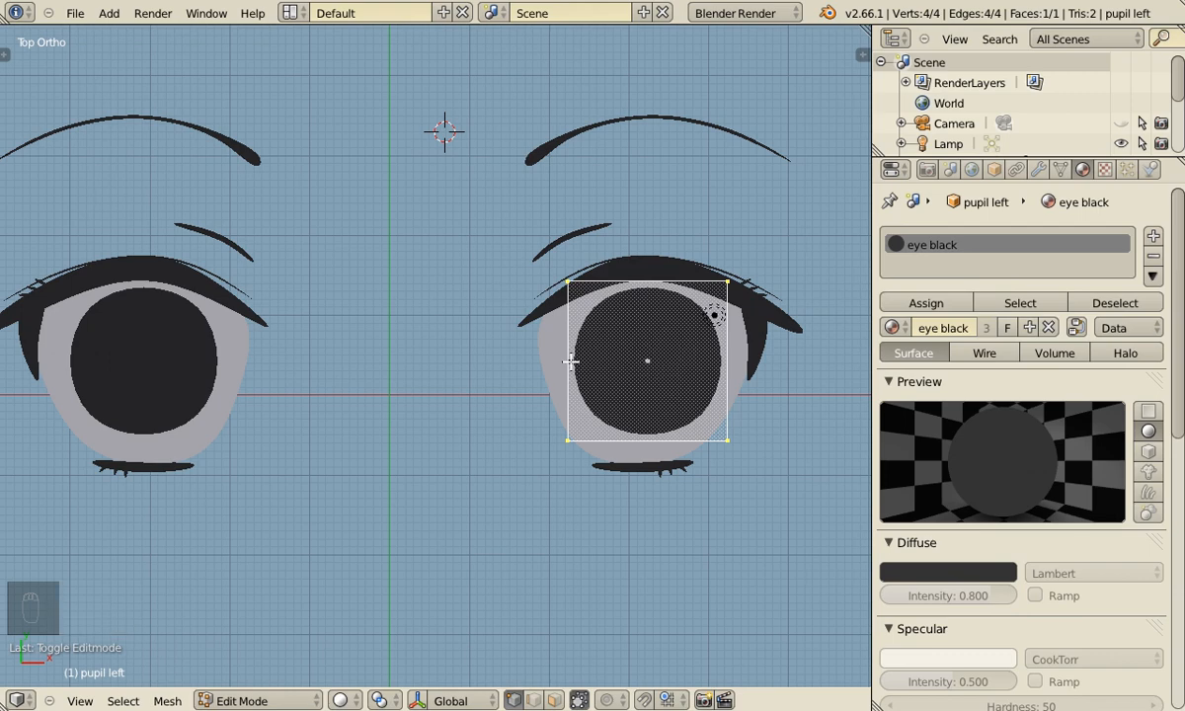
mouse_move(565, 431)
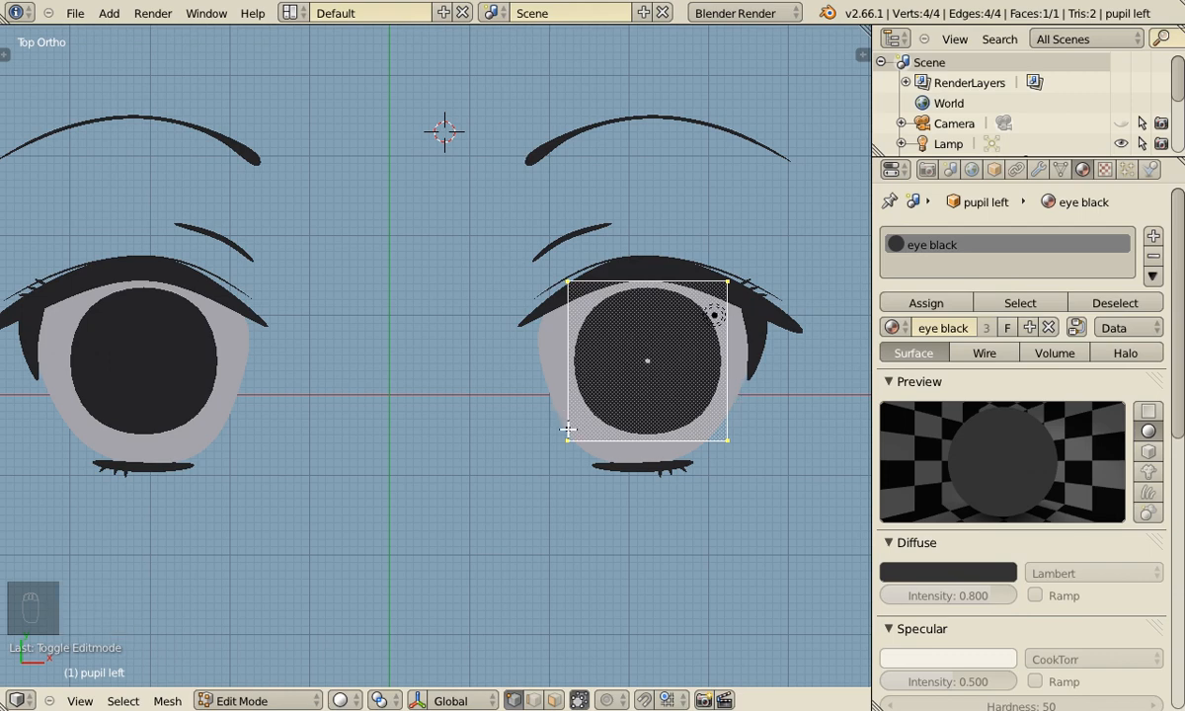
mouse_move(591, 316)
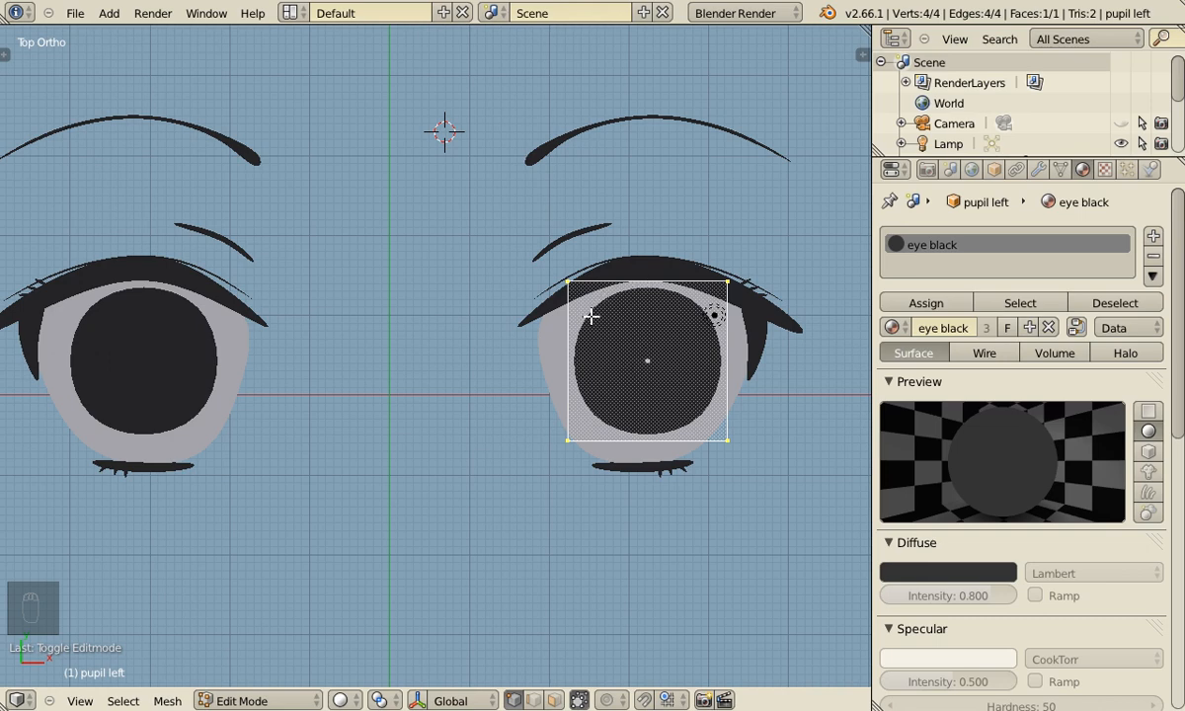
mouse_move(679, 458)
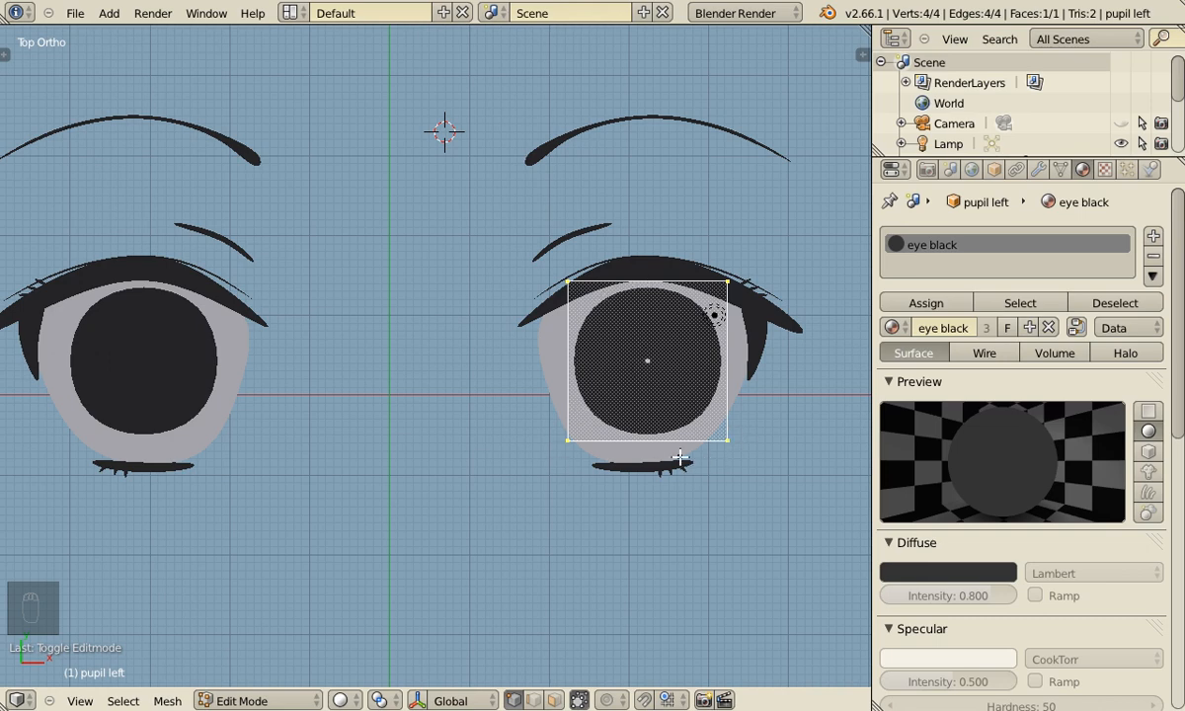
Scale the right pupil's mesh into a tall oval filling more of the eye white
key(s)
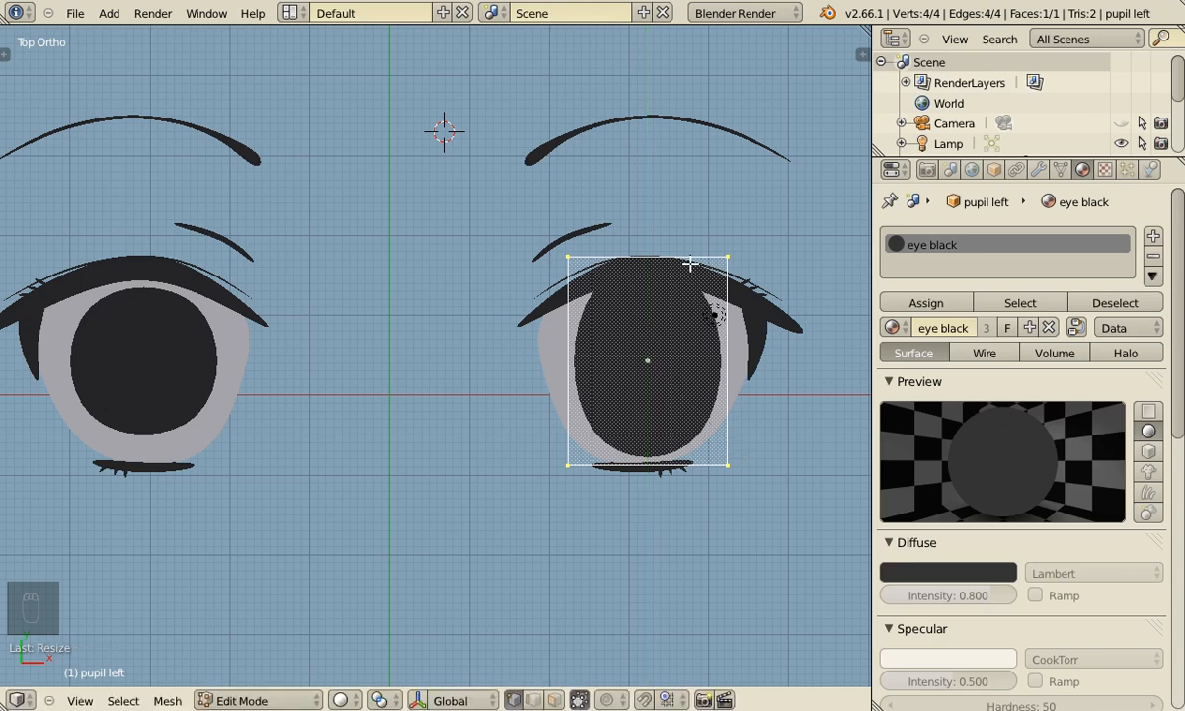
mouse_move(691, 296)
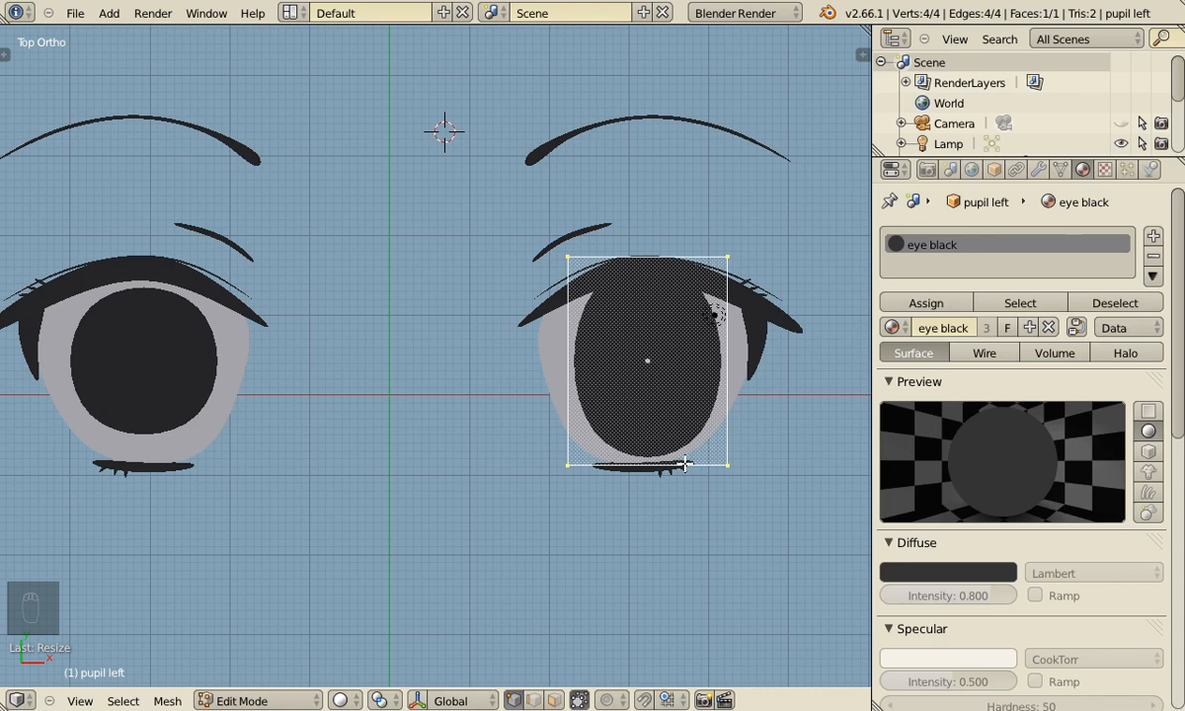
key(Tab)
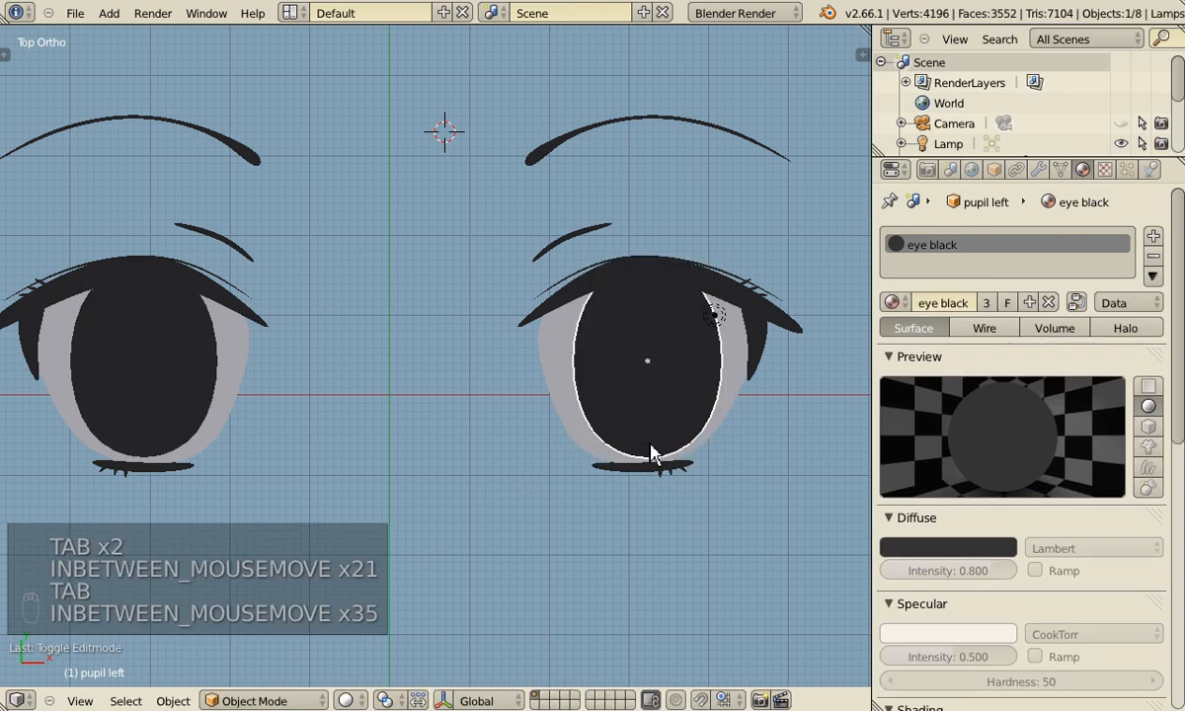
key(s)
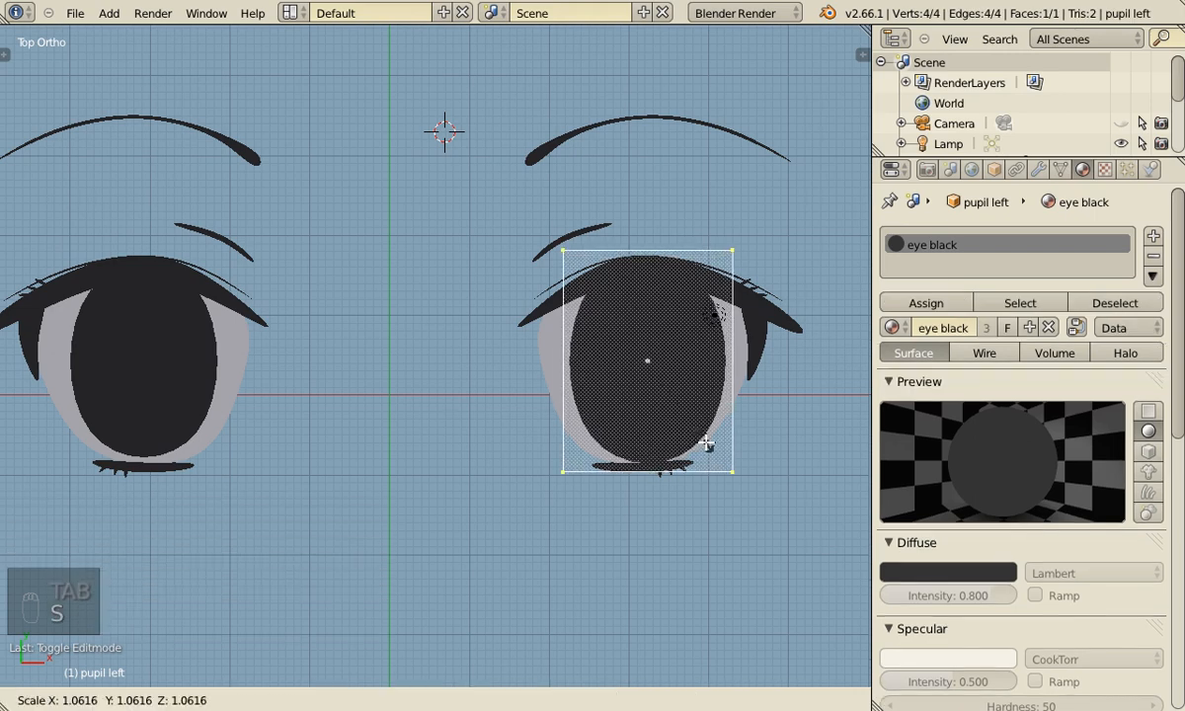
key(Tab)
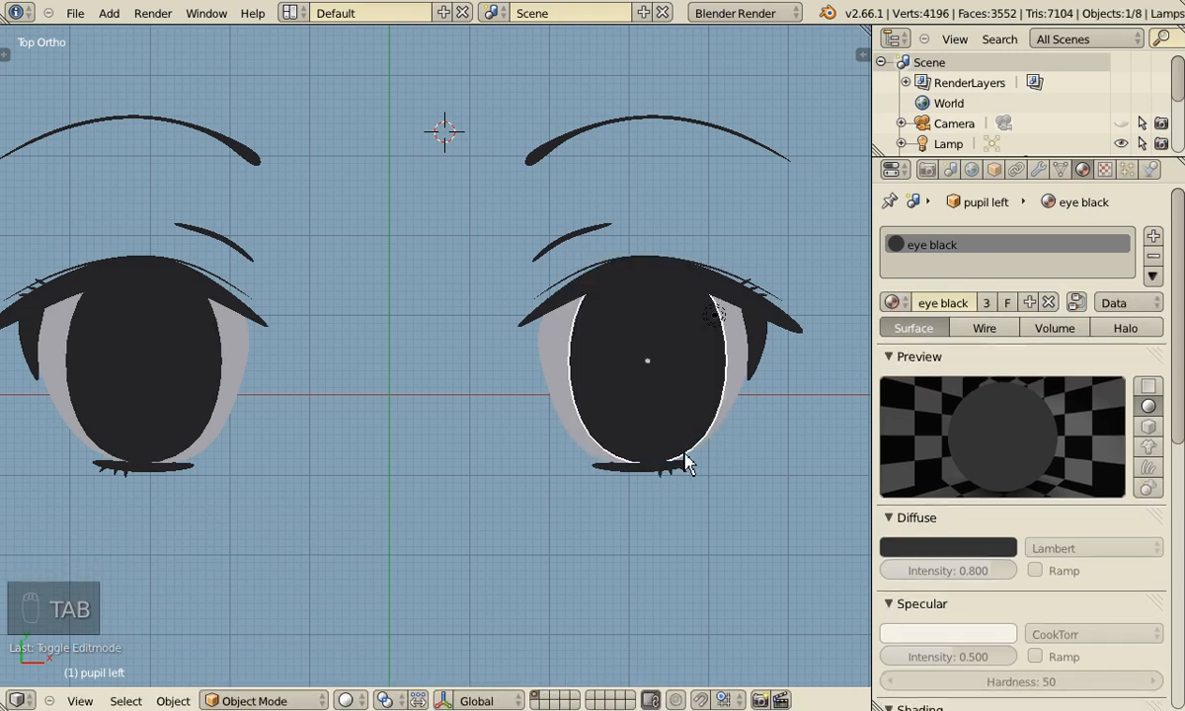
key(g)
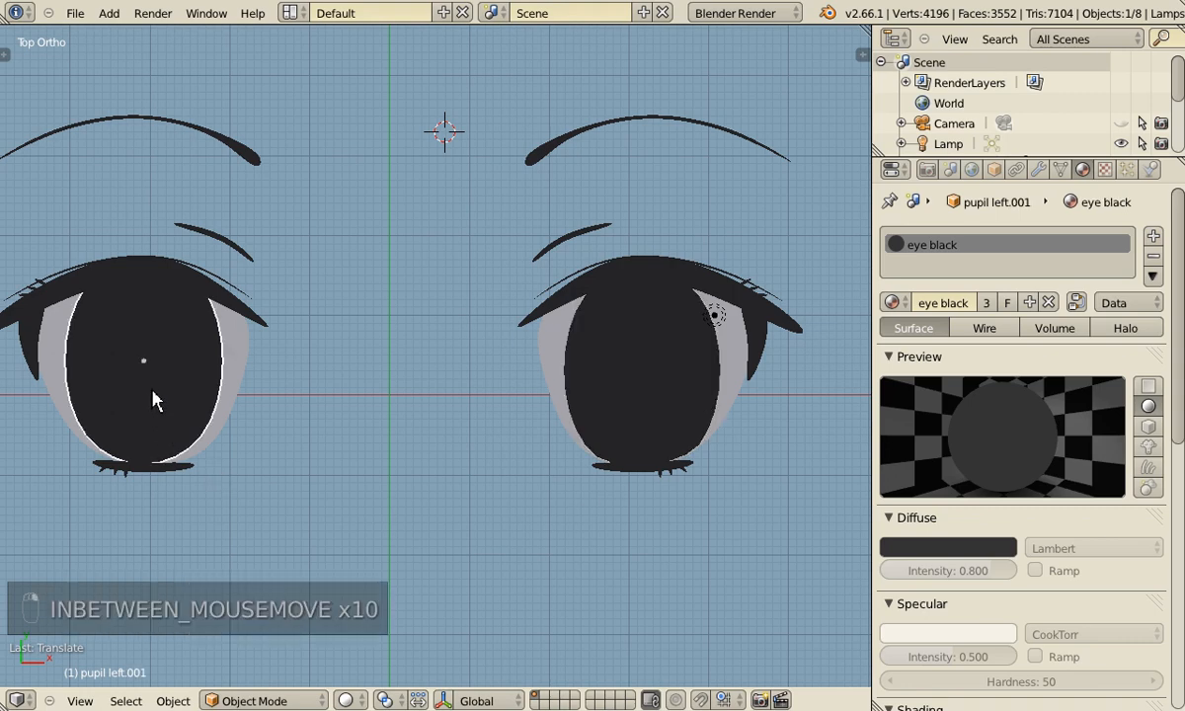
key(g)
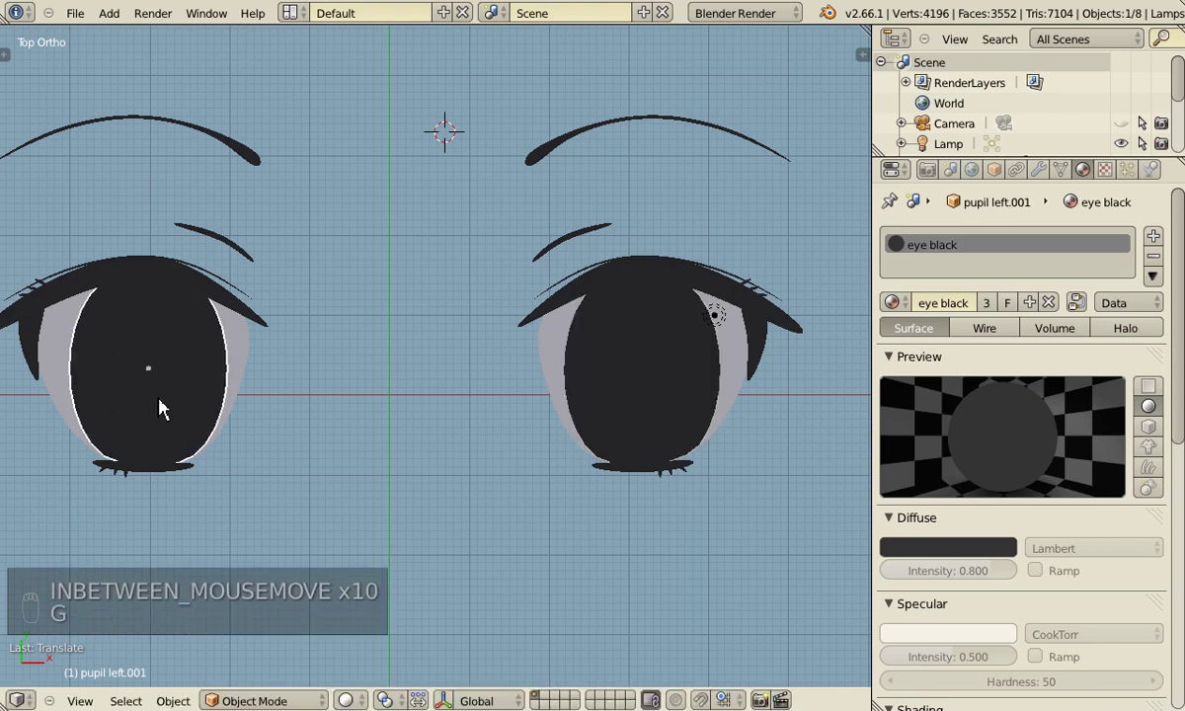
key(F12)
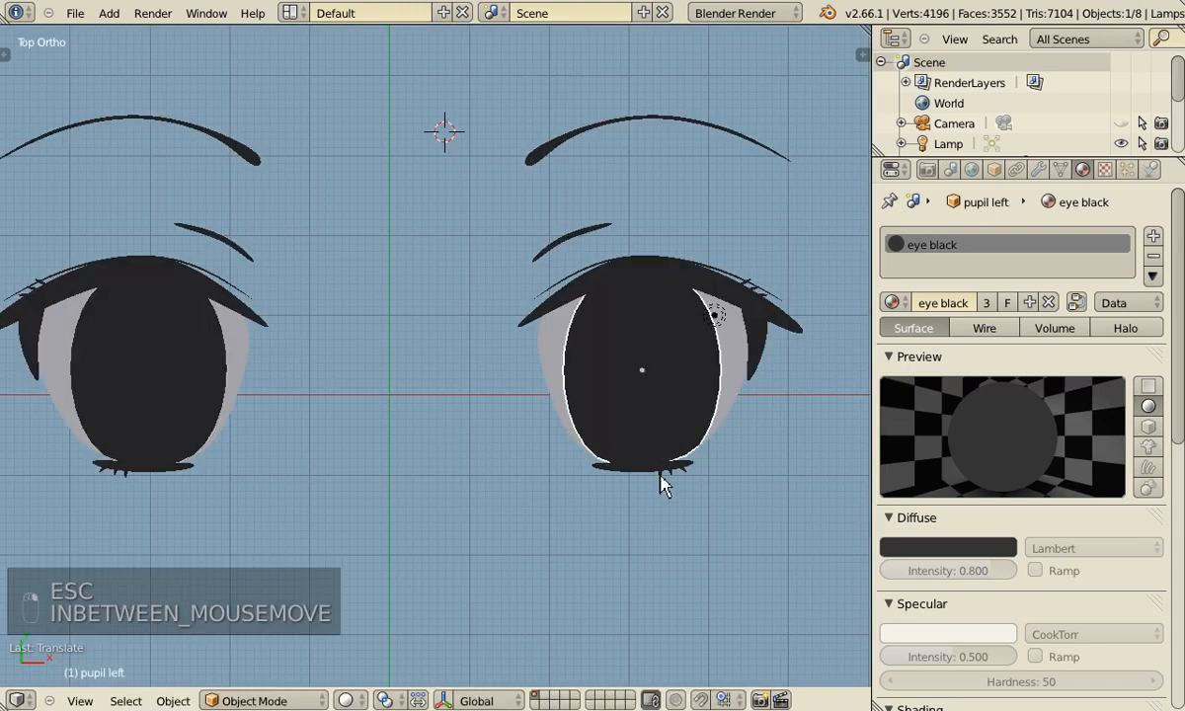
mouse_move(634, 422)
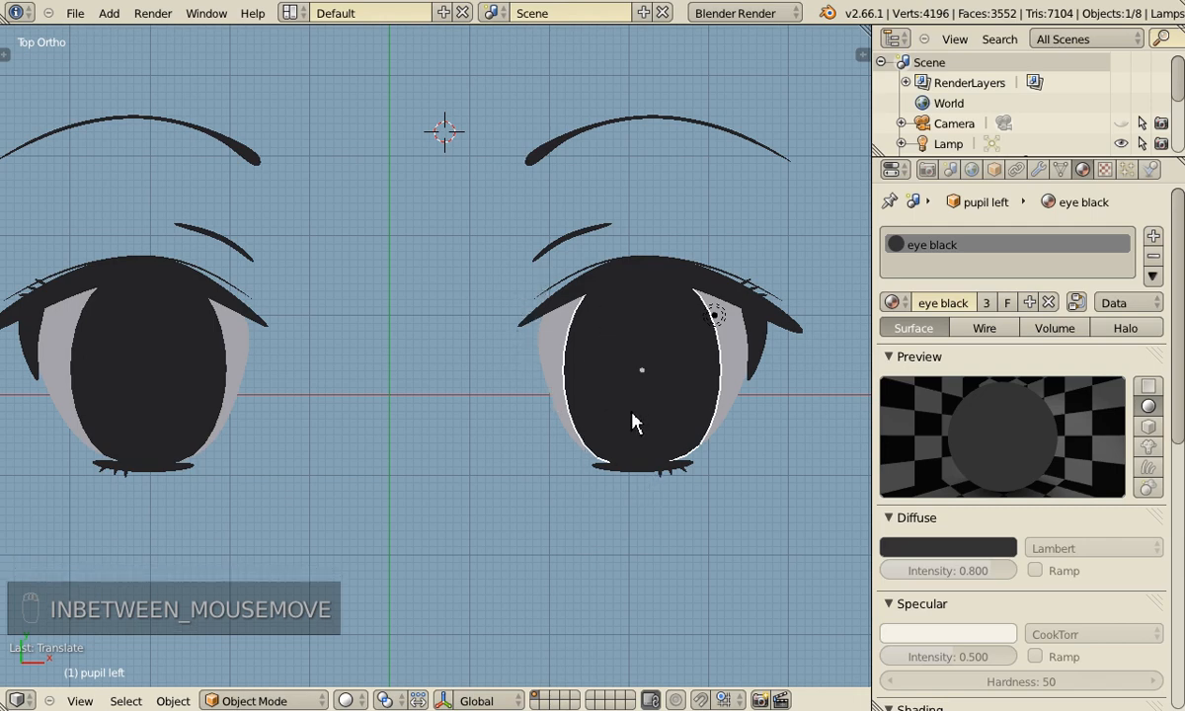
mouse_move(739, 470)
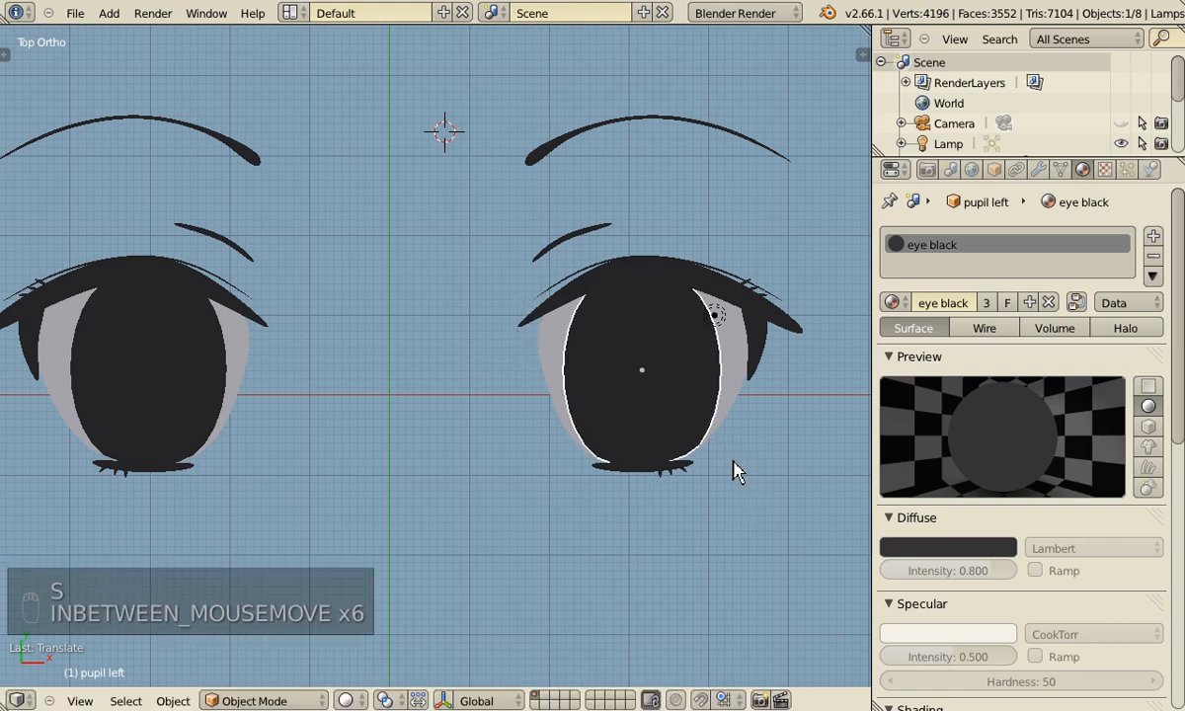
key(Tab)
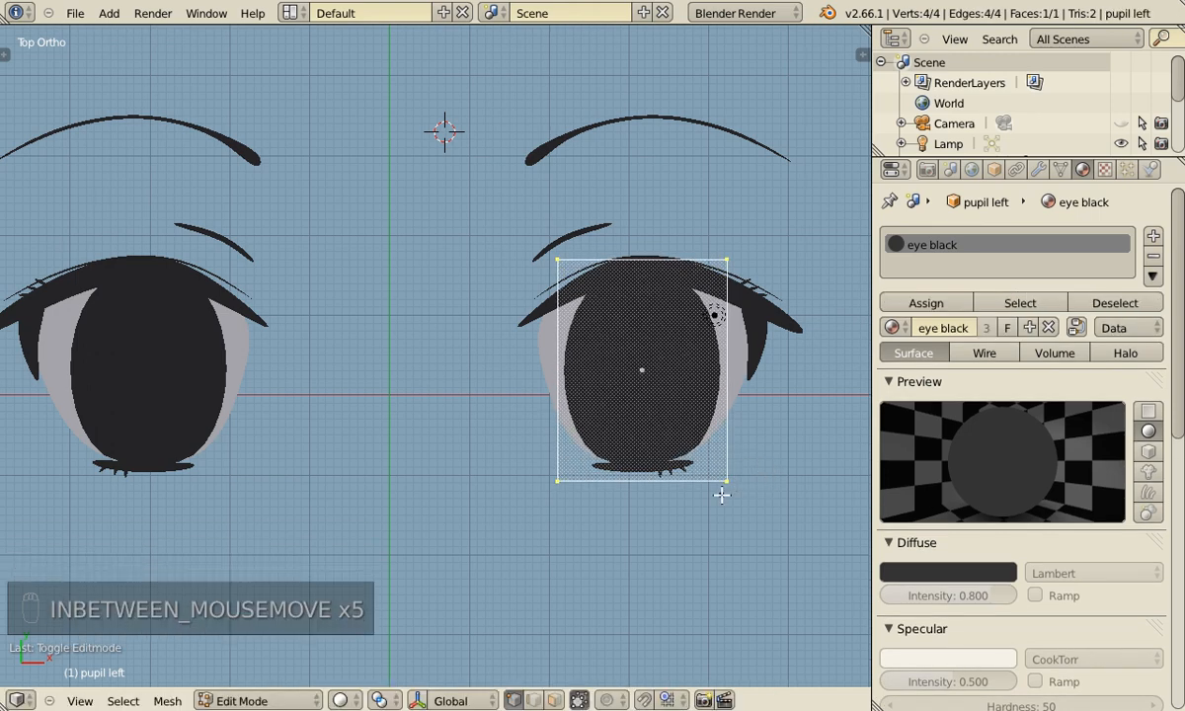
mouse_move(719, 476)
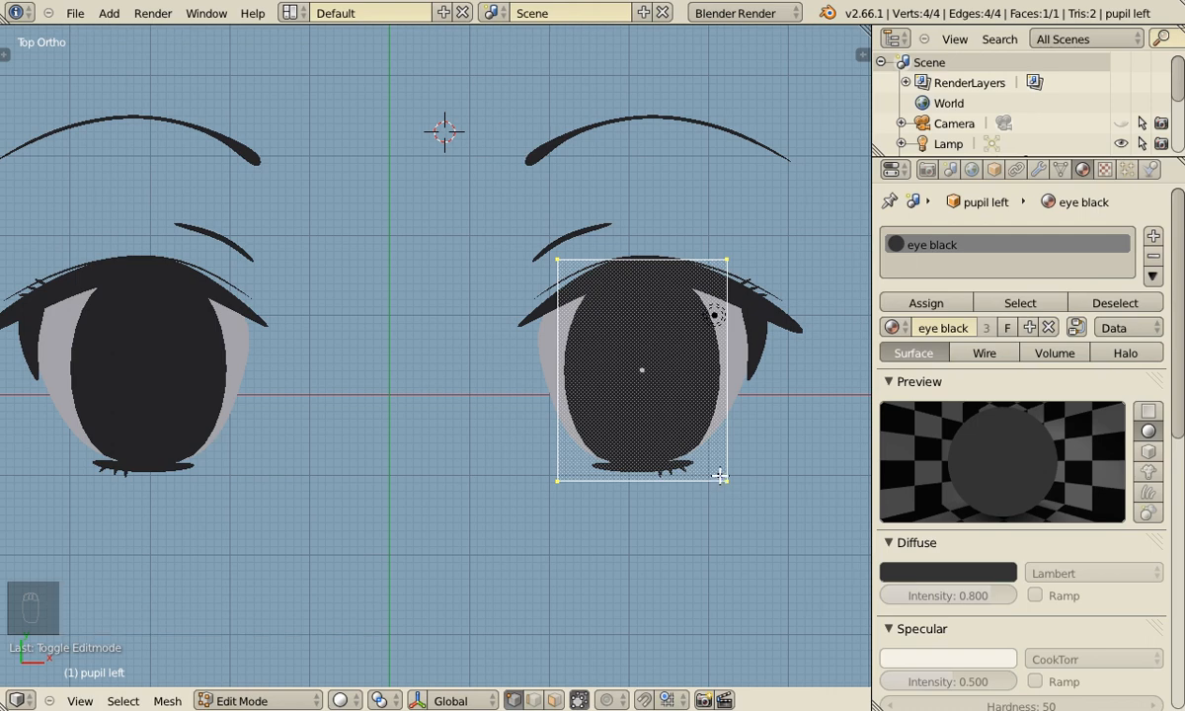
key(g)
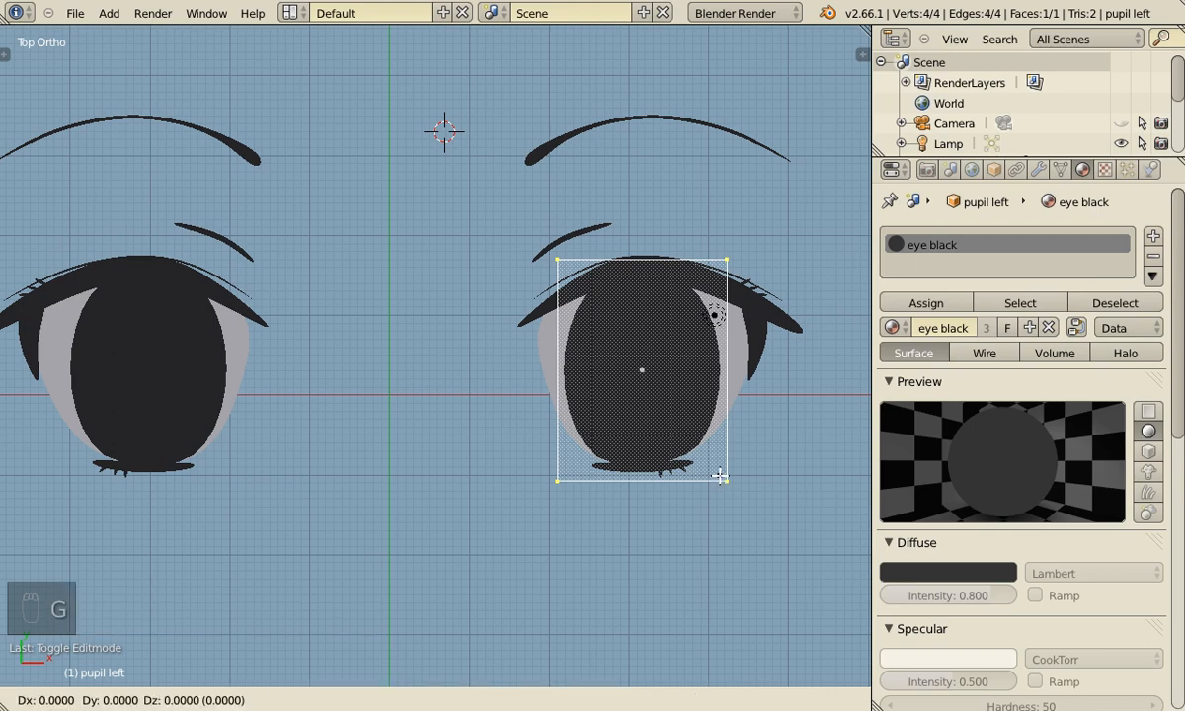
key(Tab)
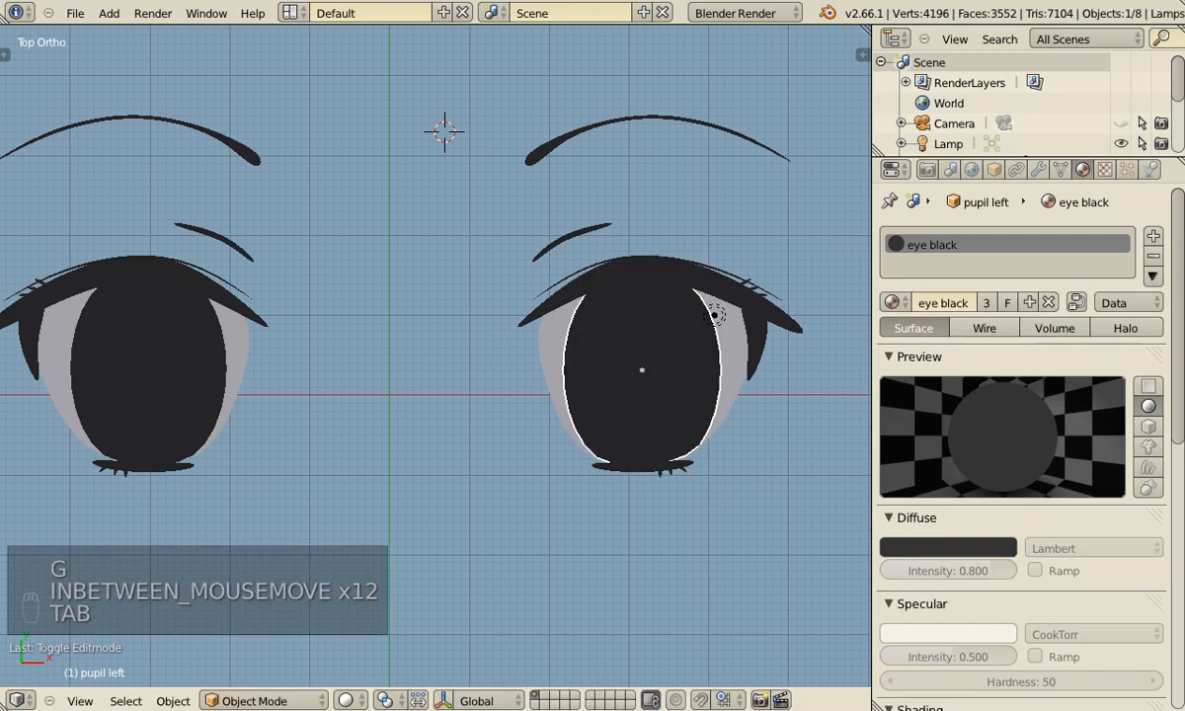
mouse_move(533, 407)
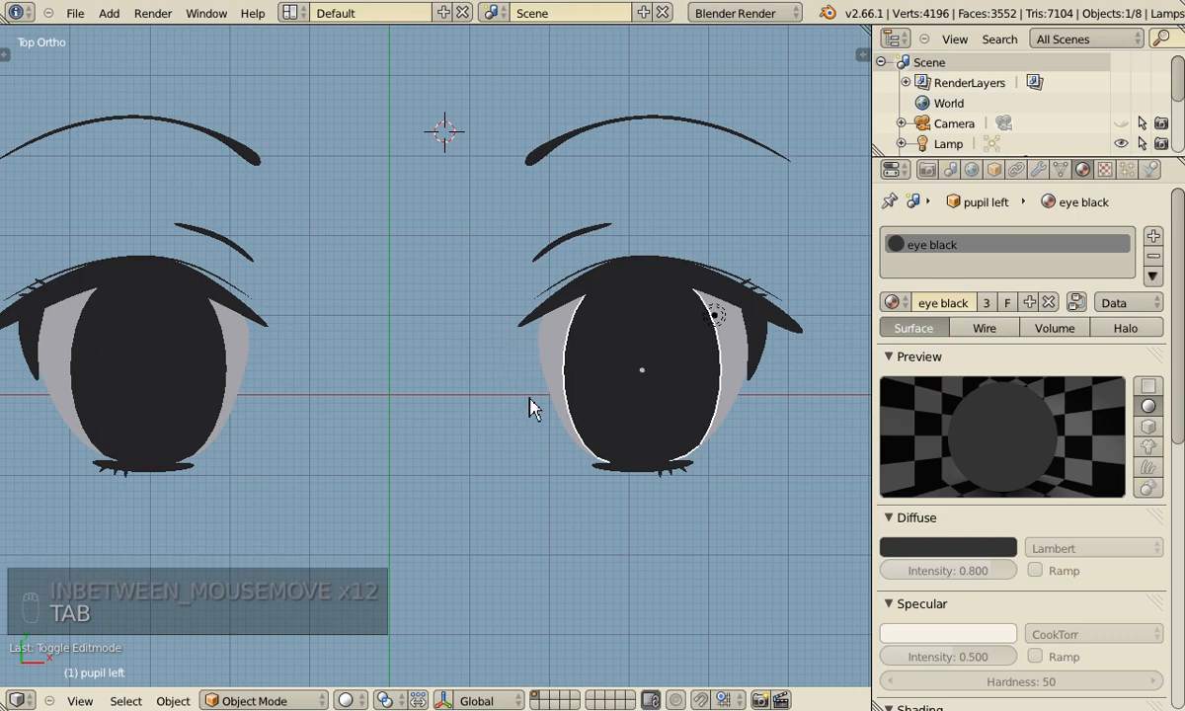
mouse_move(510, 403)
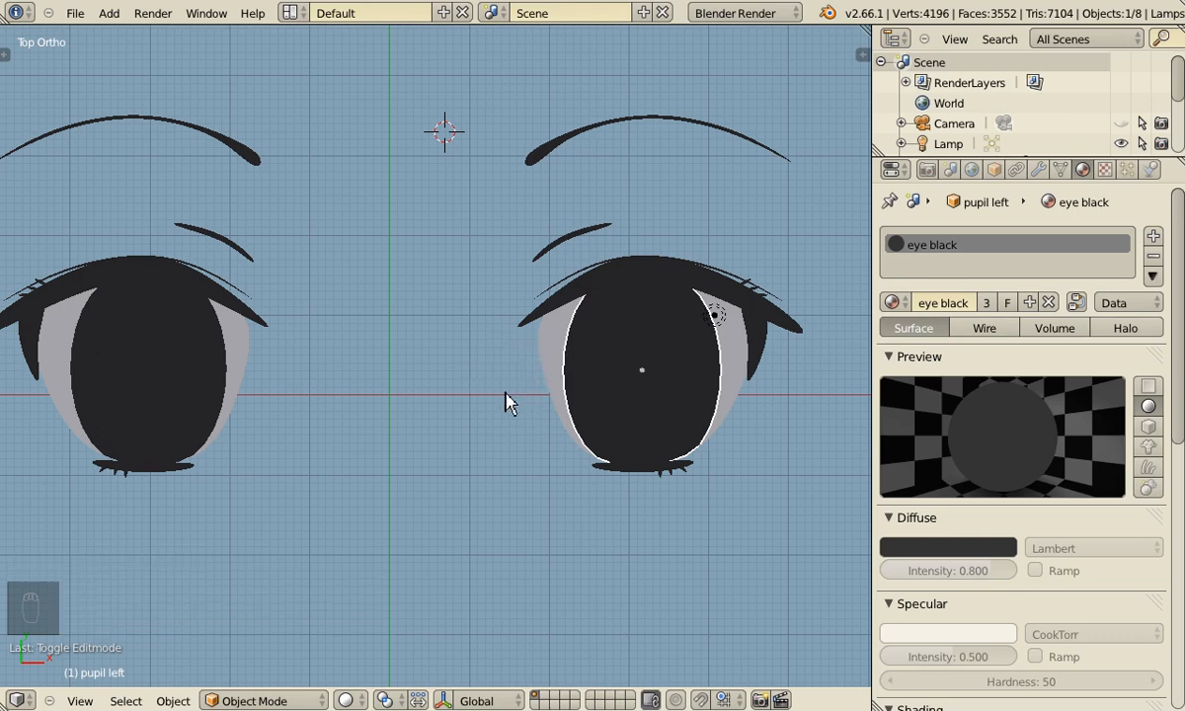
mouse_move(531, 182)
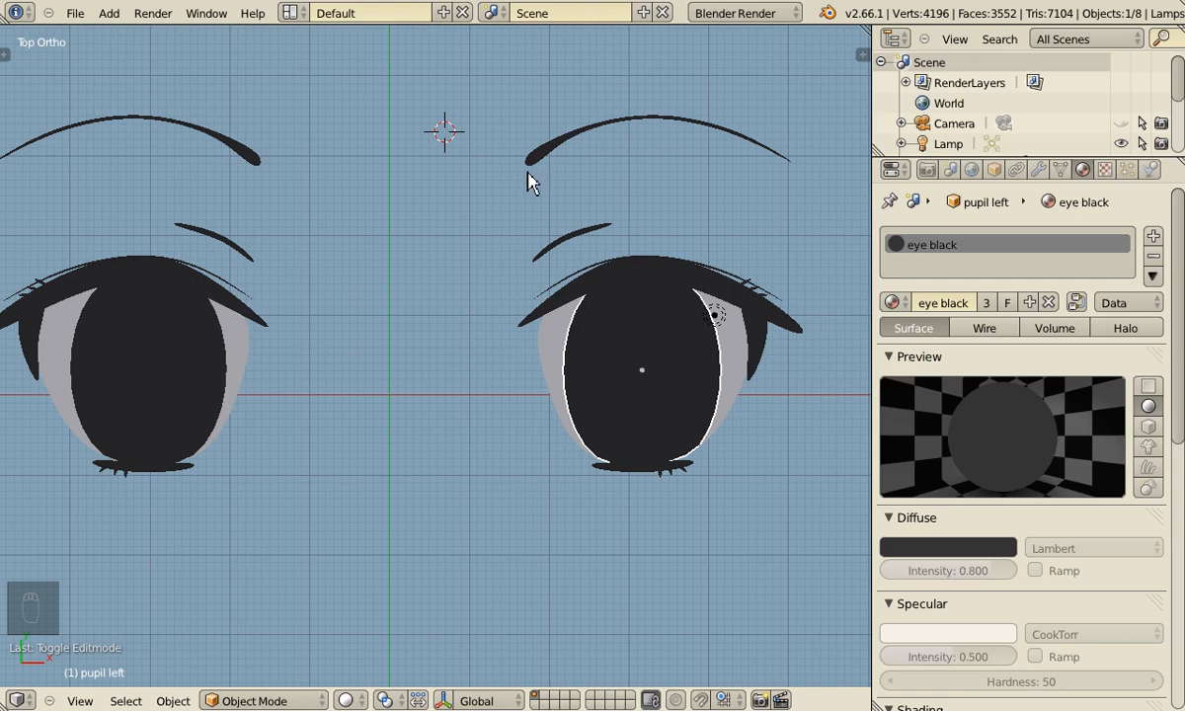
mouse_move(549, 173)
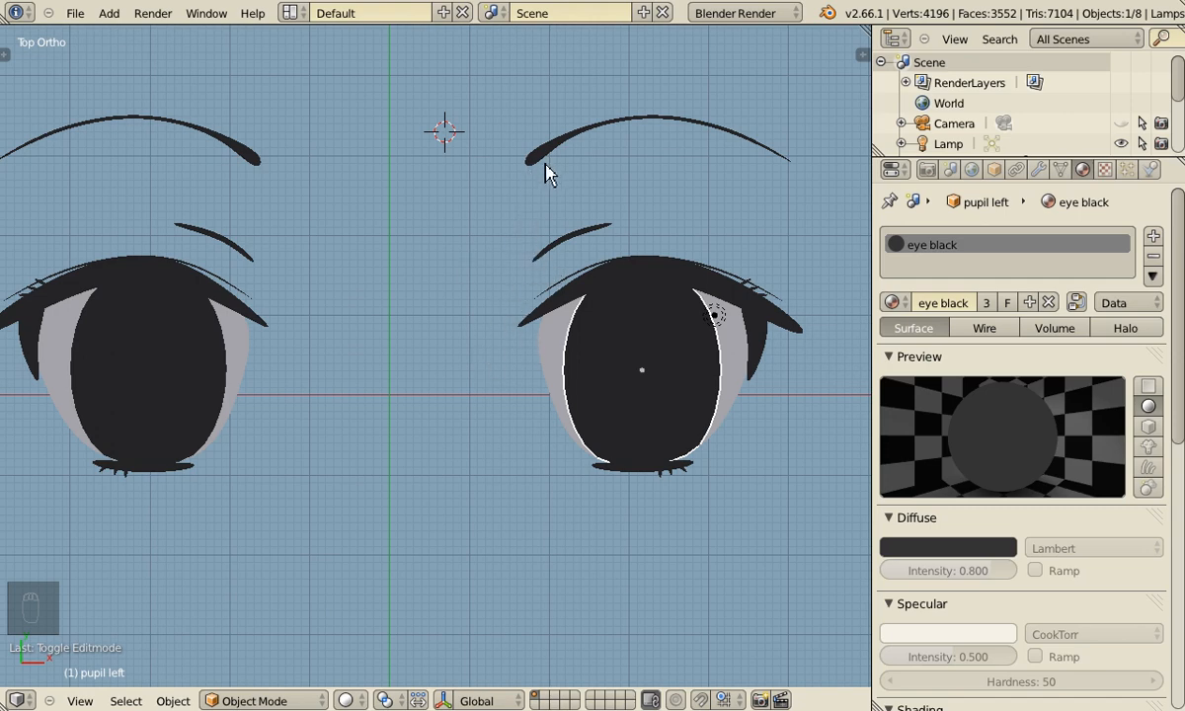
mouse_move(525, 379)
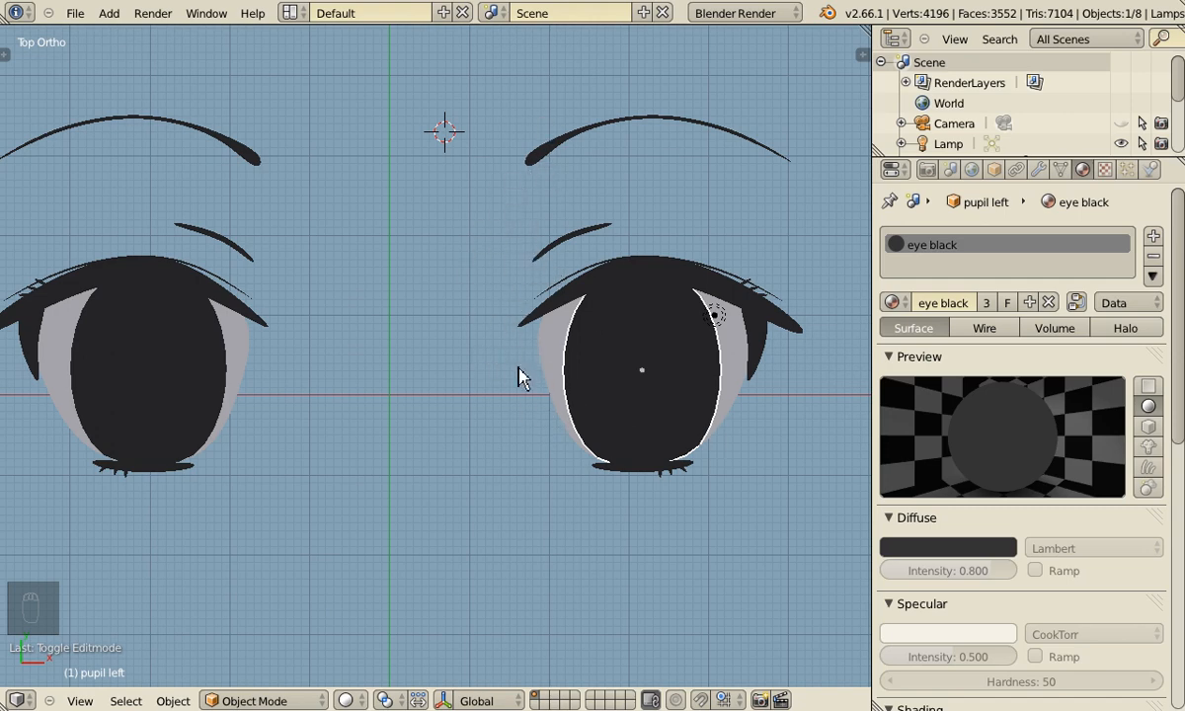
mouse_move(565, 377)
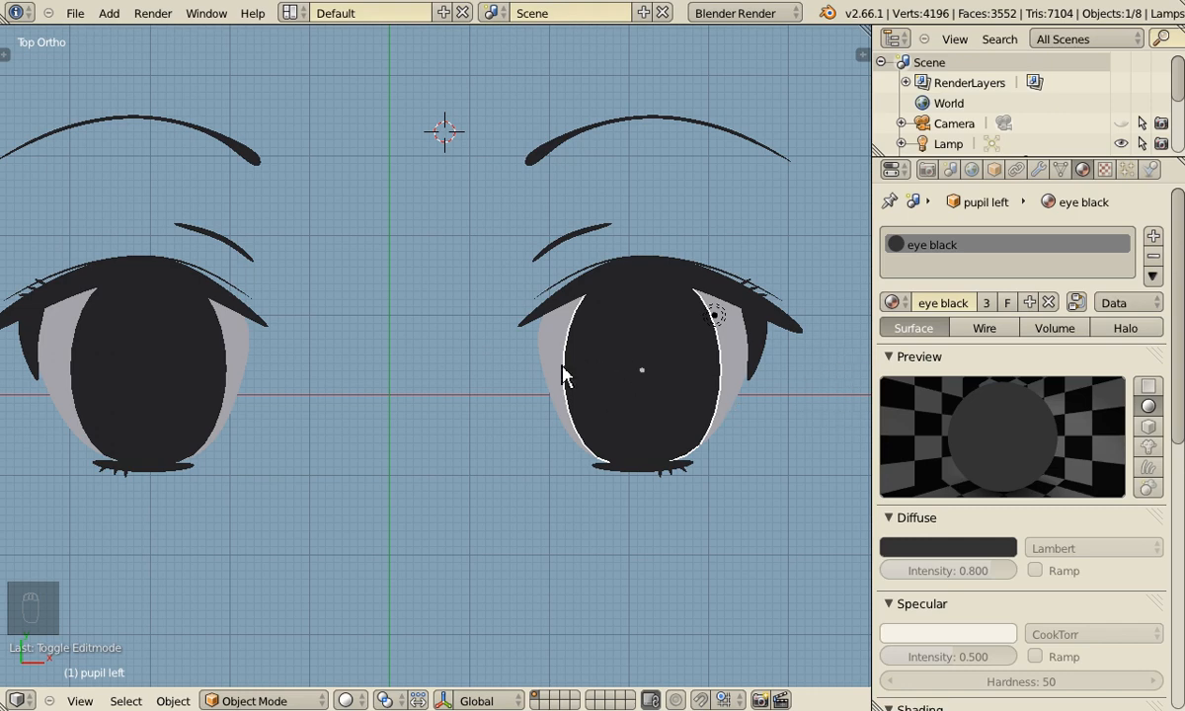
mouse_move(776, 383)
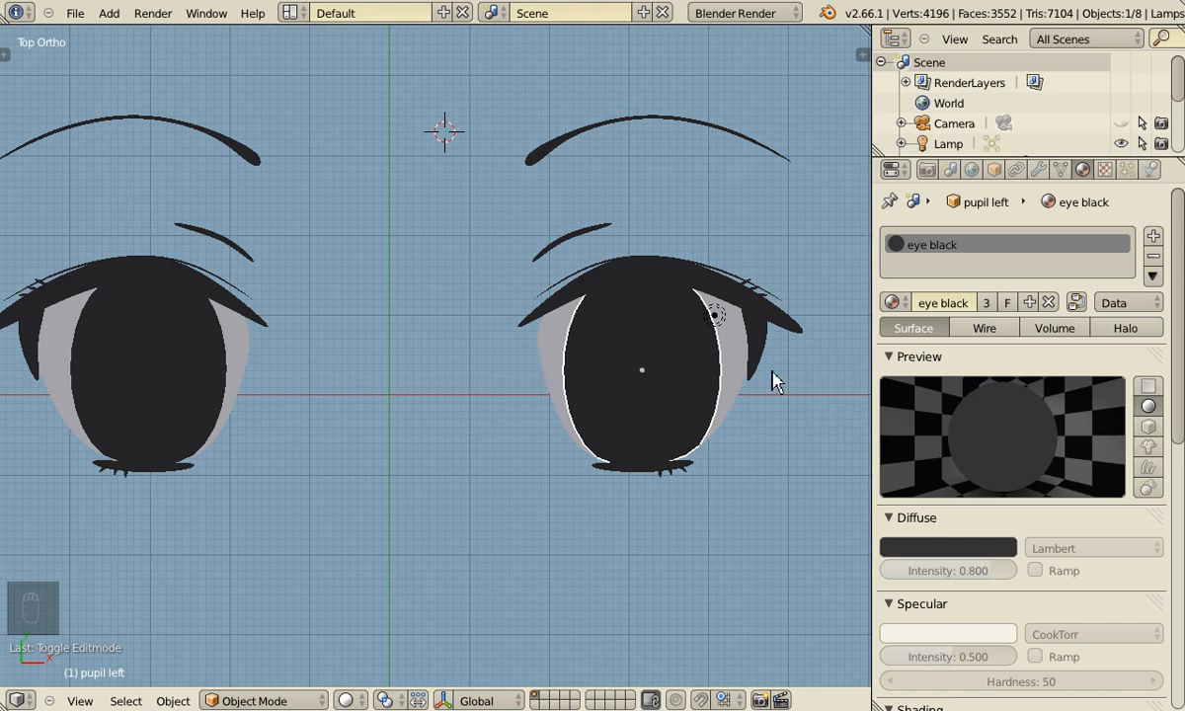
mouse_move(620, 462)
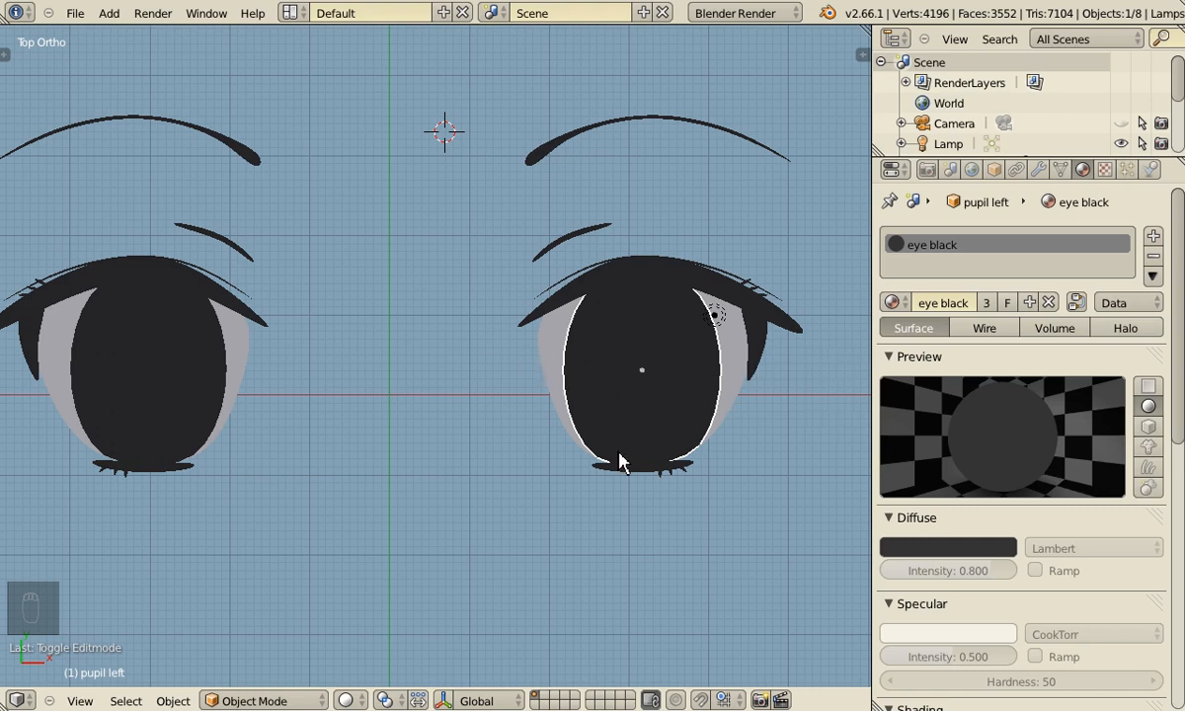
mouse_move(498, 435)
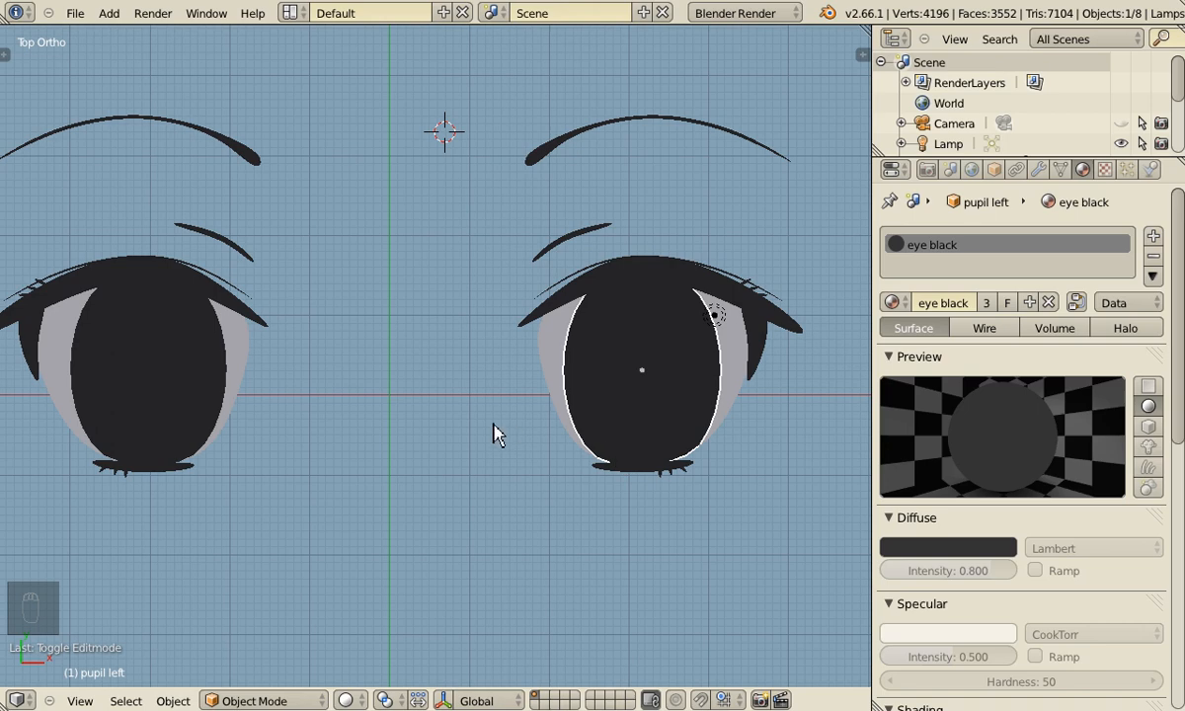
mouse_move(585, 403)
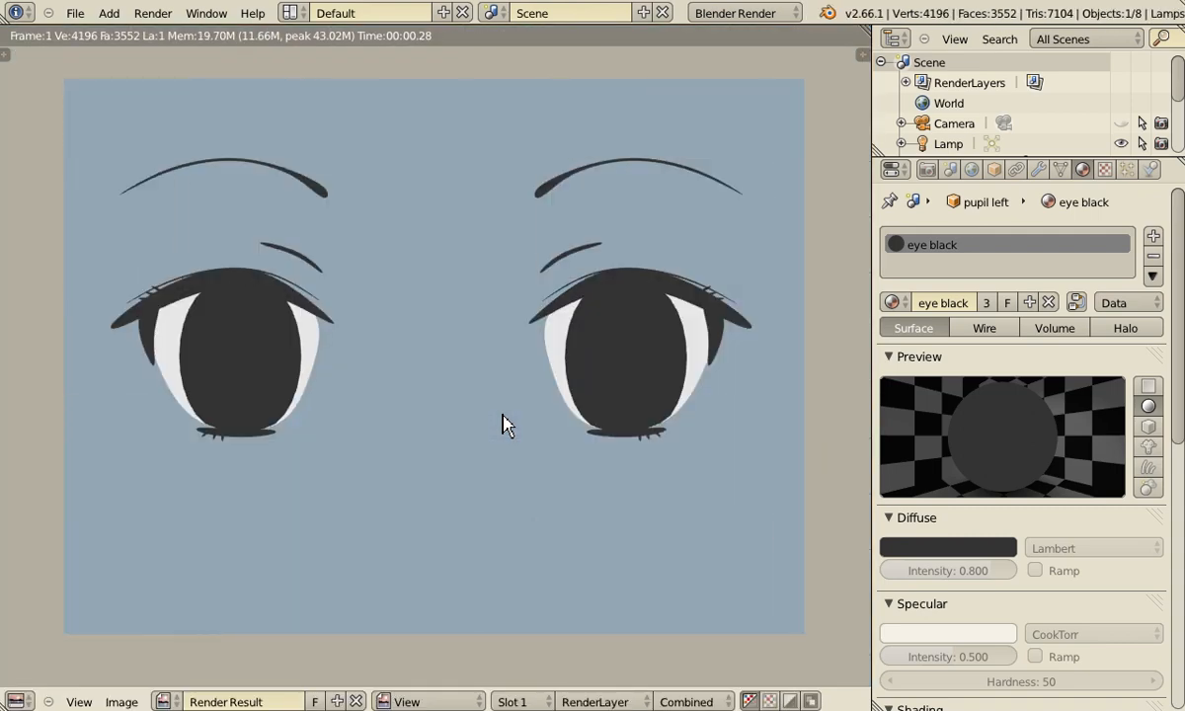
Close the render preview after checking both black oval pupils in the eye whites
key(Tab)
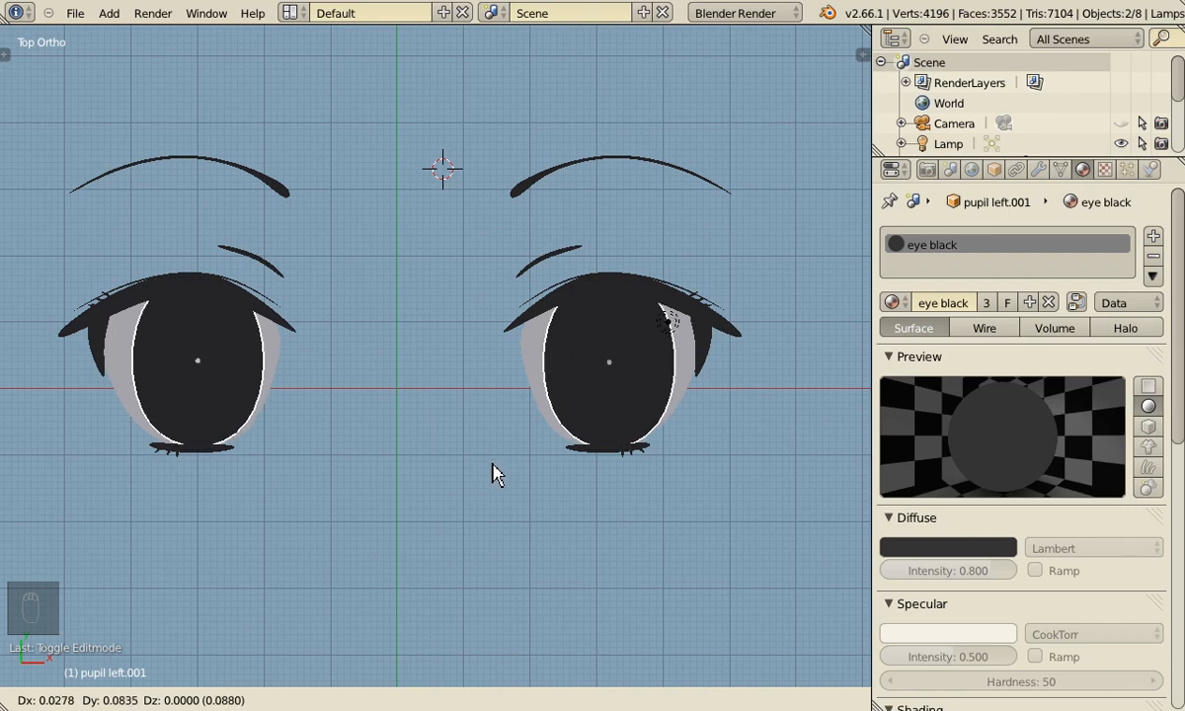
Grab the left eye's pupil (pupil left.001) to move it within its eye white
key(Tab)
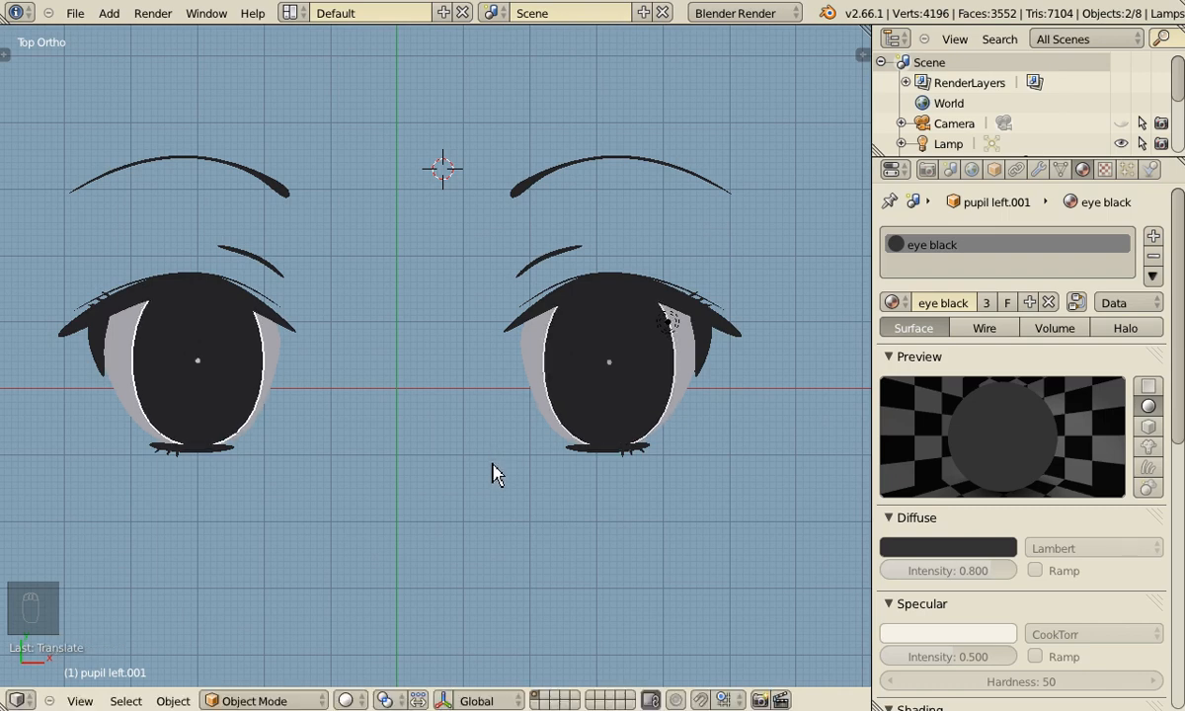
key(g)
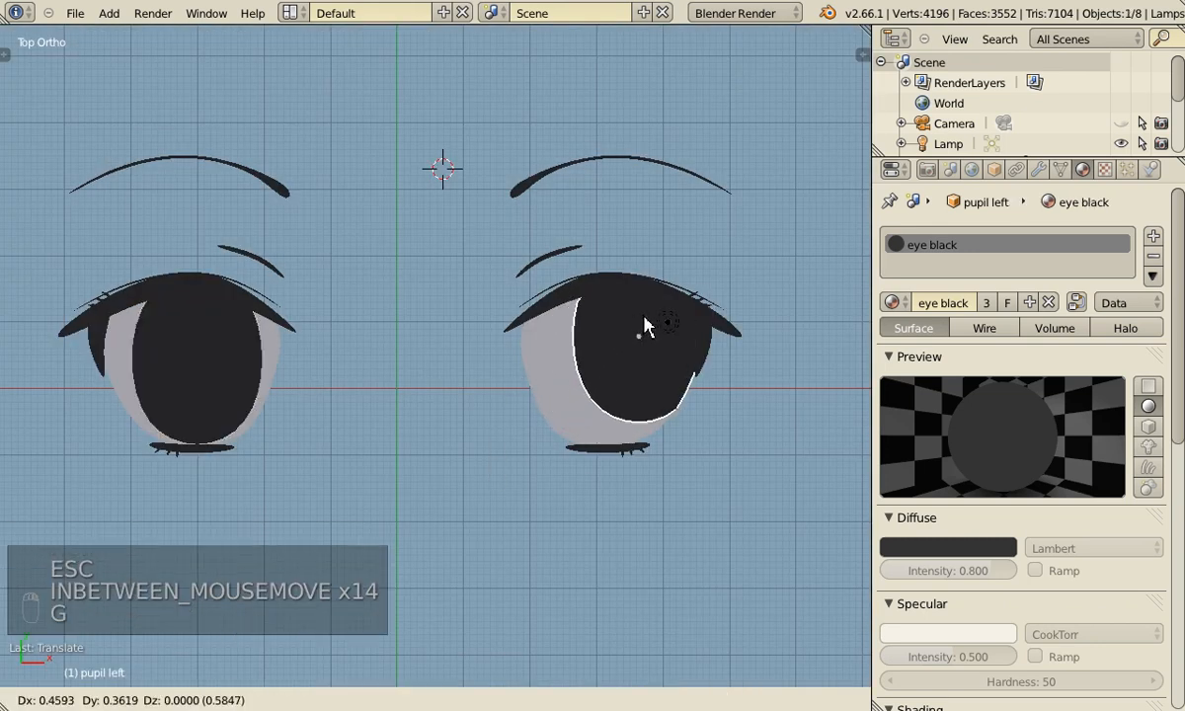
mouse_move(569, 360)
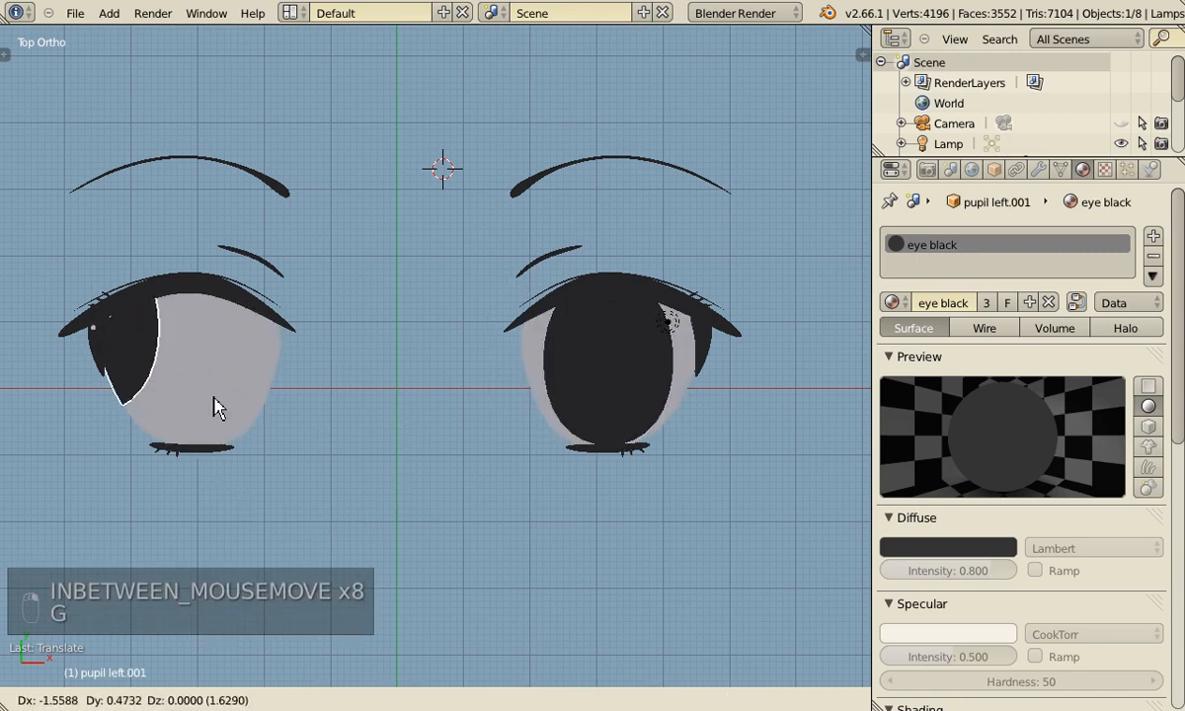
mouse_move(386, 438)
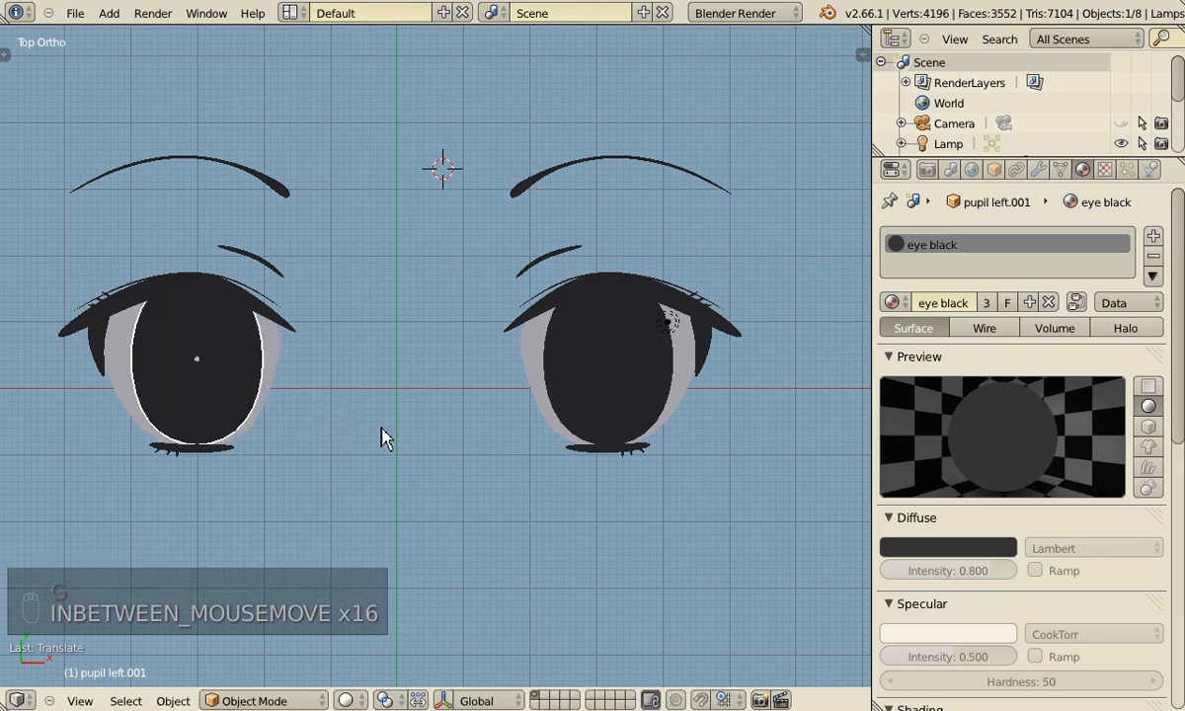
mouse_move(602, 348)
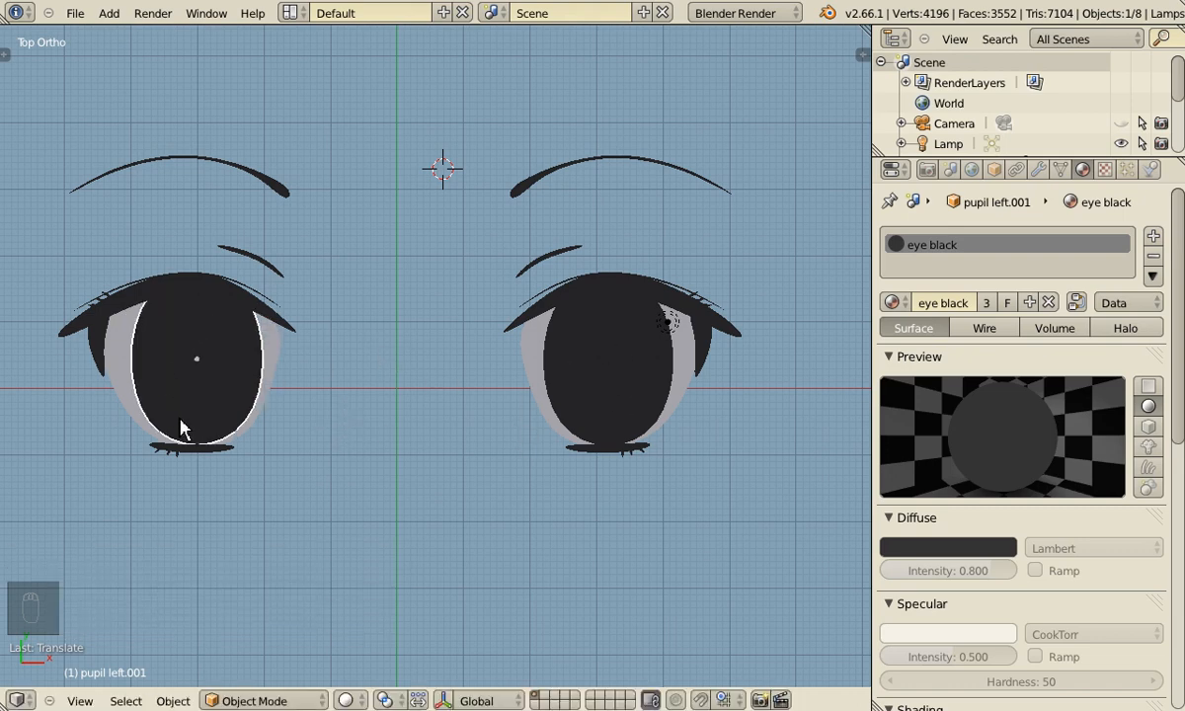
mouse_move(194, 436)
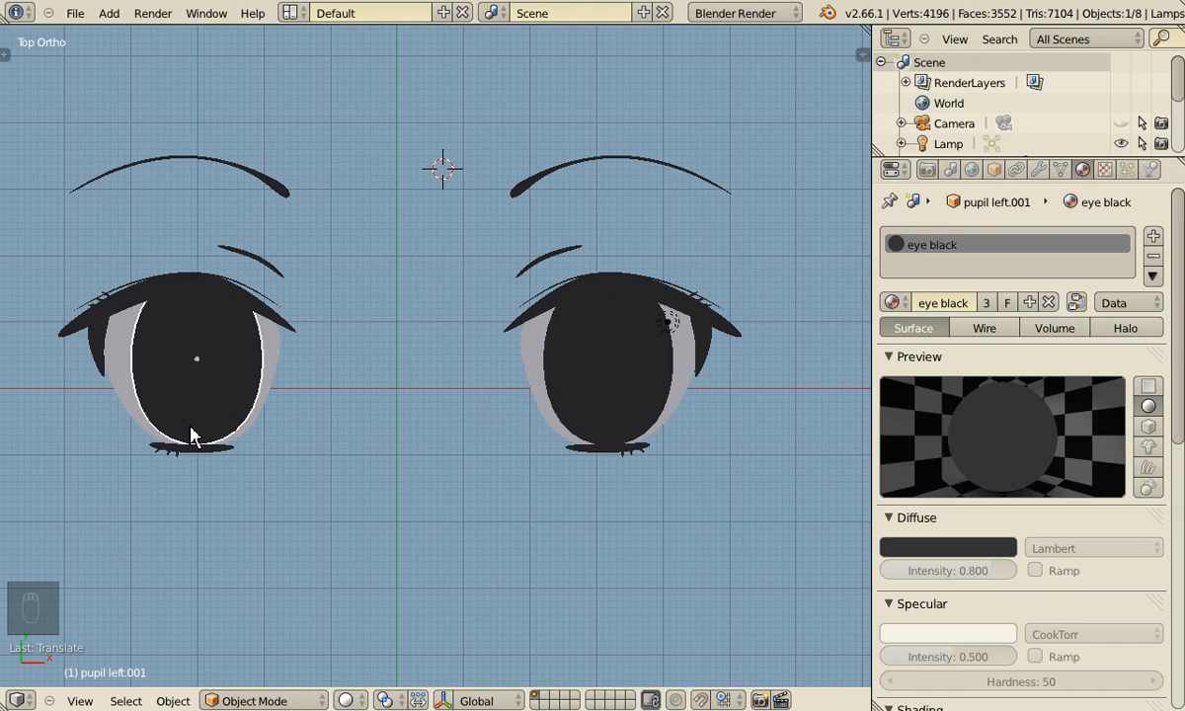
mouse_move(201, 316)
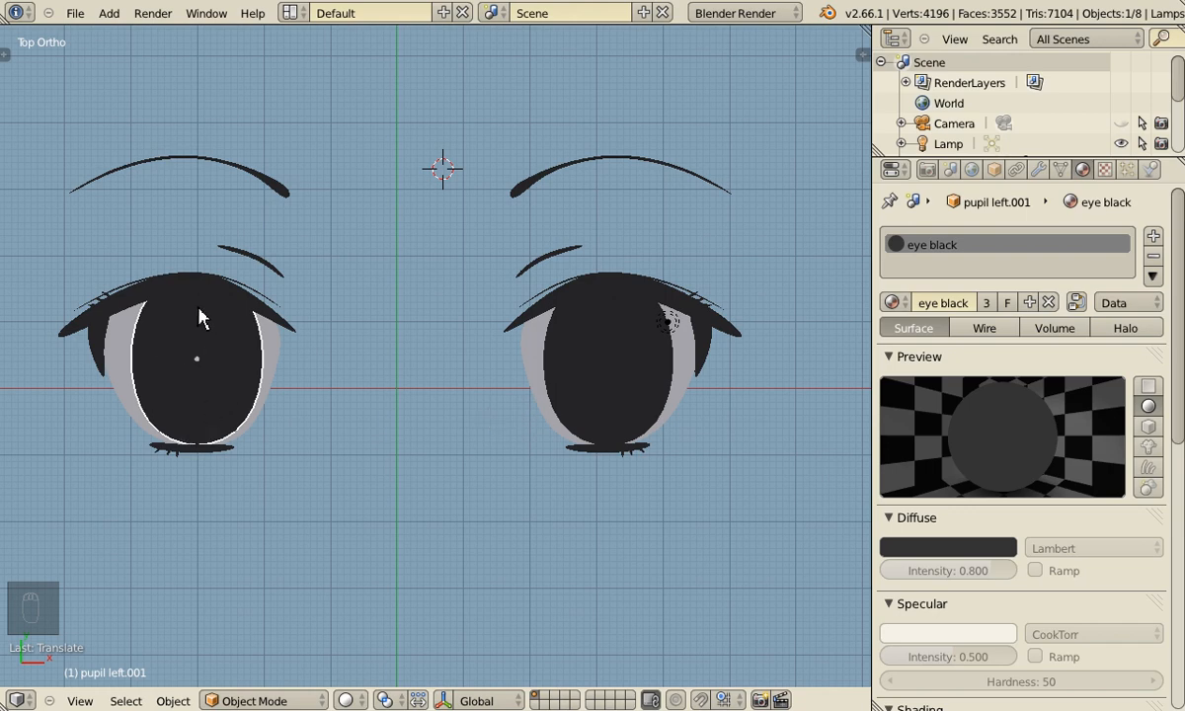